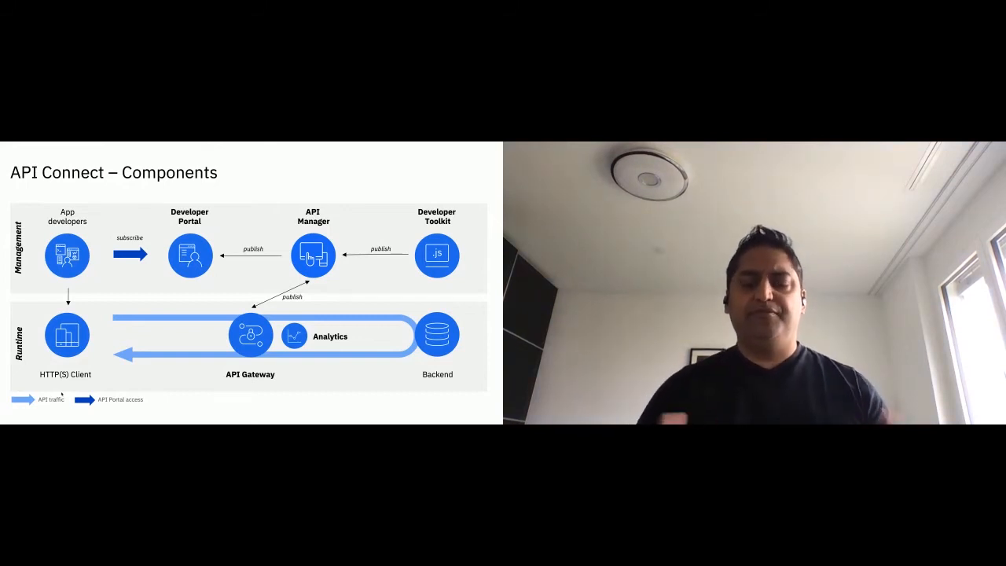
- Show the Developer Portal's API Products catalogue, then return to the API Manager home
{"action": "key", "text": "Right"}
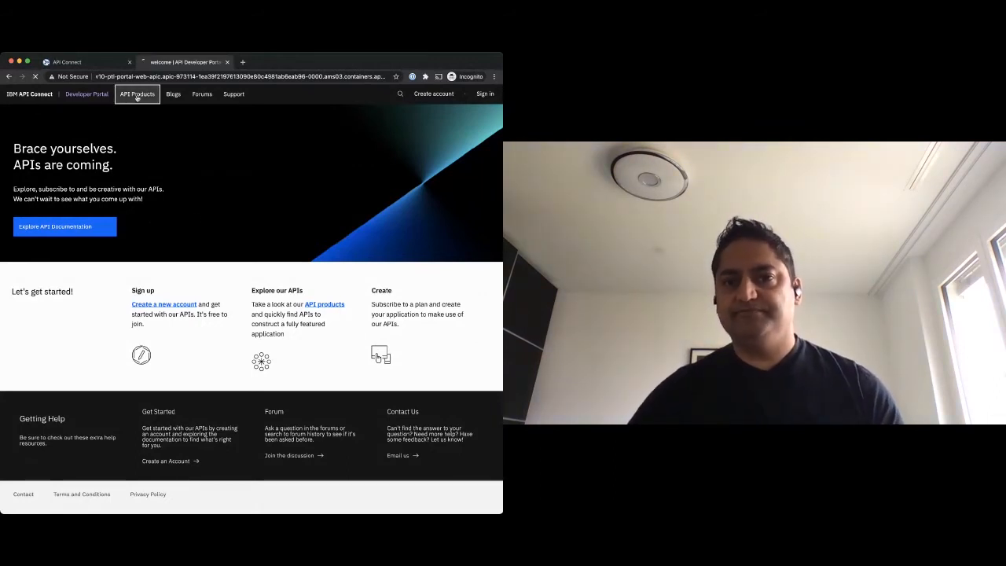
{"action": "left_click", "coordinate": [139, 94]}
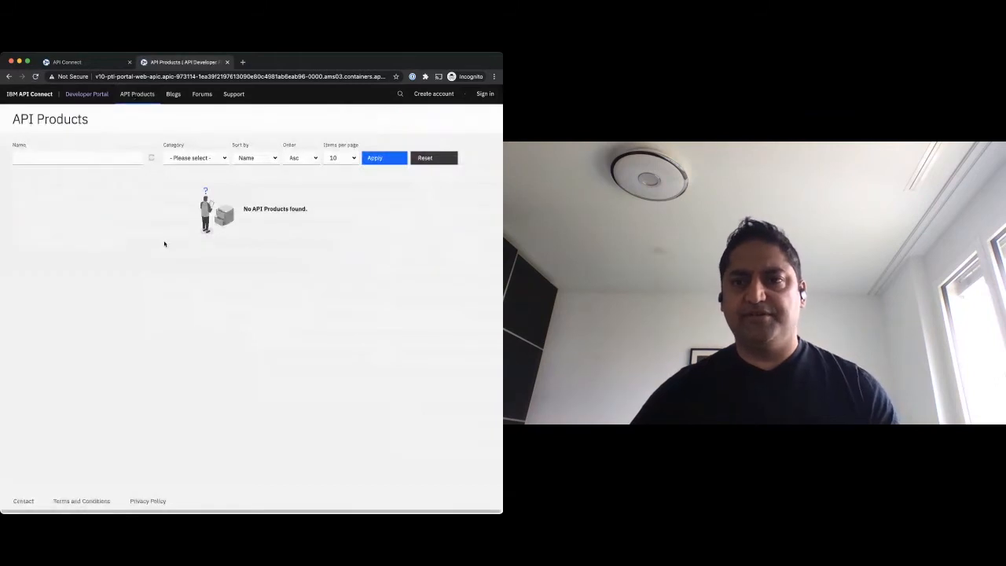
{"action": "mouse_move", "coordinate": [134, 409]}
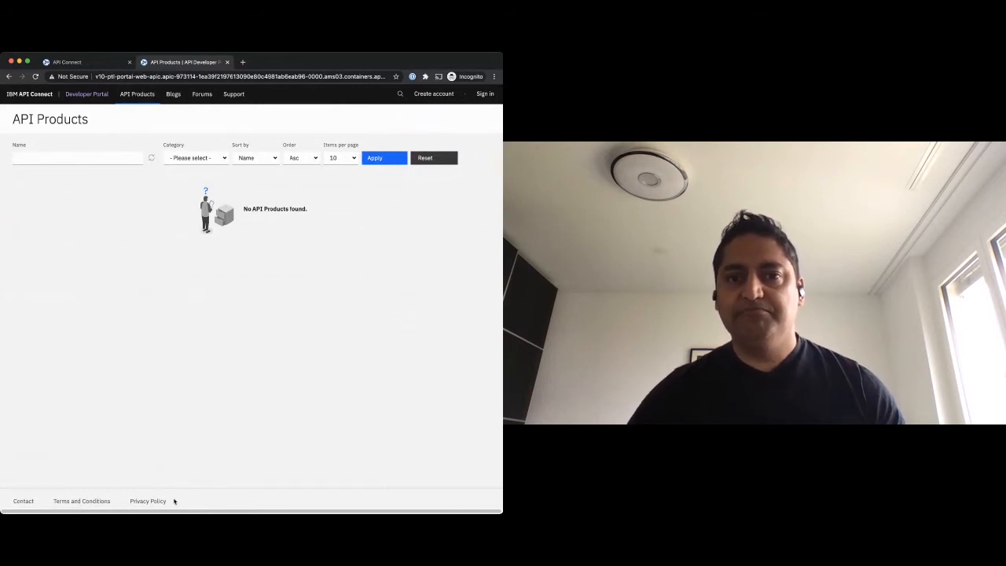
{"action": "left_click", "coordinate": [87, 94]}
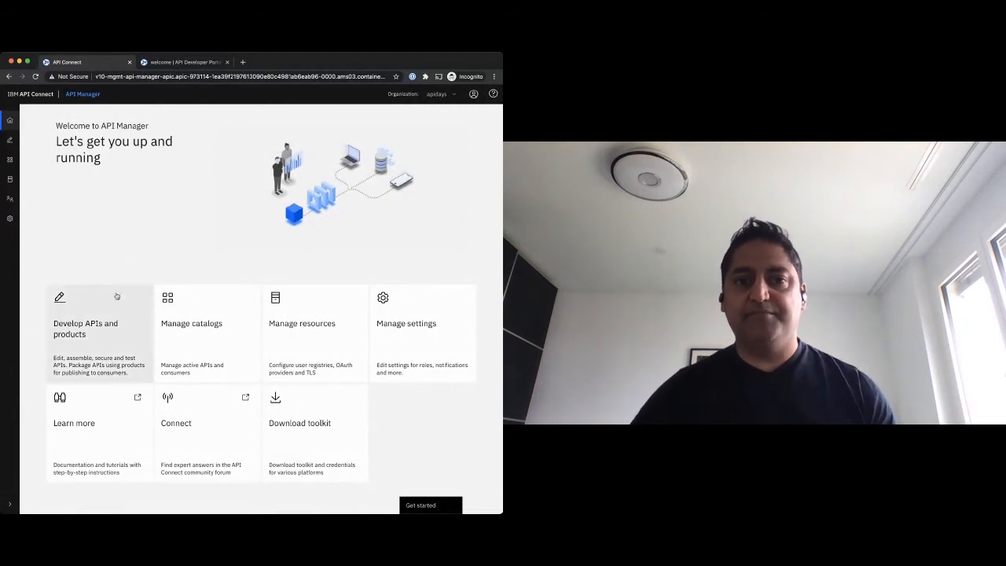
{"action": "mouse_move", "coordinate": [47, 210]}
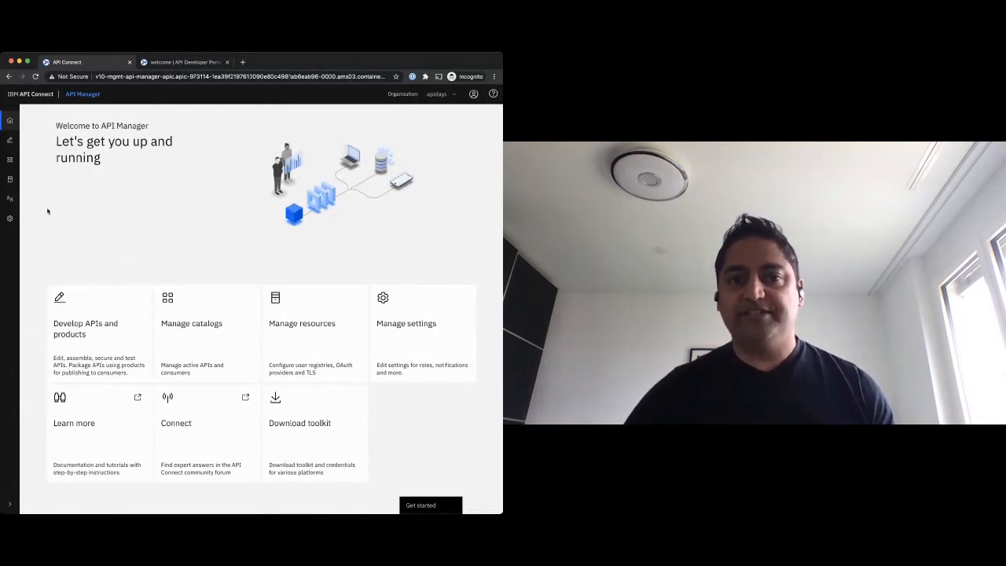
- Show the organization's Members list with its single enabled owner
{"action": "left_click", "coordinate": [10, 198]}
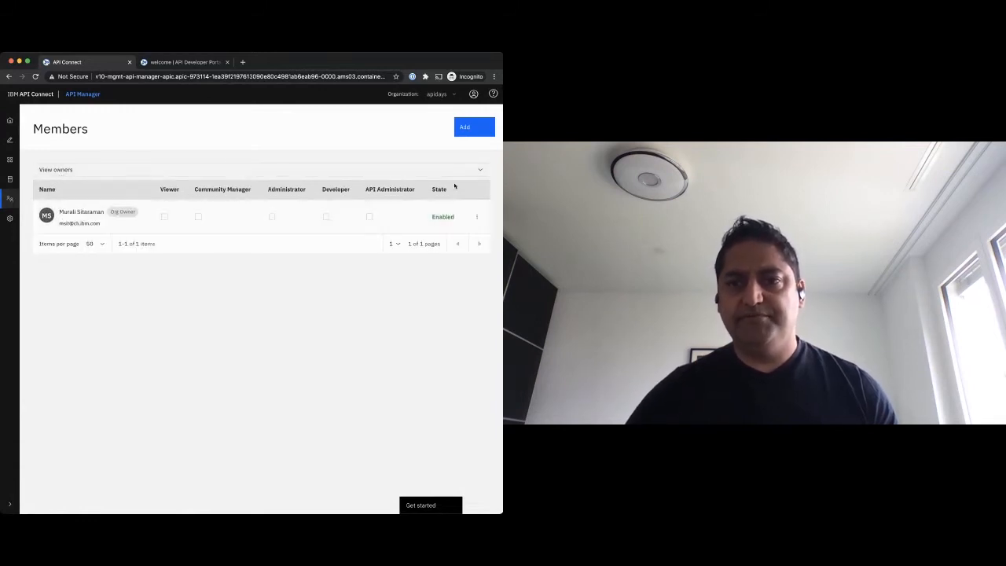
{"action": "mouse_move", "coordinate": [10, 140]}
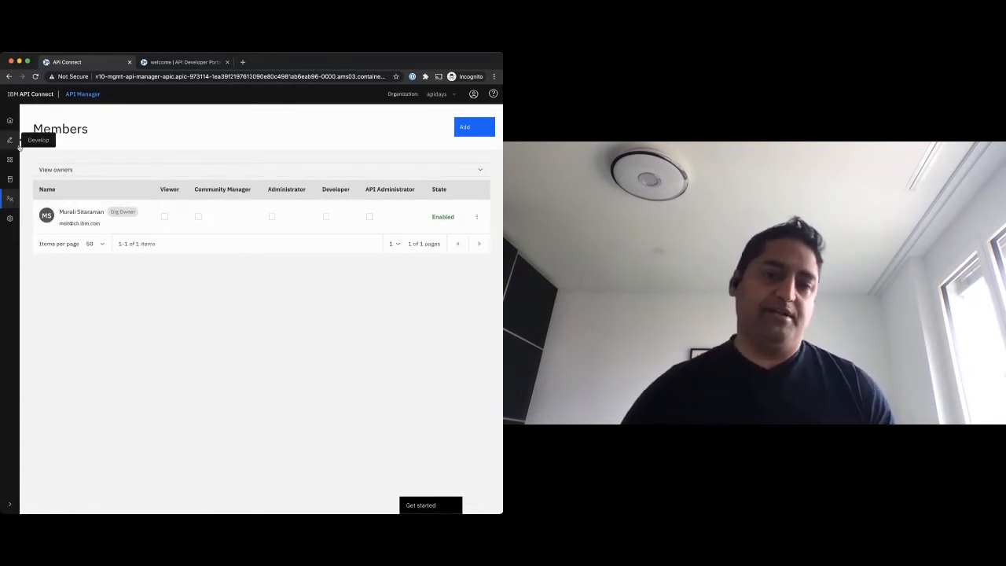
{"action": "mouse_move", "coordinate": [10, 120]}
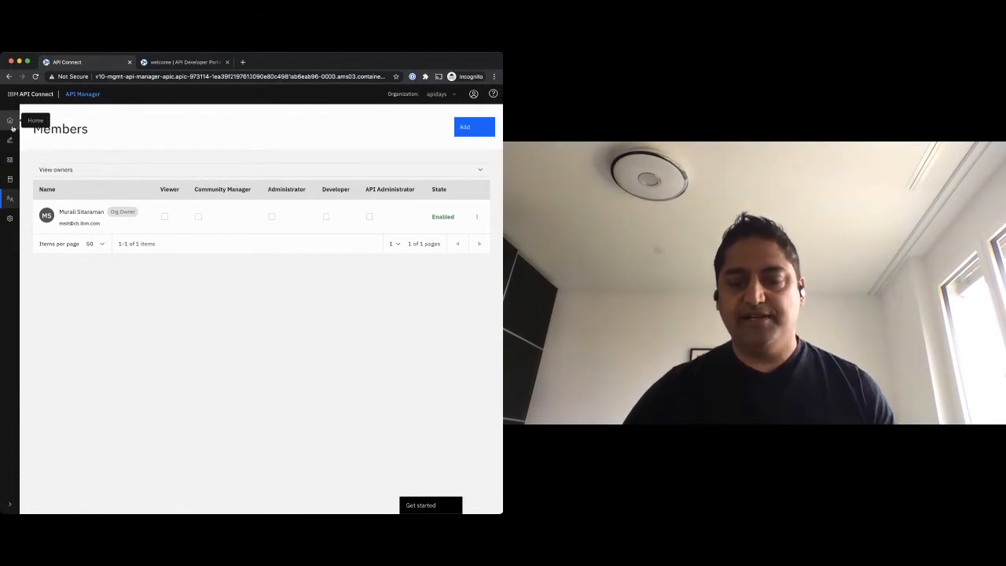
{"action": "mouse_move", "coordinate": [9, 140]}
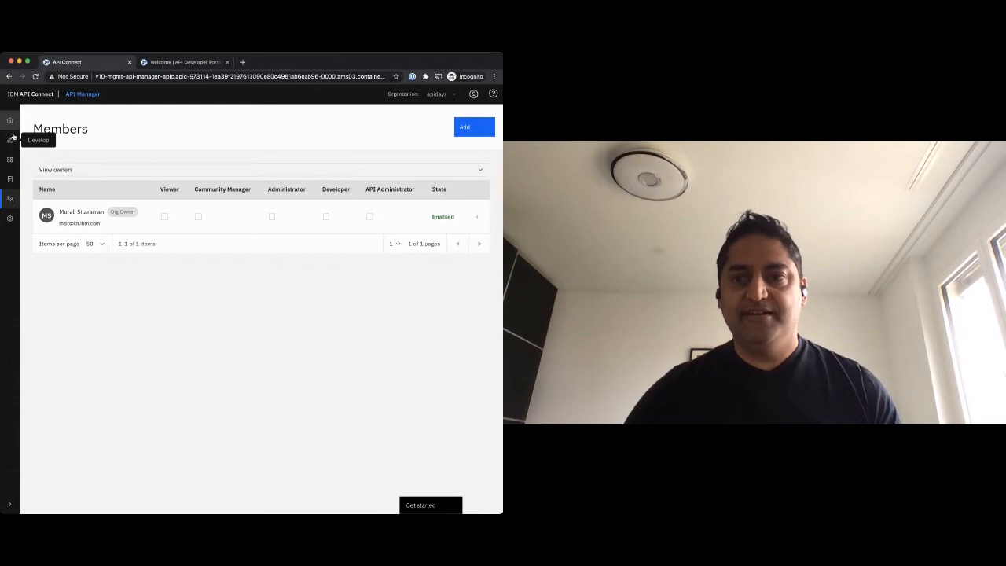
- Start creating a new API from the Develop area
{"action": "left_click", "coordinate": [10, 140]}
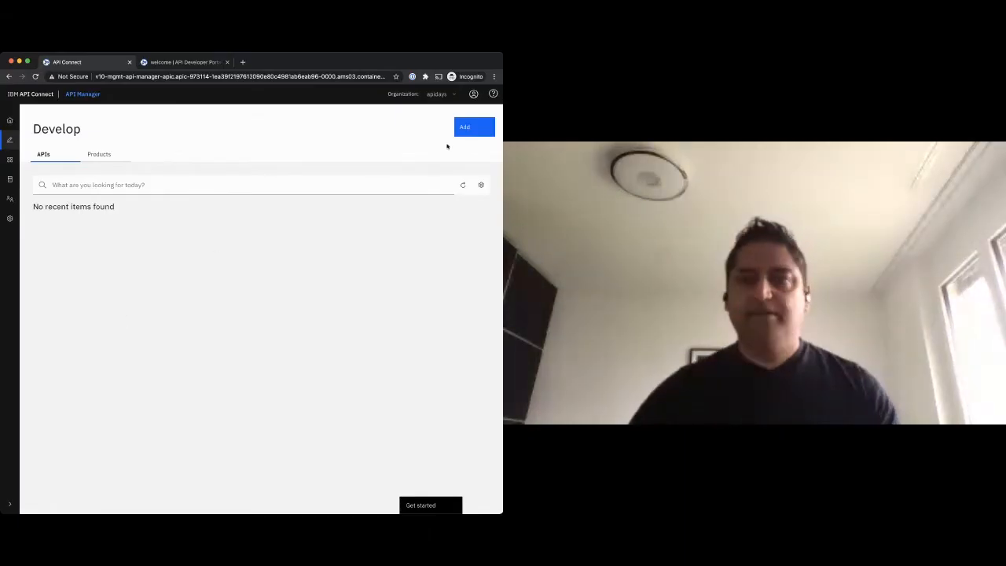
{"action": "left_click", "coordinate": [475, 126]}
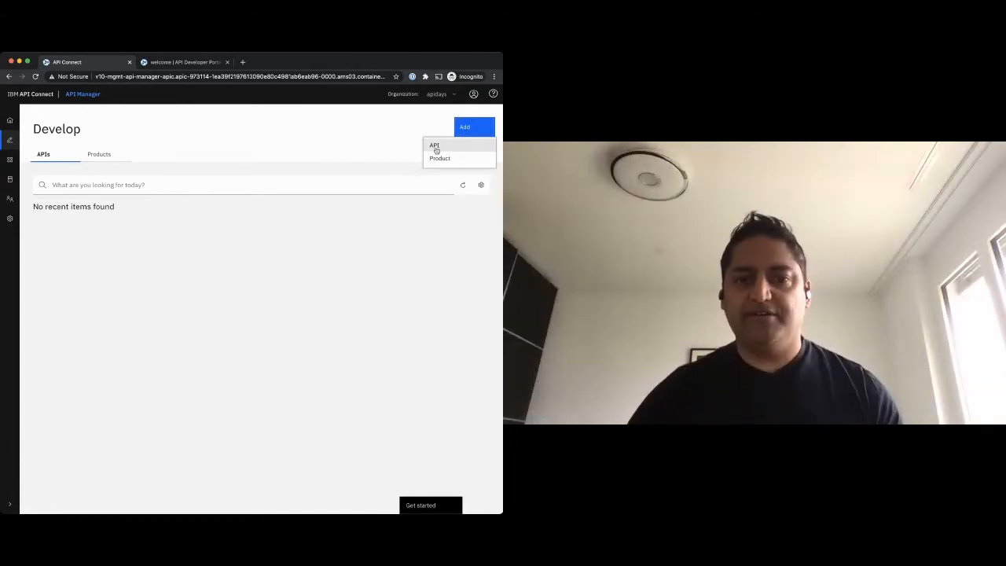
{"action": "left_click", "coordinate": [434, 145]}
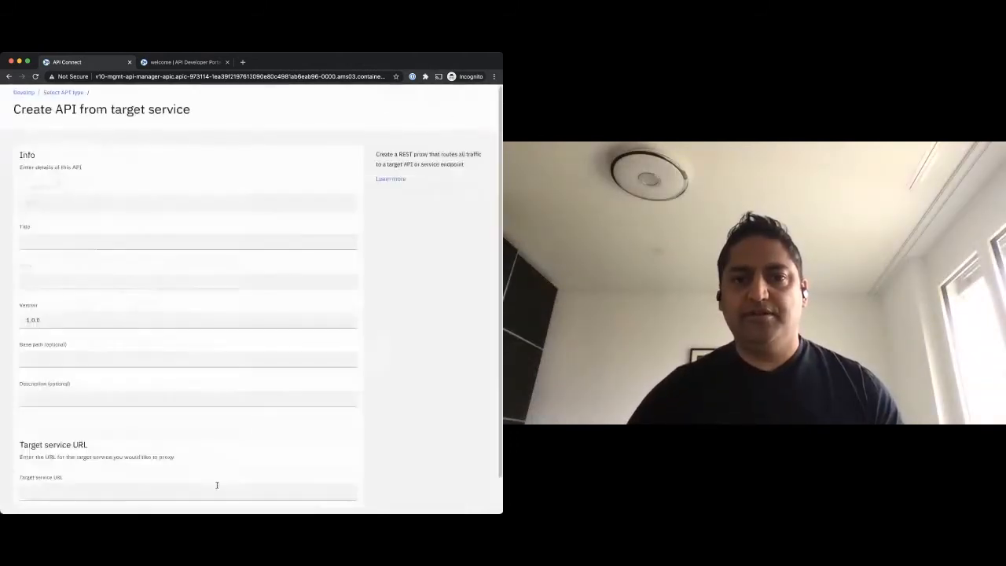
- Create the randomuser proxy API with base path /api targeting the randomuser.me service
{"action": "type", "text": "raj"}
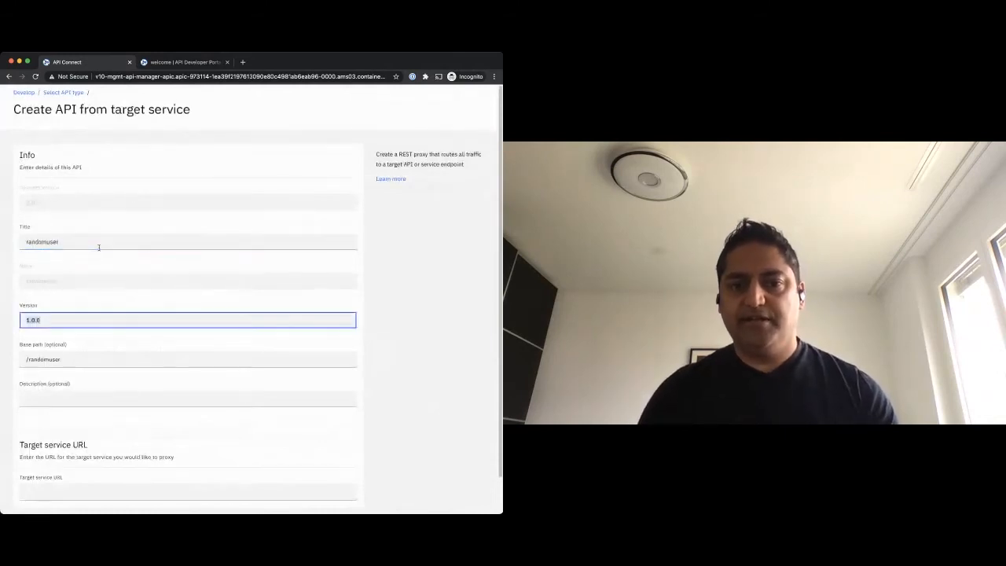
{"action": "type", "text": "/api"}
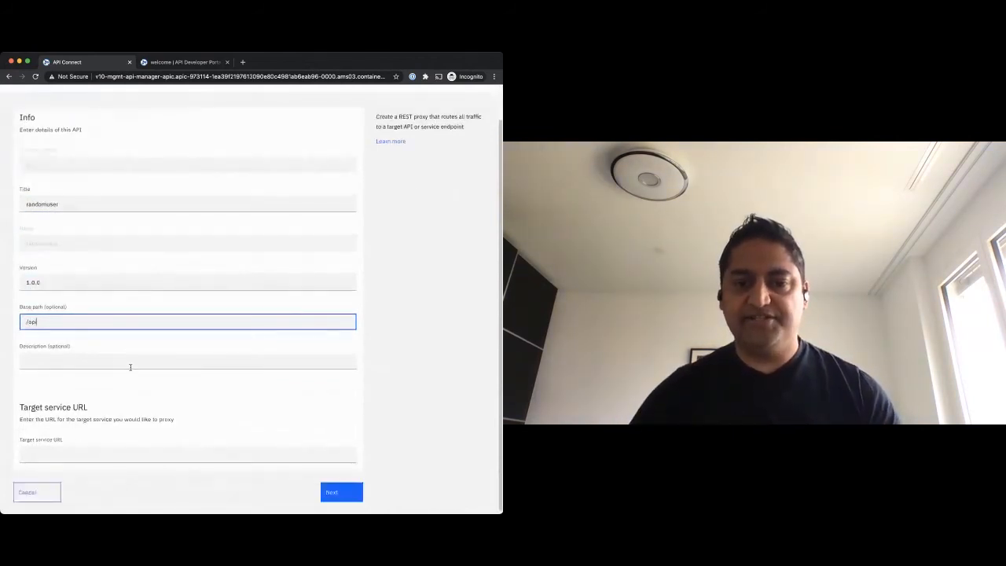
{"action": "type", "text": "htt"}
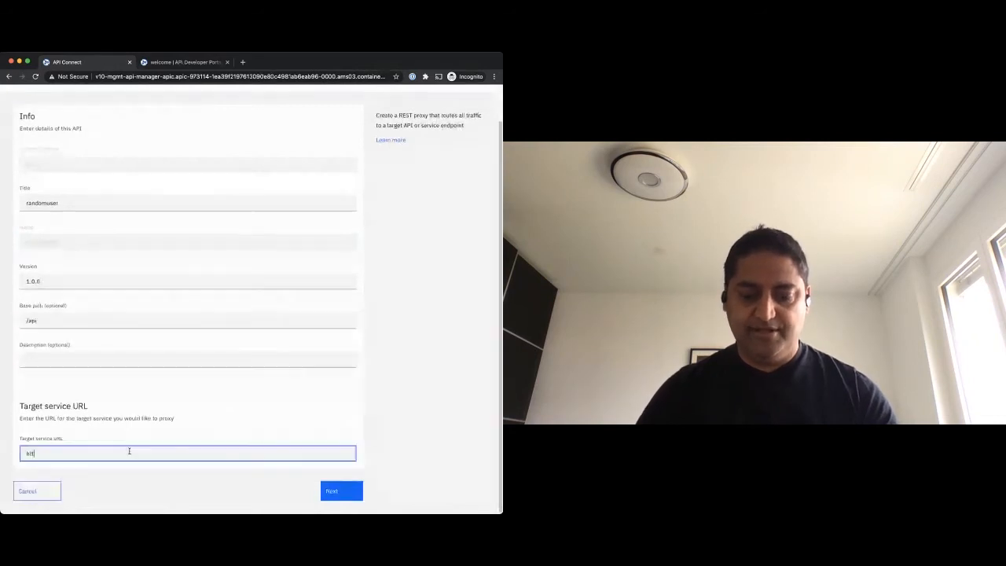
{"action": "type", "text": "http://ron"}
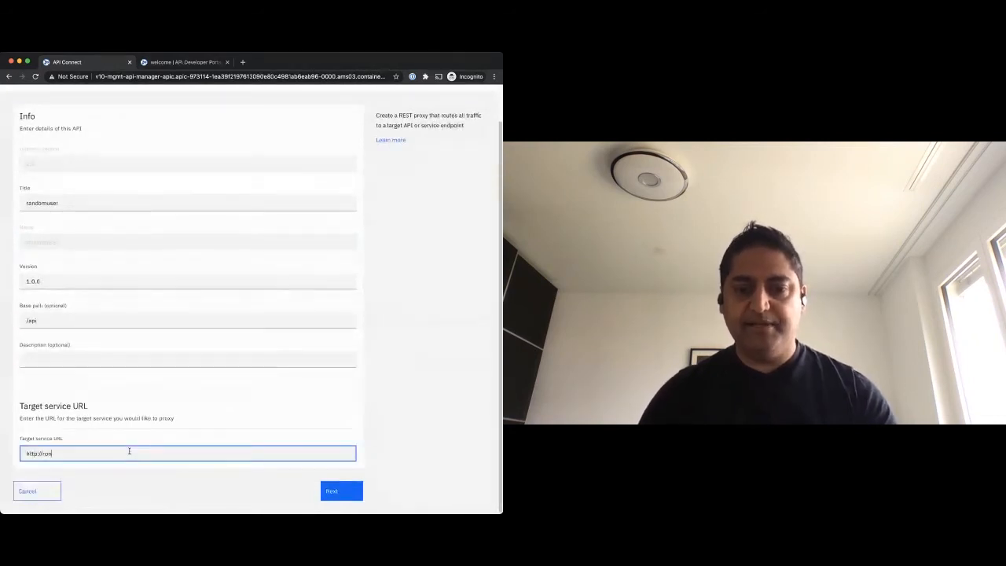
{"action": "type", "text": "randomuser.me"}
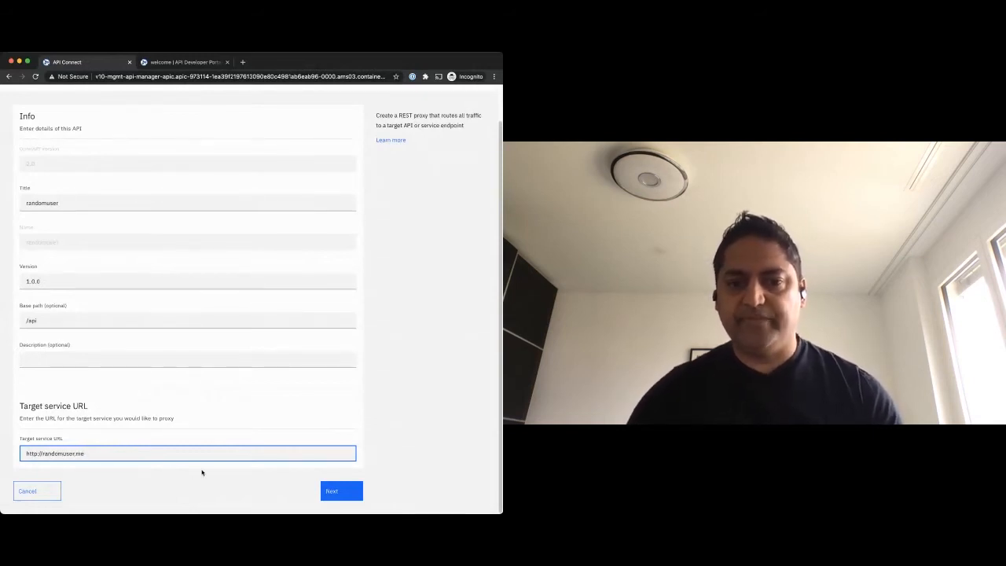
{"action": "left_click", "coordinate": [342, 491]}
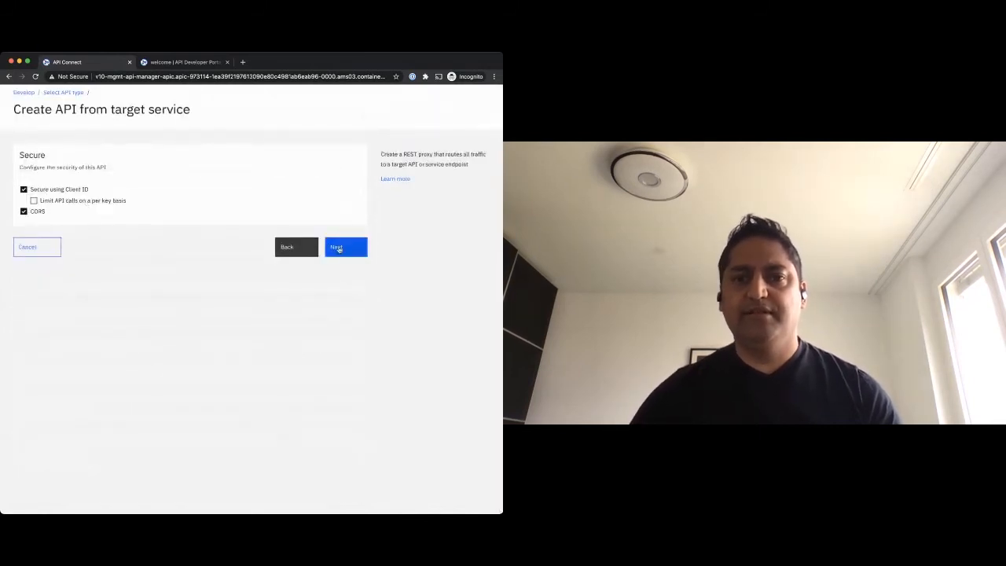
{"action": "left_click", "coordinate": [346, 247]}
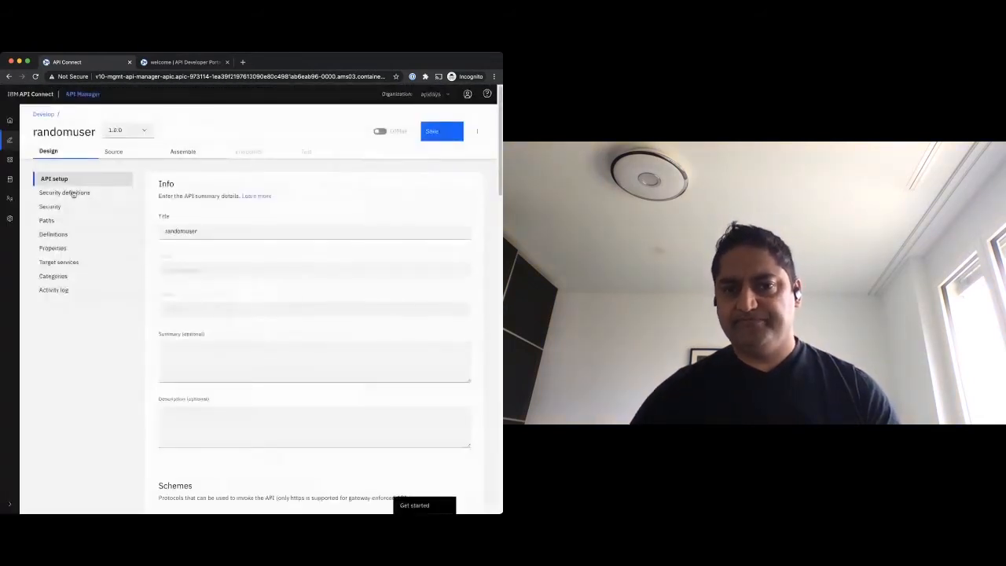
- Review the randomuser API's security definitions and applied client-ID key, then its Paths
{"action": "left_click", "coordinate": [65, 192]}
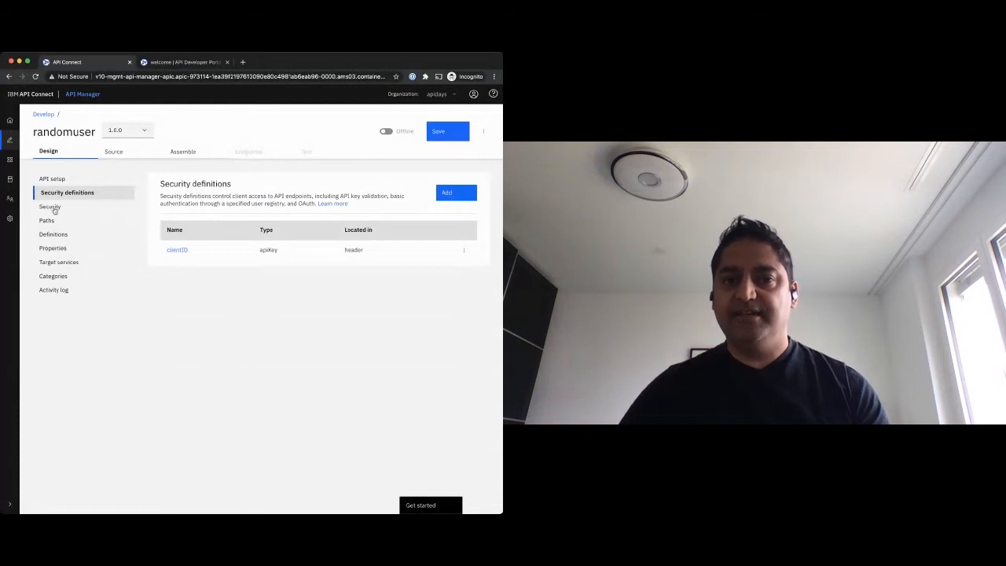
{"action": "left_click", "coordinate": [50, 206]}
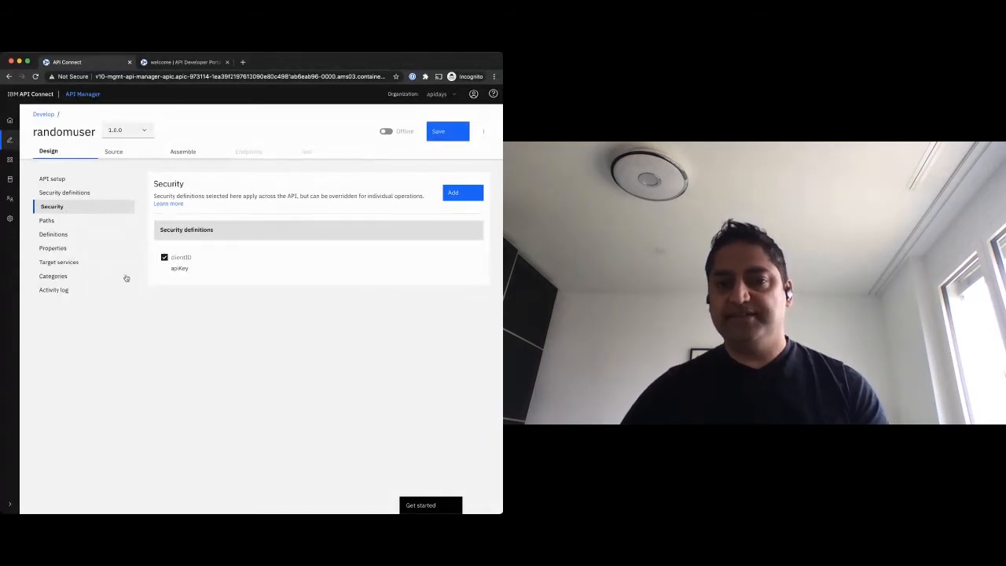
{"action": "left_click", "coordinate": [47, 220]}
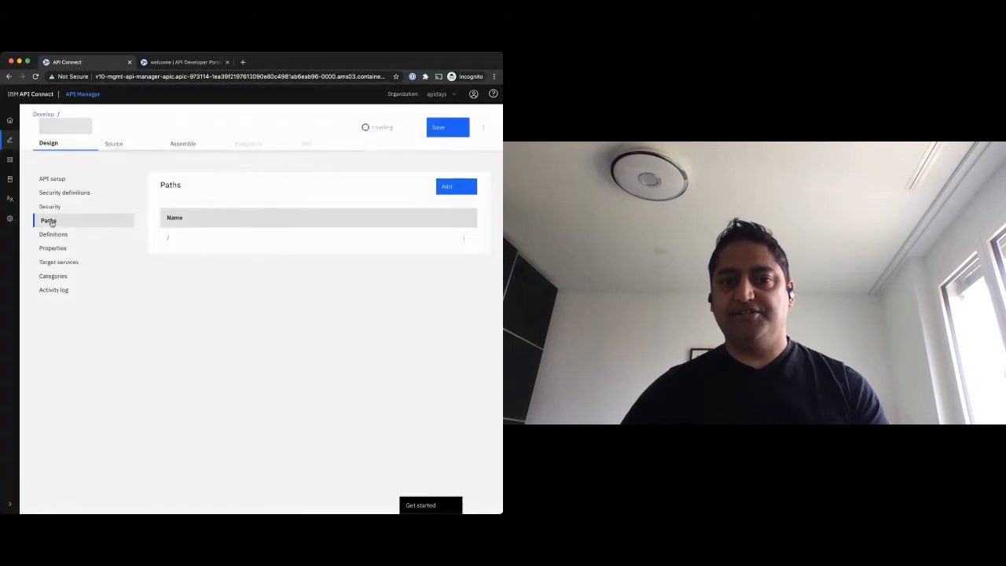
- Rename the API's only path to /api and save the API
{"action": "left_click", "coordinate": [166, 237]}
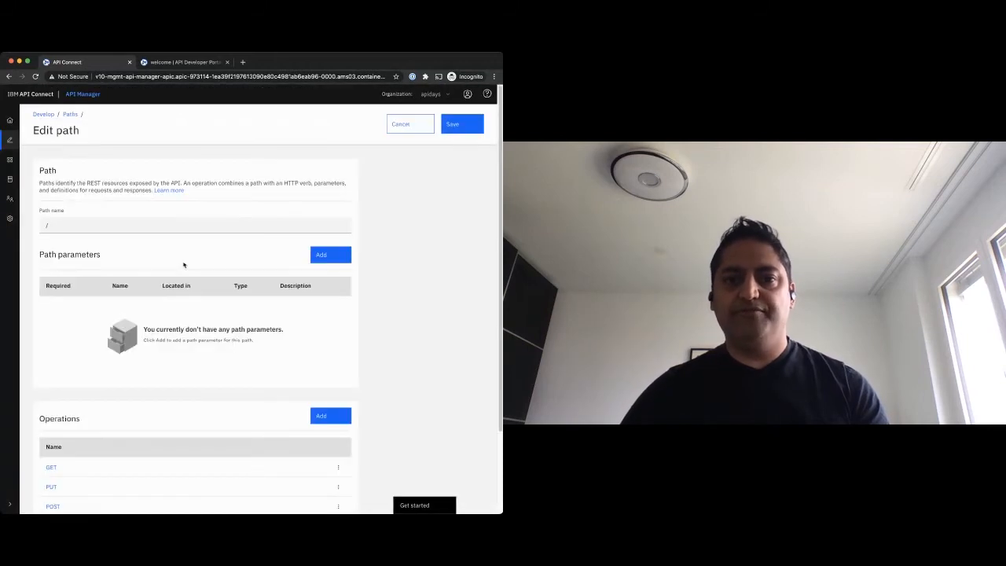
{"action": "type", "text": "api"}
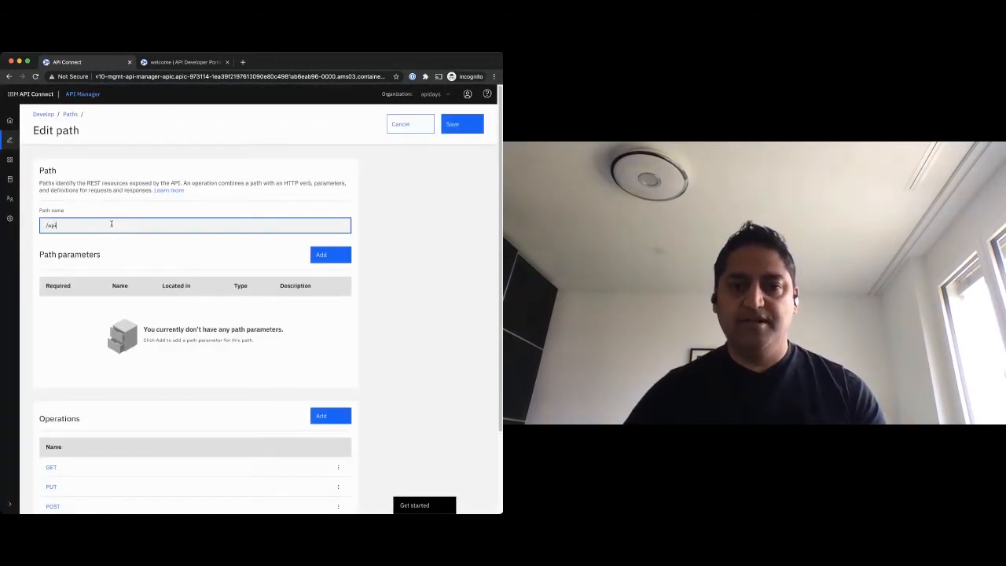
{"action": "scroll", "scroll_direction": "down", "scroll_amount": 3}
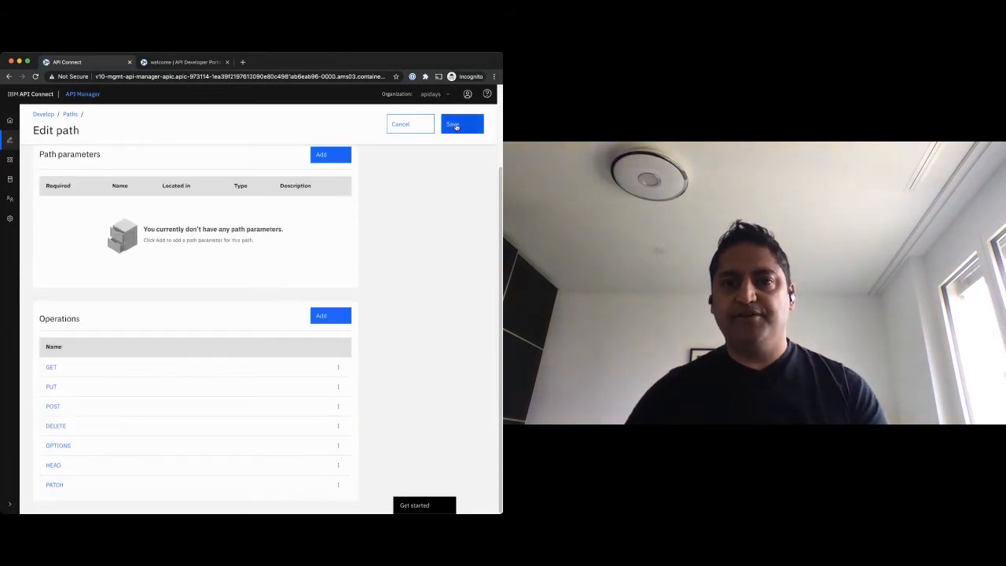
{"action": "left_click", "coordinate": [462, 124]}
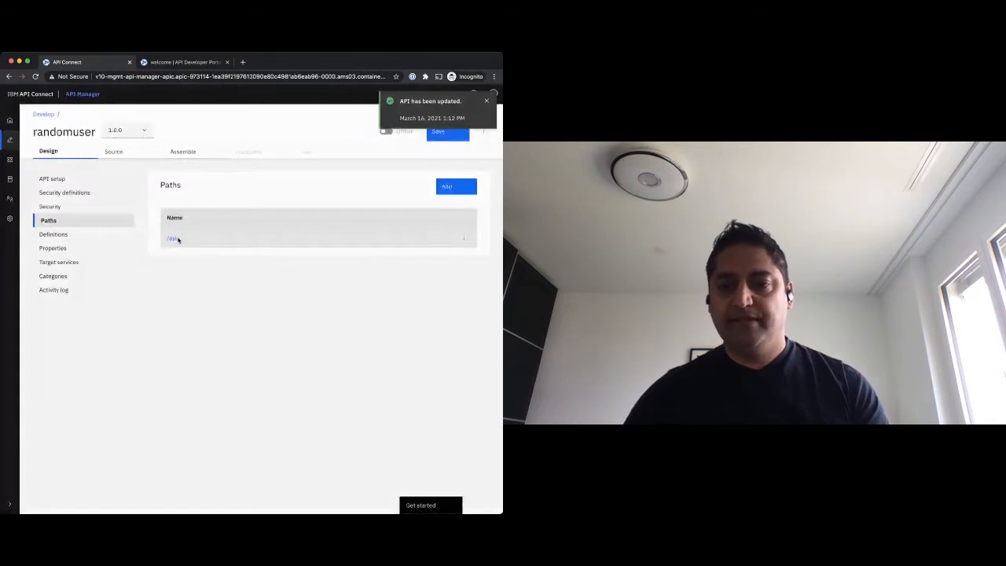
{"action": "left_click", "coordinate": [173, 239]}
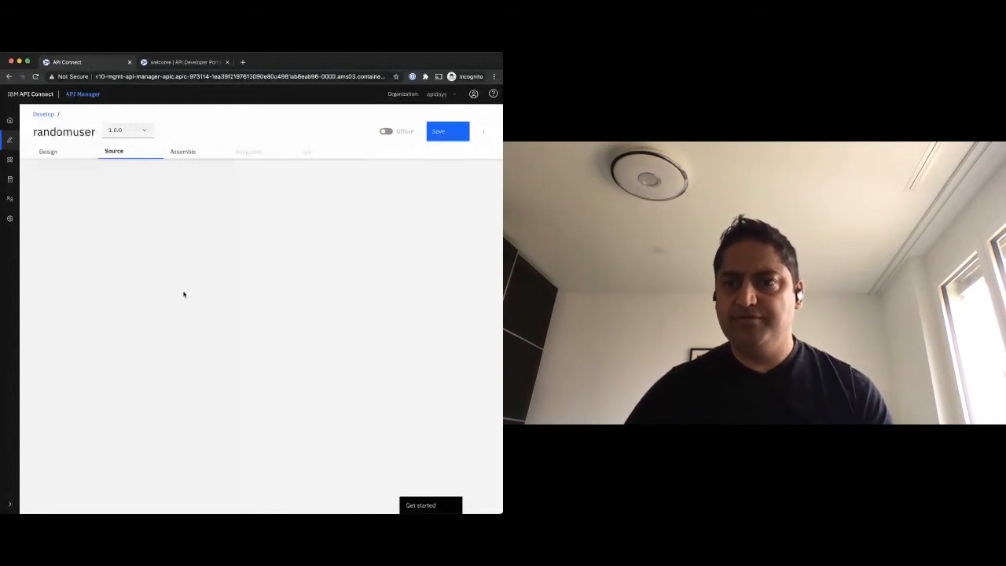
- Edit and save the randomuser API's YAML source, then return to the Design form
{"action": "left_click", "coordinate": [113, 151]}
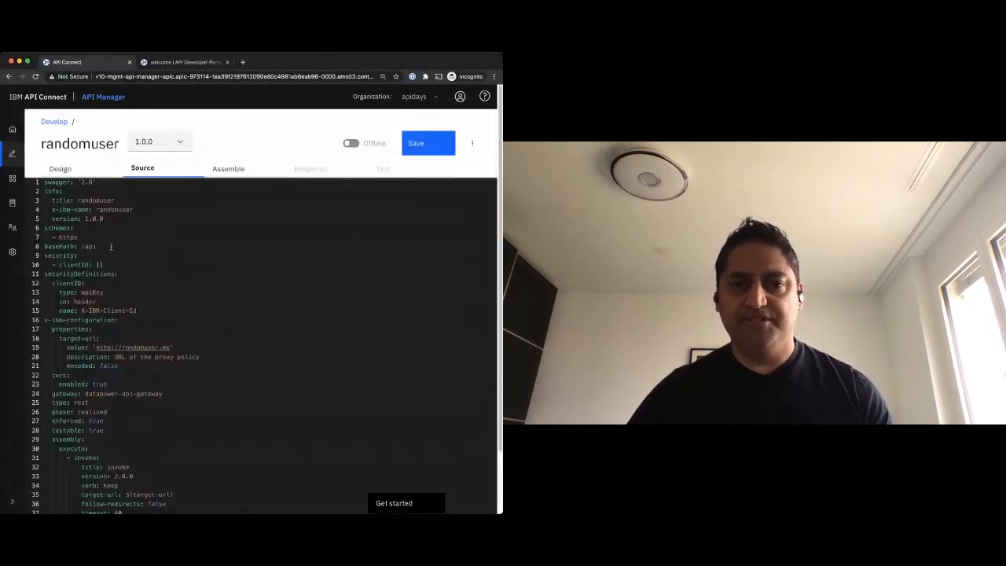
{"action": "double_click", "coordinate": [71, 245]}
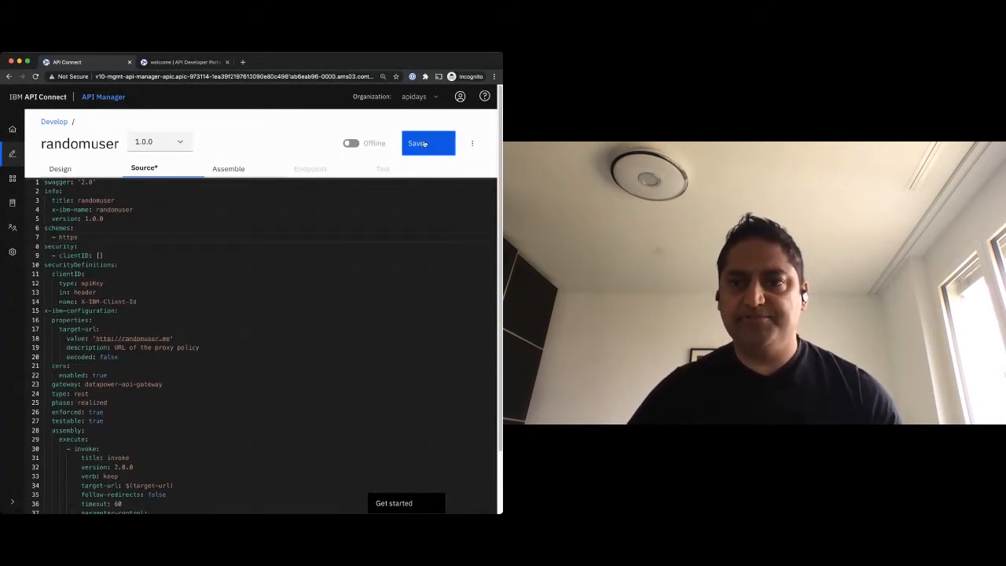
{"action": "left_click", "coordinate": [415, 143]}
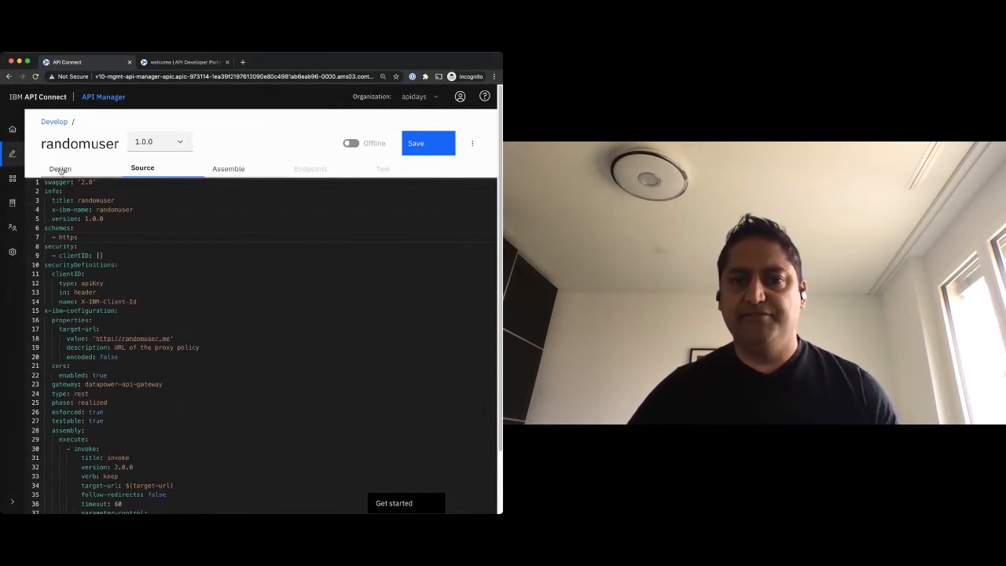
{"action": "left_click", "coordinate": [60, 166]}
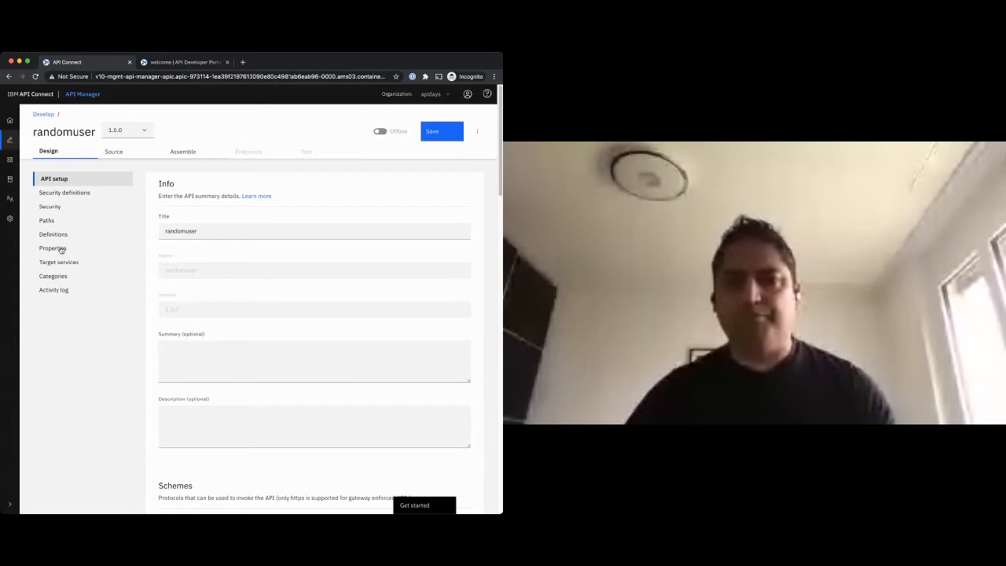
- Show the API's Properties, listing the single target-url property
{"action": "left_click", "coordinate": [54, 248]}
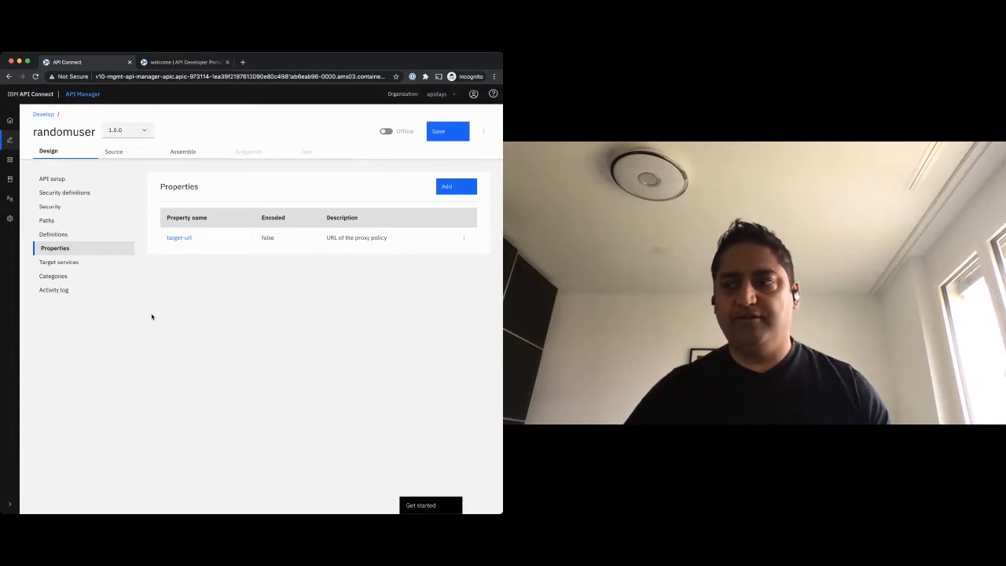
{"action": "mouse_move", "coordinate": [159, 314]}
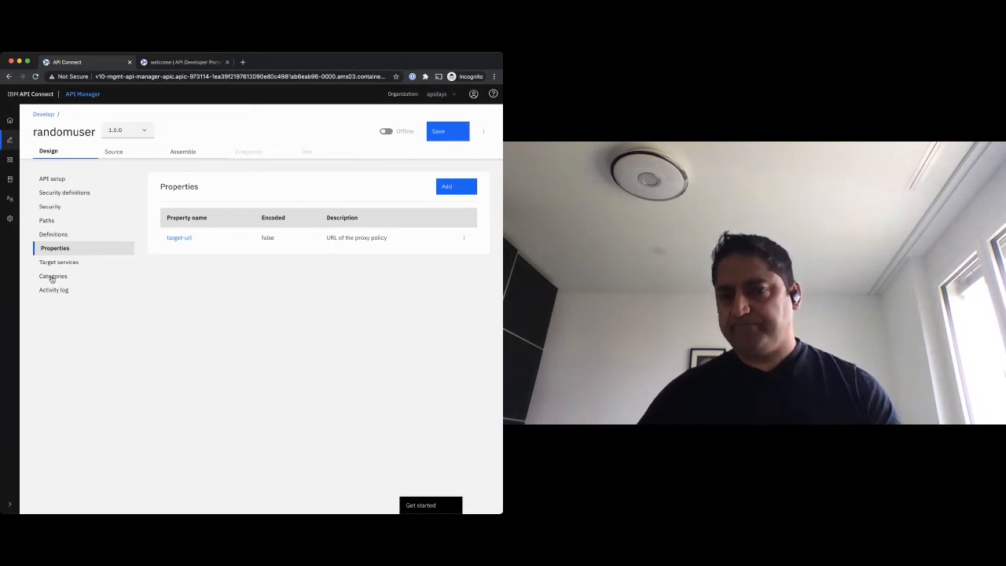
- Review the API's Categories field, then its Activity log settings with logging on
{"action": "left_click", "coordinate": [53, 277]}
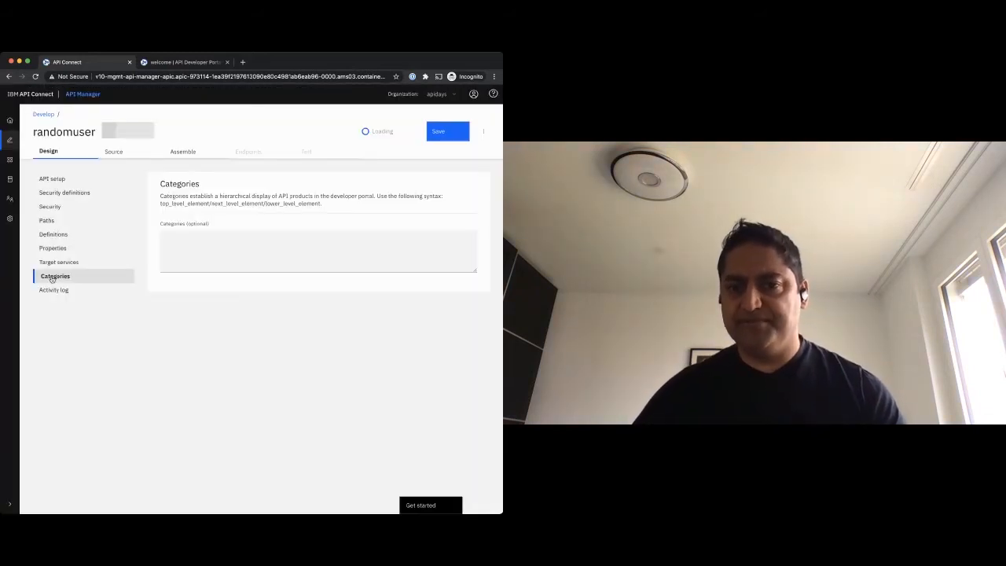
{"action": "left_click", "coordinate": [317, 251]}
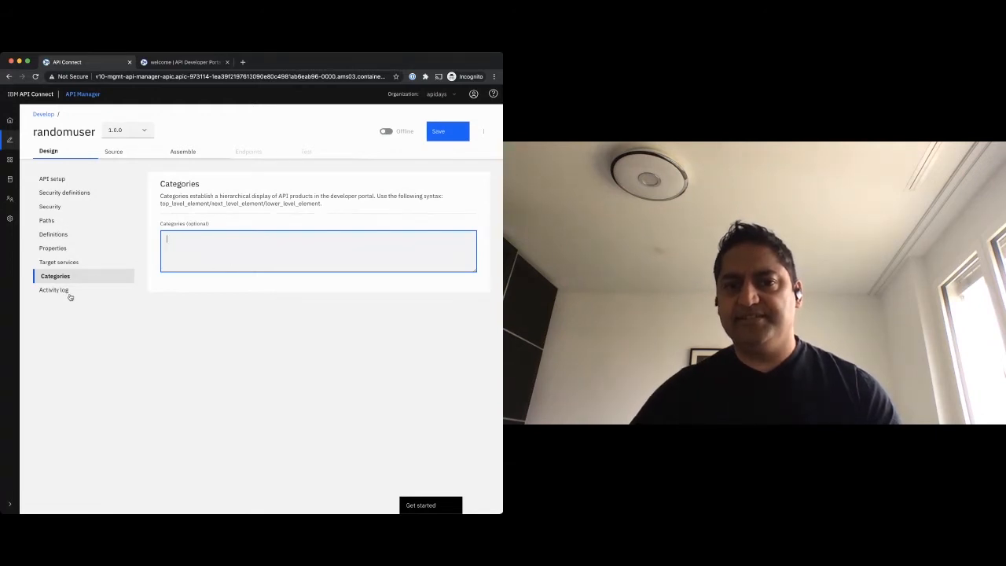
{"action": "left_click", "coordinate": [54, 290]}
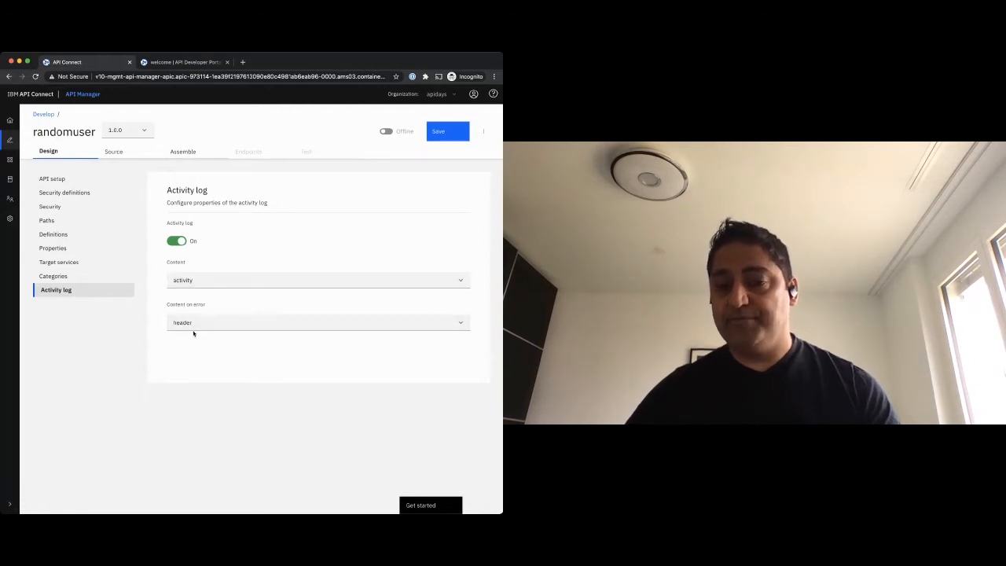
{"action": "mouse_move", "coordinate": [182, 154]}
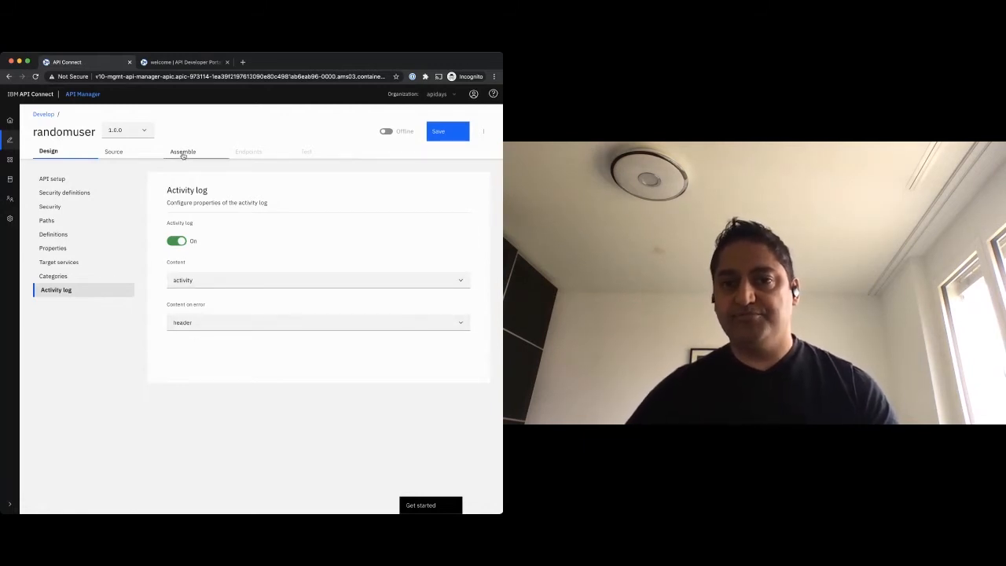
- Show the API's assembly flow with its single invoke policy
{"action": "left_click", "coordinate": [182, 151]}
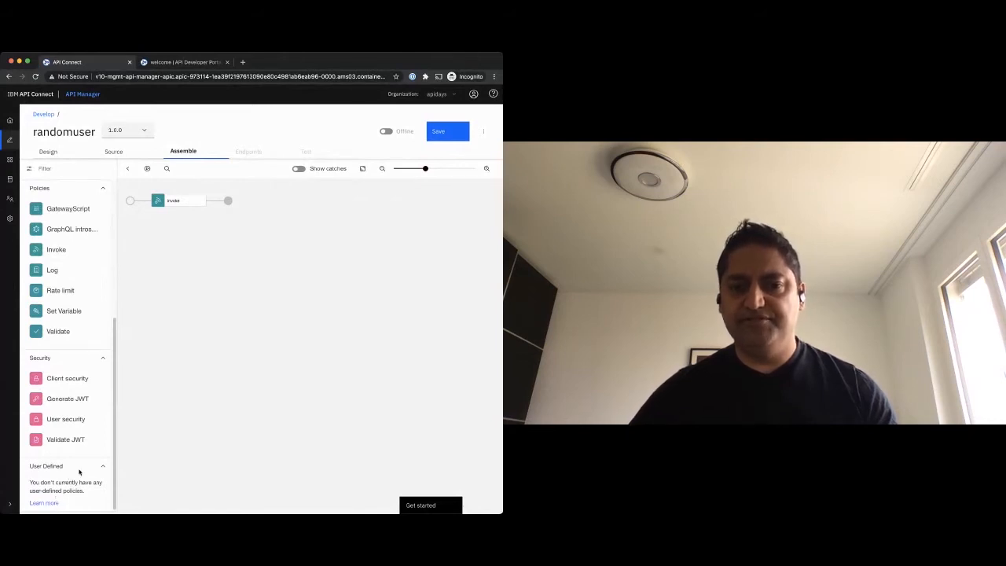
{"action": "mouse_move", "coordinate": [150, 454]}
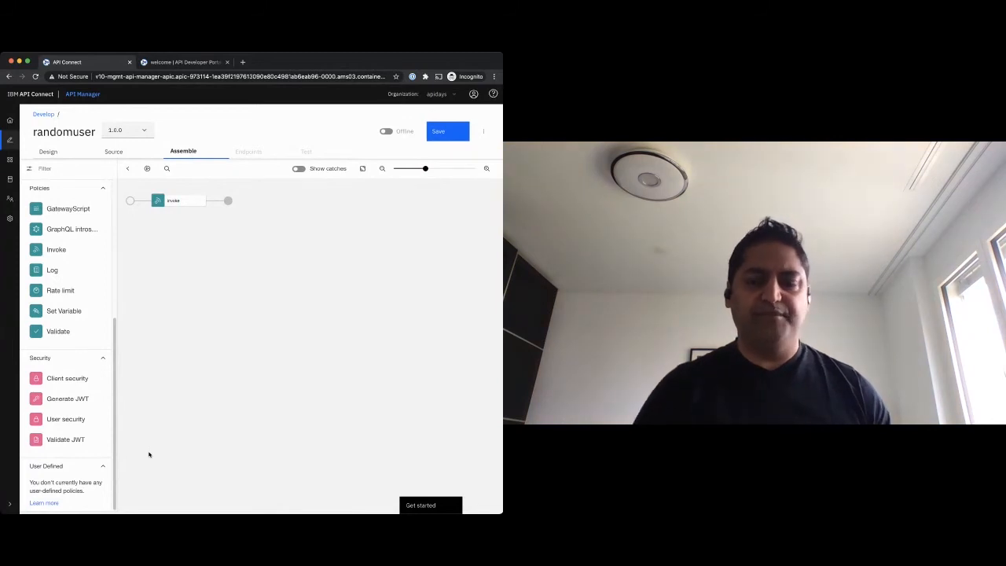
{"action": "mouse_move", "coordinate": [160, 459]}
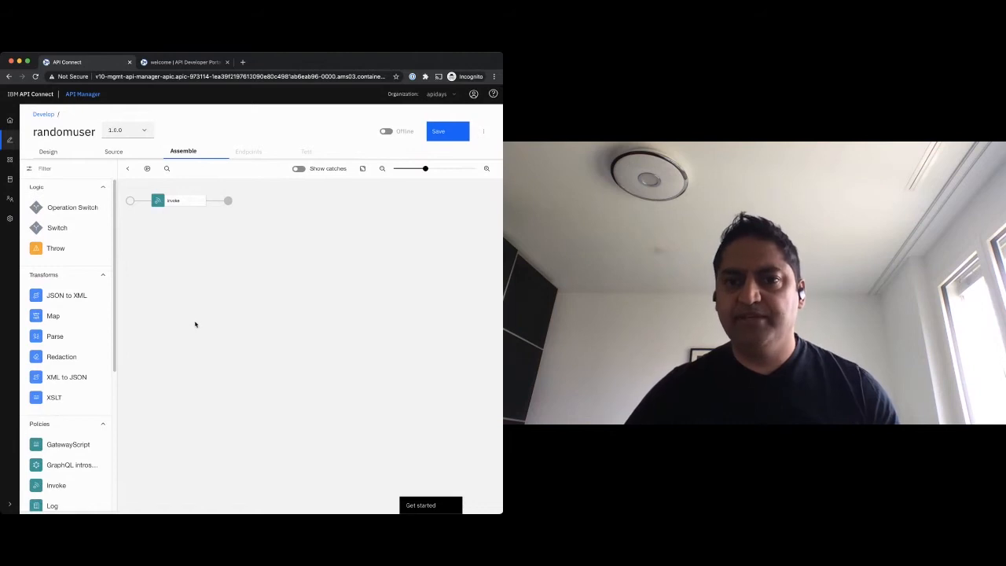
- Extend the invoke policy's URL beyond target-url with a request path variable
{"action": "left_click", "coordinate": [173, 201]}
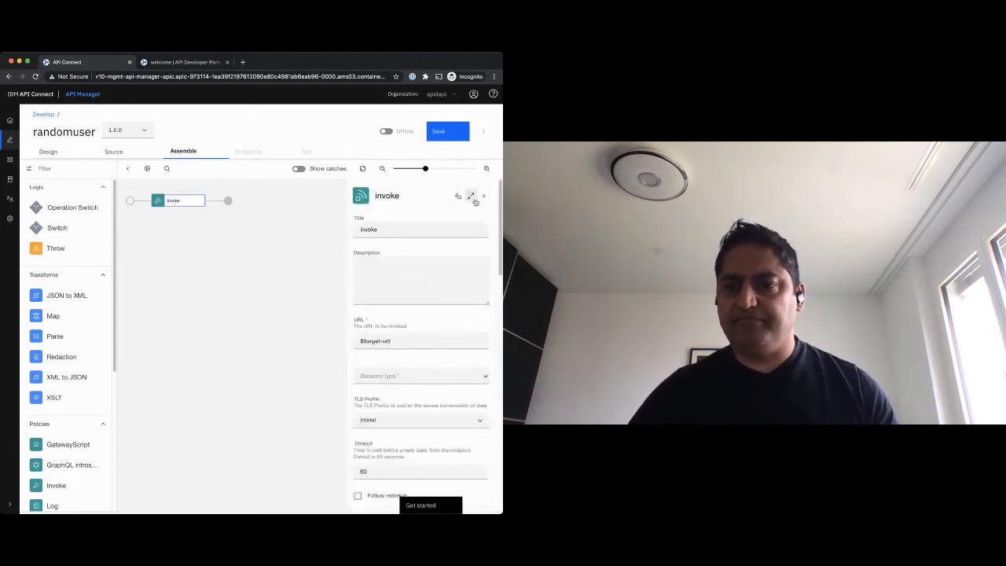
{"action": "left_click", "coordinate": [421, 340]}
{"action": "type", "text": "$(request."}
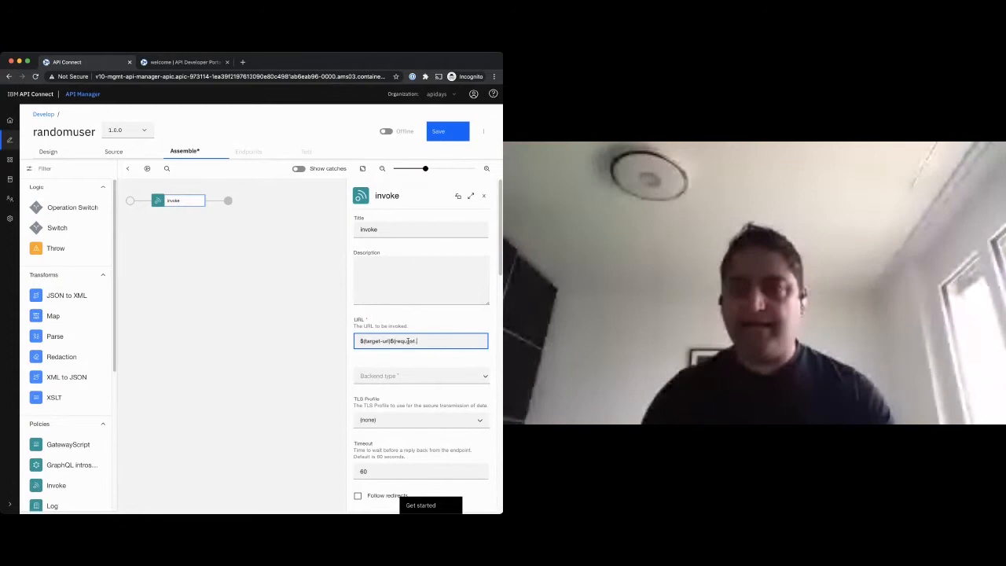
{"action": "type", "text": "pa"}
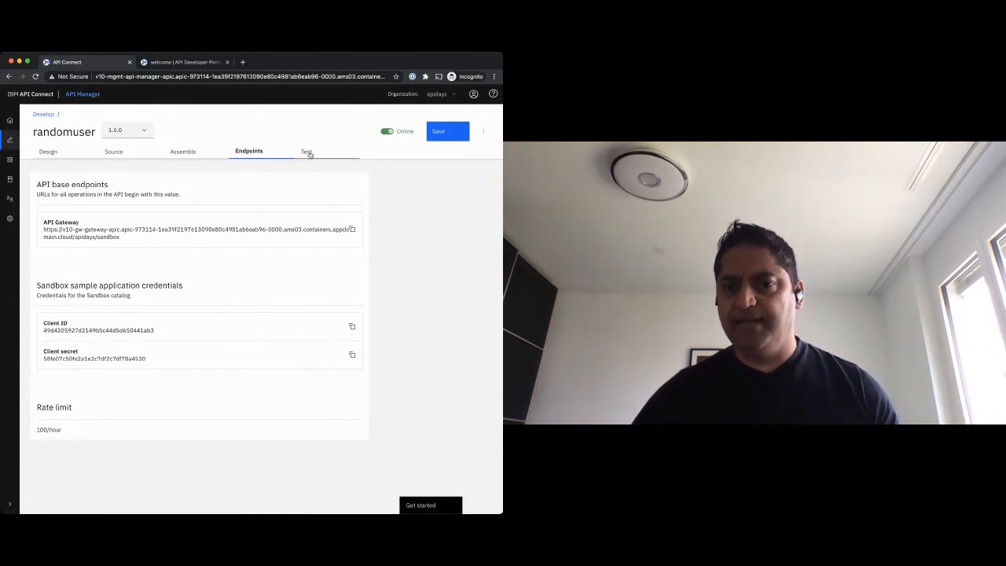
- Send the randomuser GET test request and get an HTTP 200 JSON response
{"action": "left_click", "coordinate": [306, 151]}
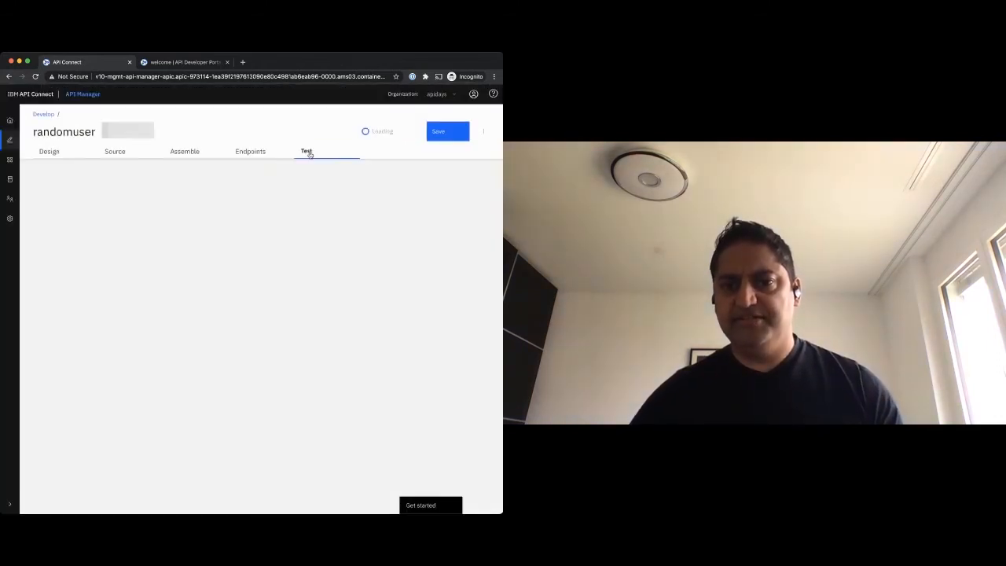
{"action": "left_click", "coordinate": [305, 151]}
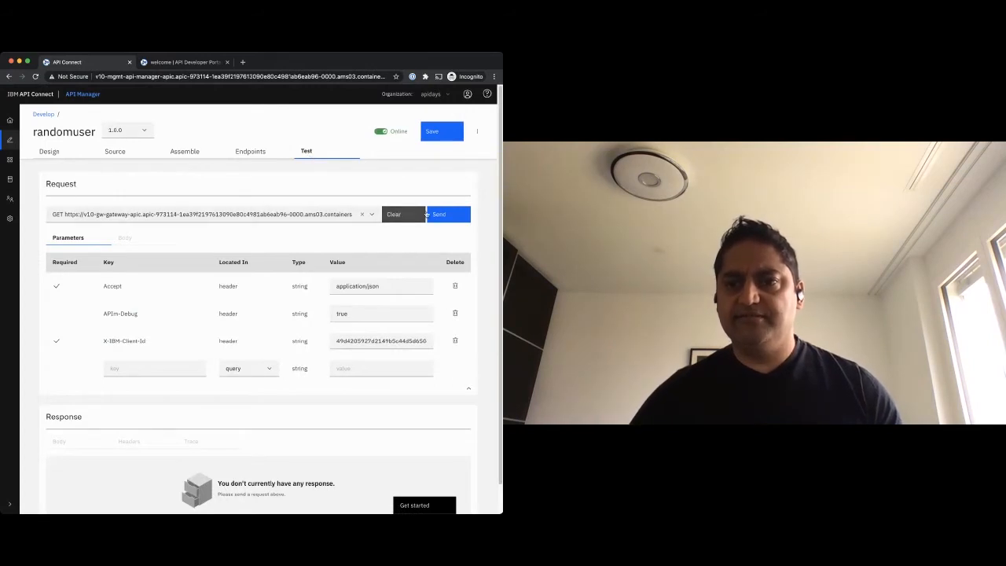
{"action": "left_click", "coordinate": [438, 214]}
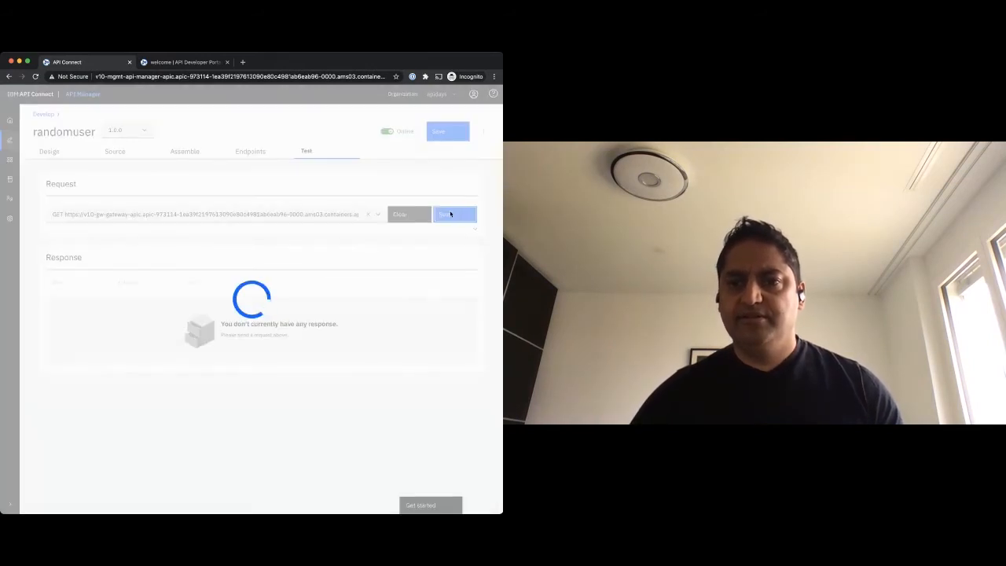
{"action": "left_click", "coordinate": [454, 214]}
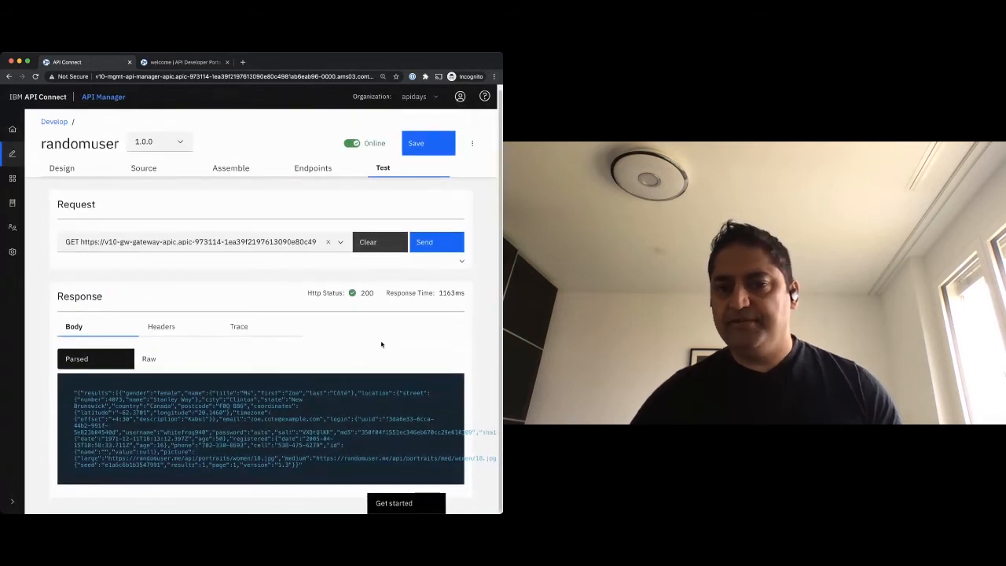
- Review the response Headers and Trace, then switch to the Developer Portal
{"action": "left_click", "coordinate": [160, 330]}
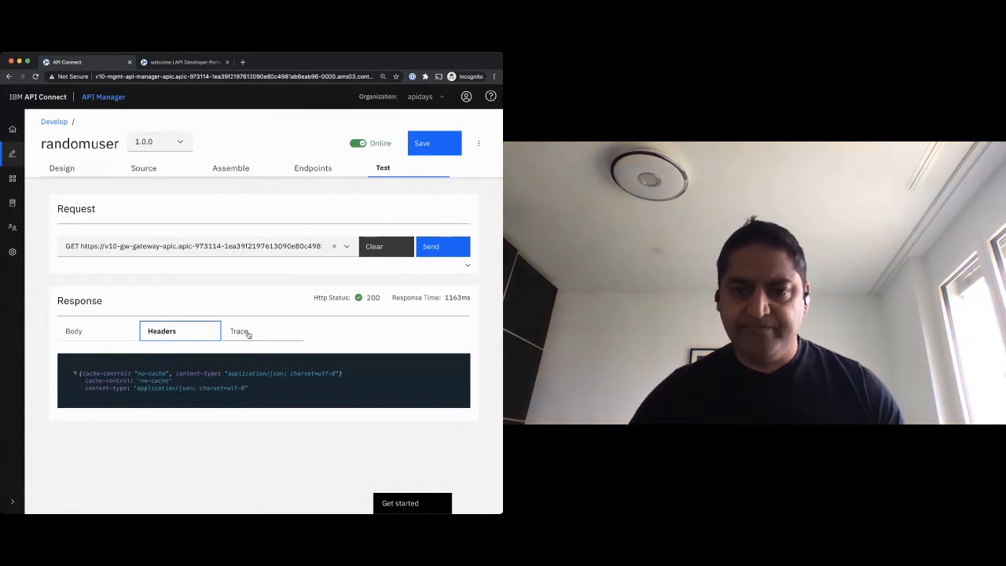
{"action": "left_click", "coordinate": [239, 330]}
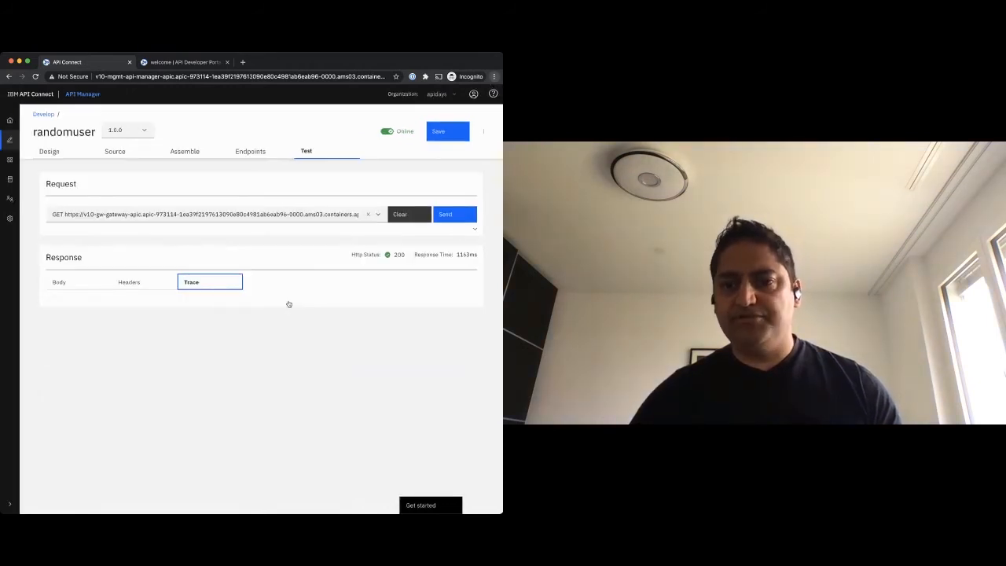
{"action": "left_click", "coordinate": [60, 282]}
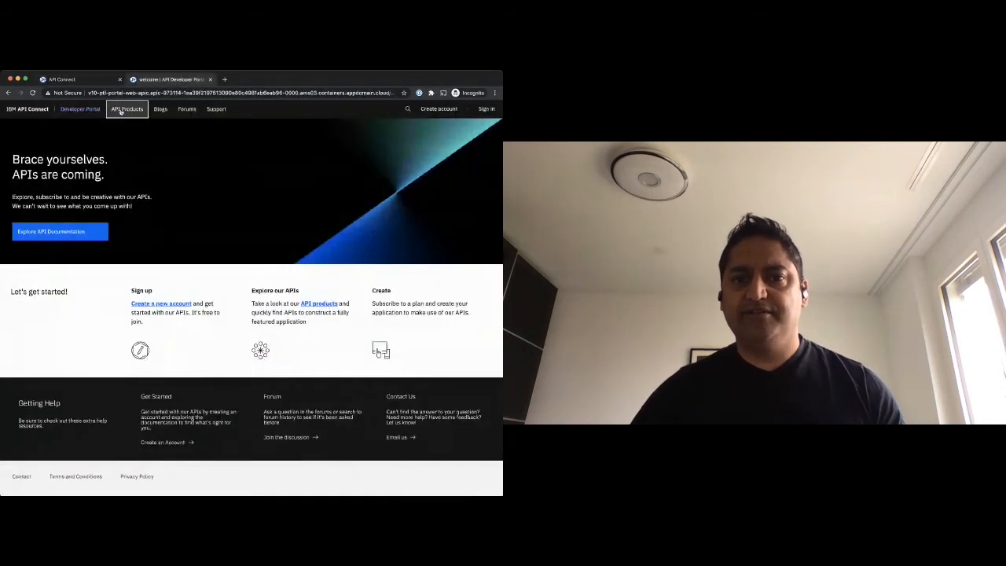
- Browse API Products and open the randomuser GET /api operation details
{"action": "left_click", "coordinate": [125, 108]}
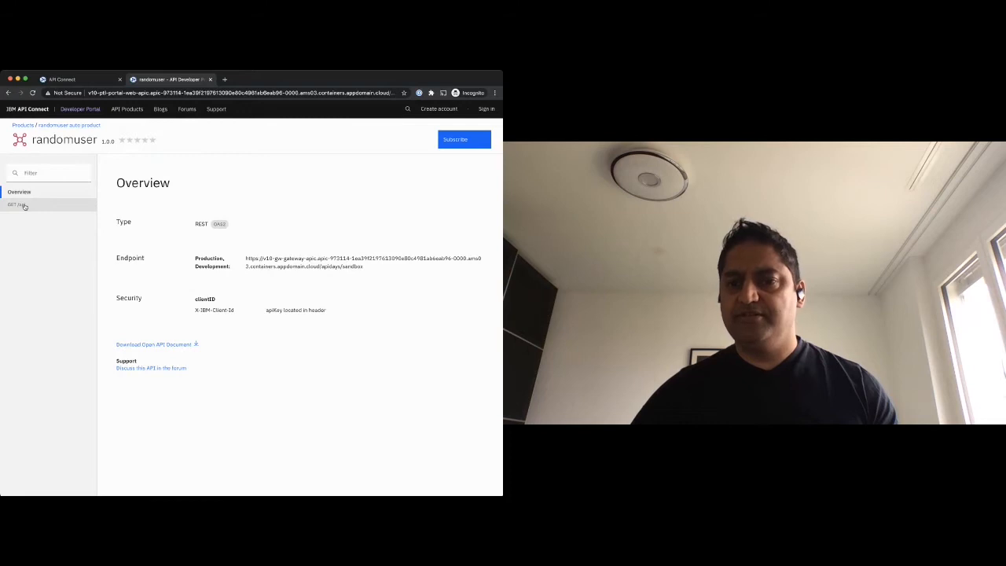
{"action": "left_click", "coordinate": [19, 204]}
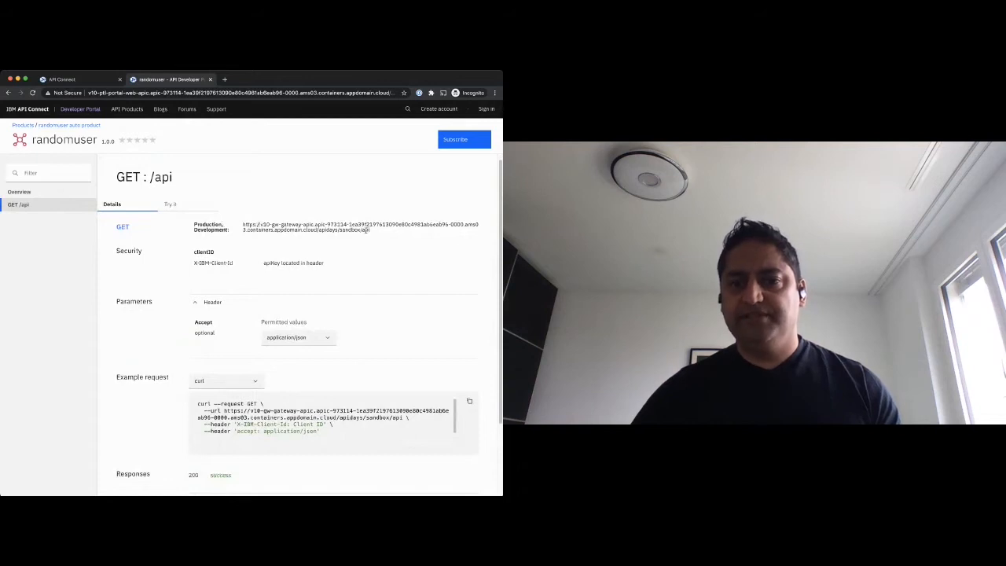
{"action": "scroll", "scroll_direction": "down", "scroll_amount": 3}
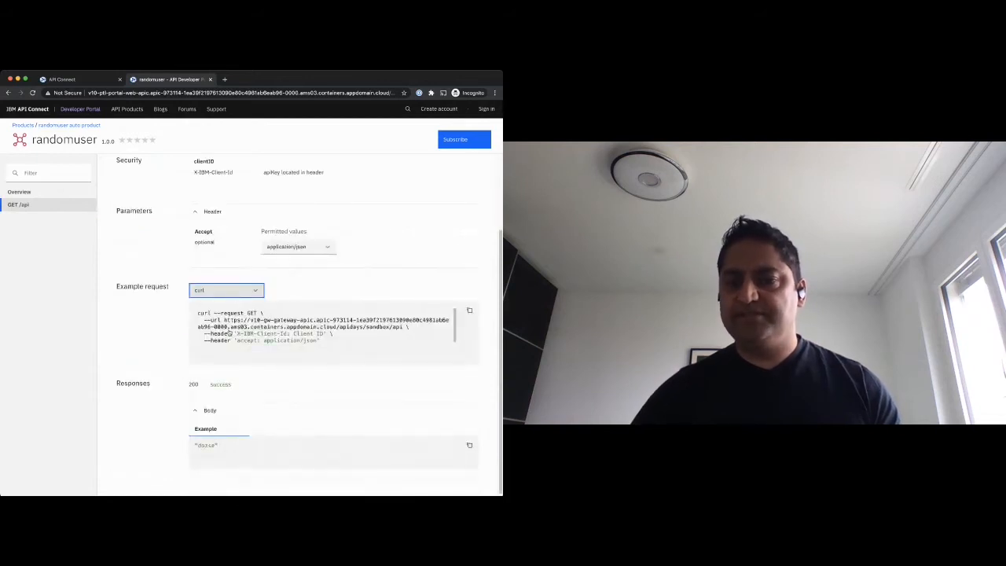
- Switch the example request to java, expand it fully, then show it in swift
{"action": "left_click", "coordinate": [227, 289]}
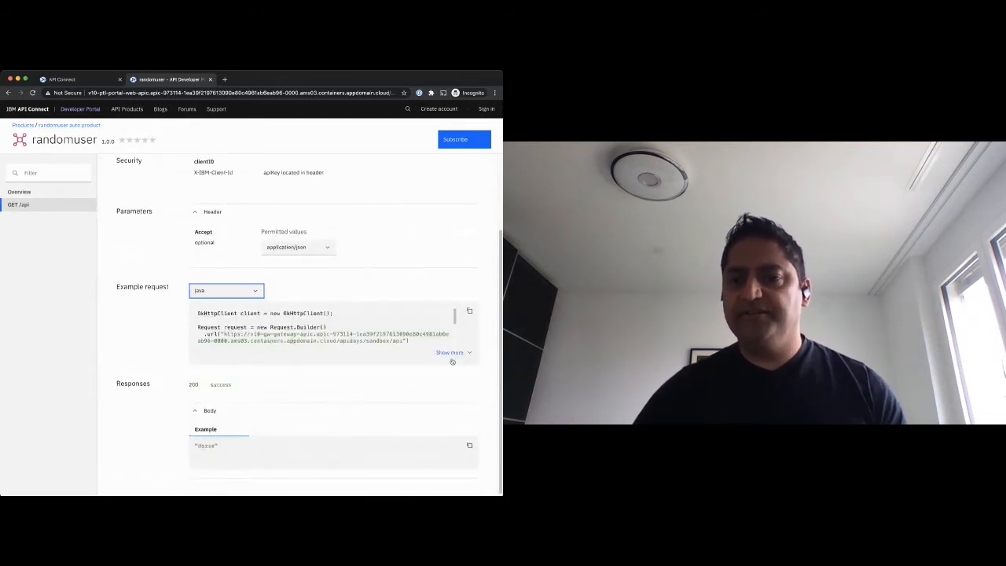
{"action": "left_click", "coordinate": [449, 353]}
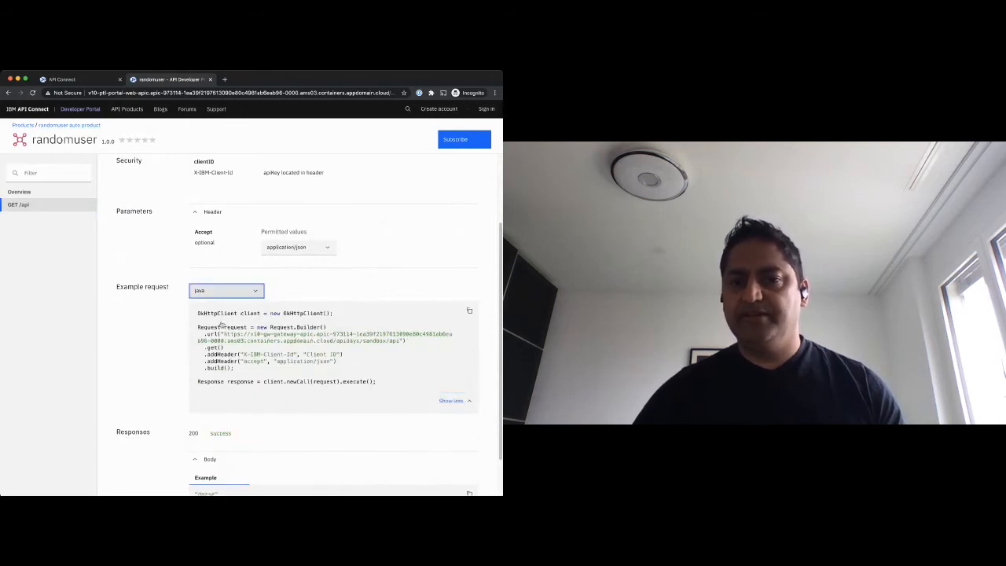
{"action": "left_click", "coordinate": [226, 289]}
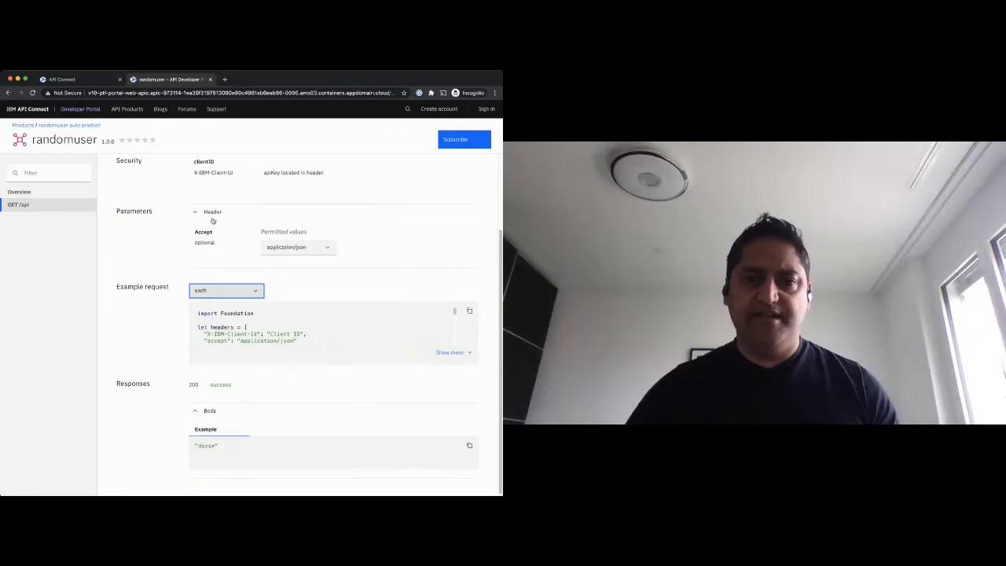
{"action": "mouse_move", "coordinate": [142, 314]}
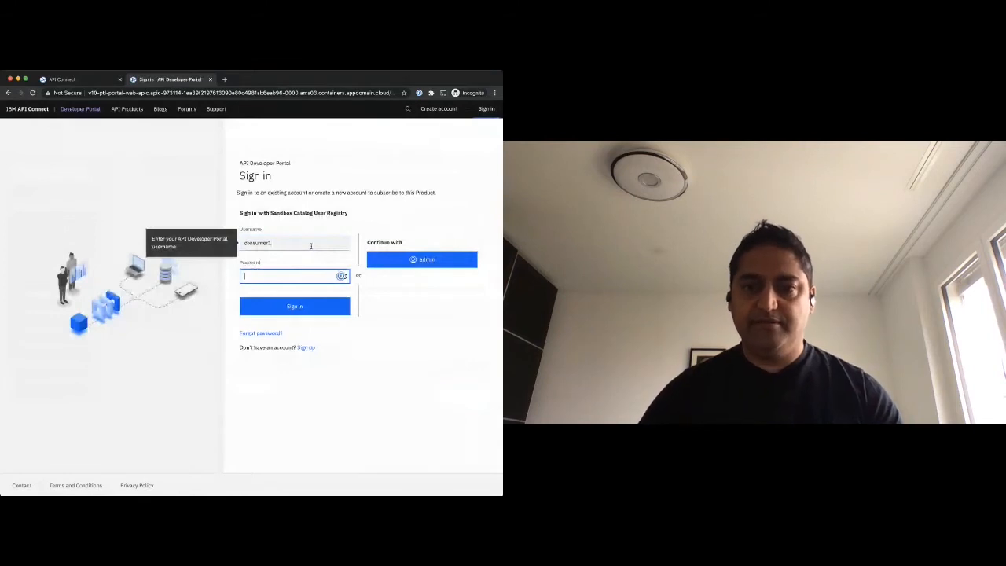
- Sign in and subscribe app1 to the randomuser auto product's Default Plan
{"action": "left_click", "coordinate": [296, 305]}
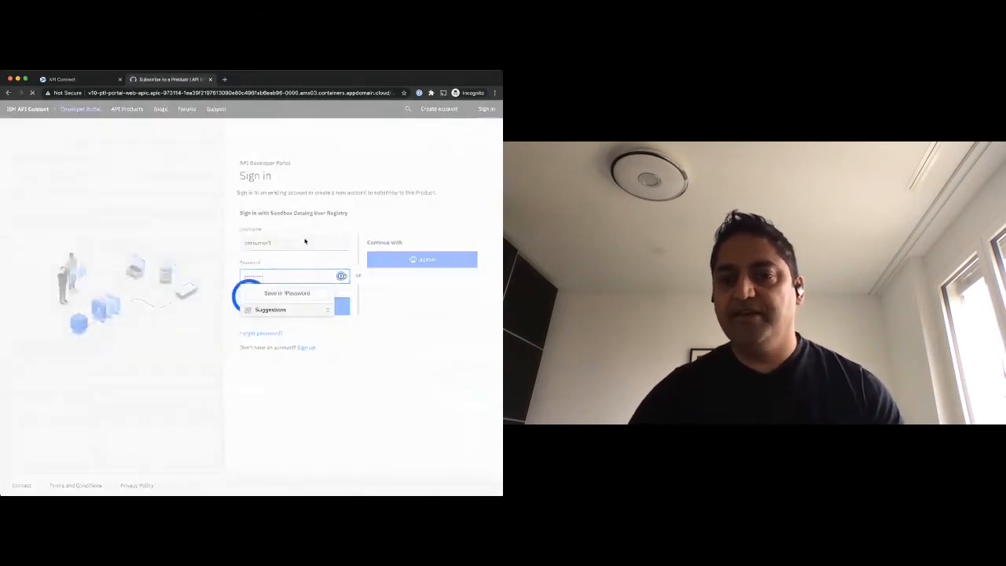
{"action": "left_click", "coordinate": [421, 259]}
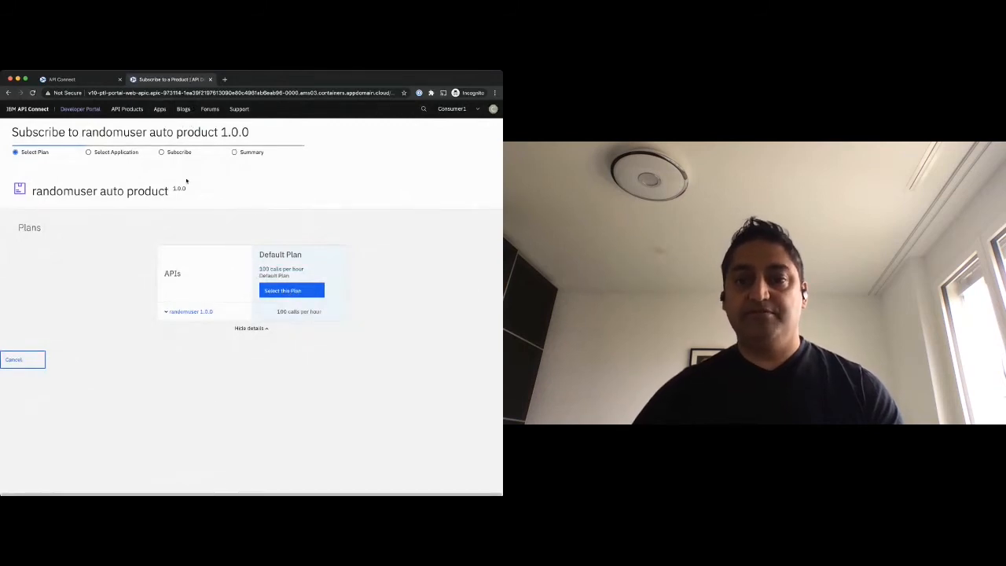
{"action": "left_click", "coordinate": [291, 291]}
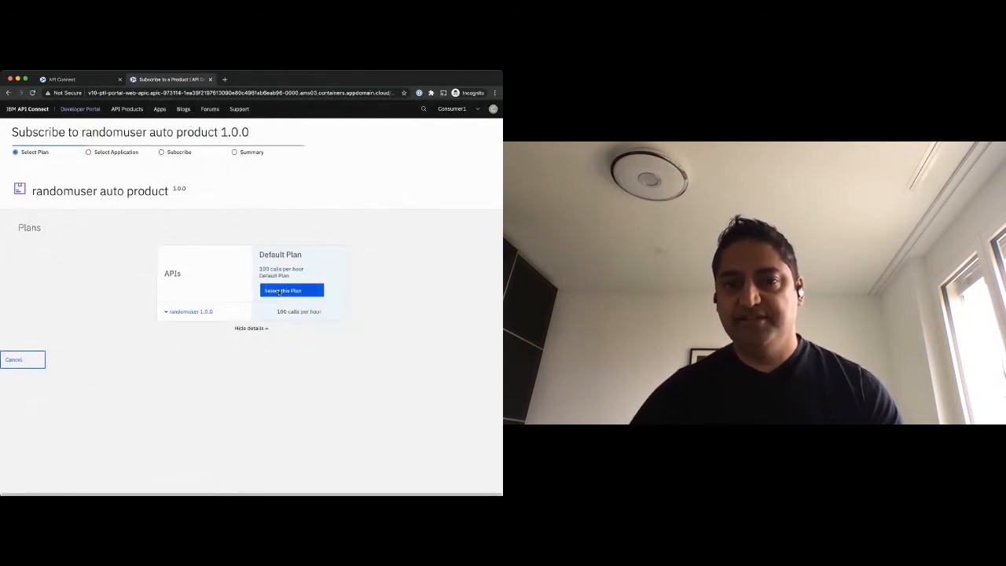
{"action": "left_click", "coordinate": [291, 291]}
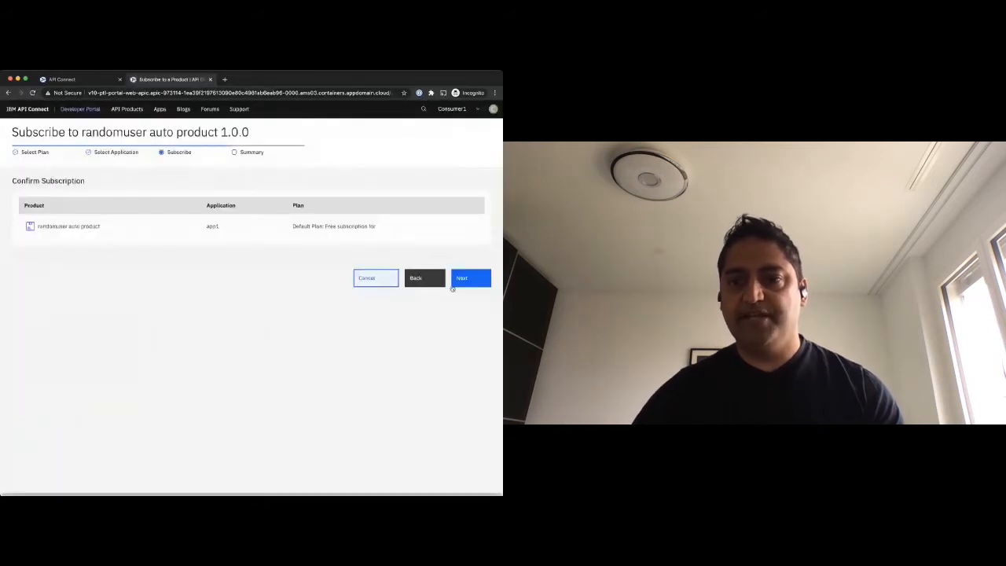
{"action": "left_click", "coordinate": [472, 276]}
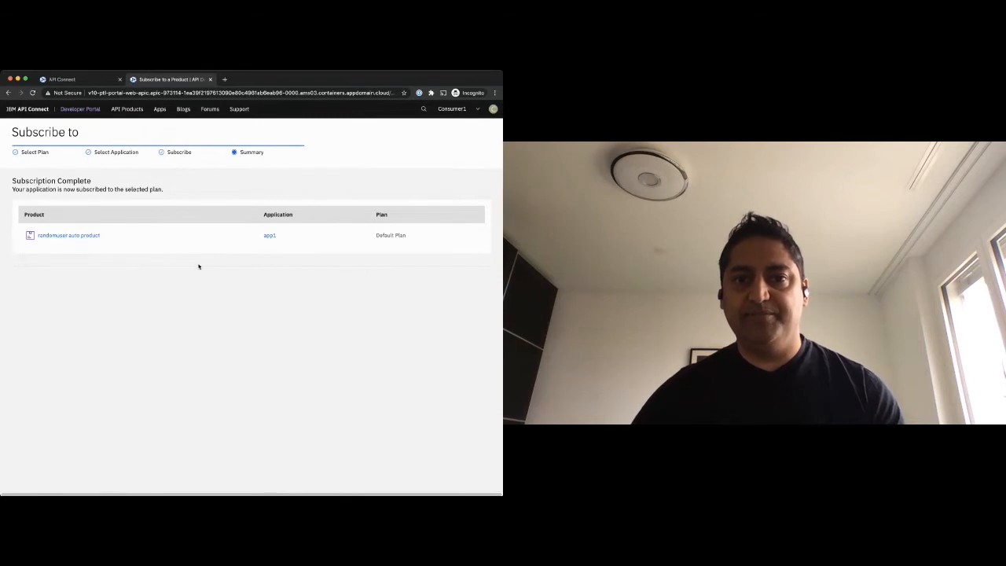
- Return to API Products and open the randomuser API's overview
{"action": "left_click", "coordinate": [126, 108]}
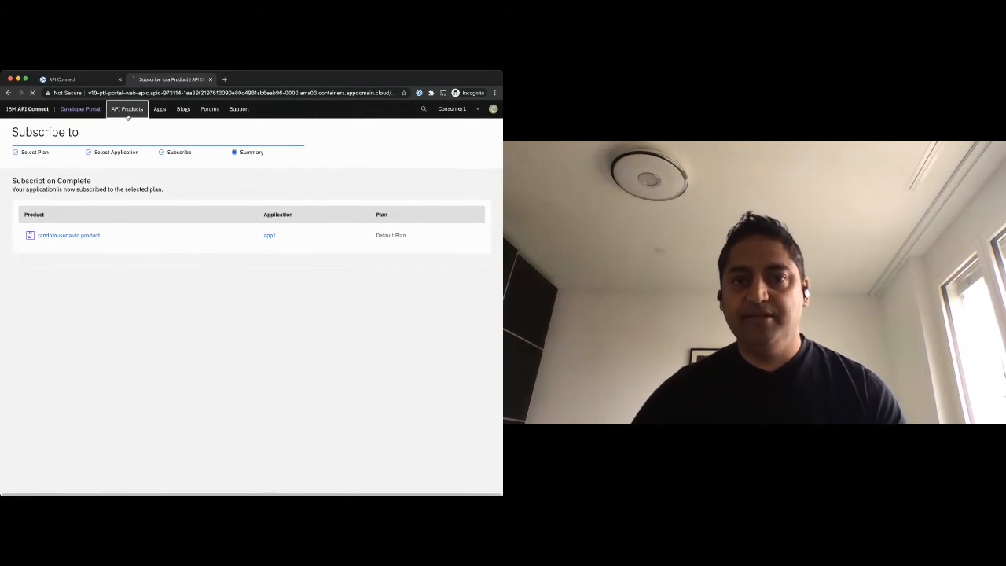
{"action": "left_click", "coordinate": [126, 109]}
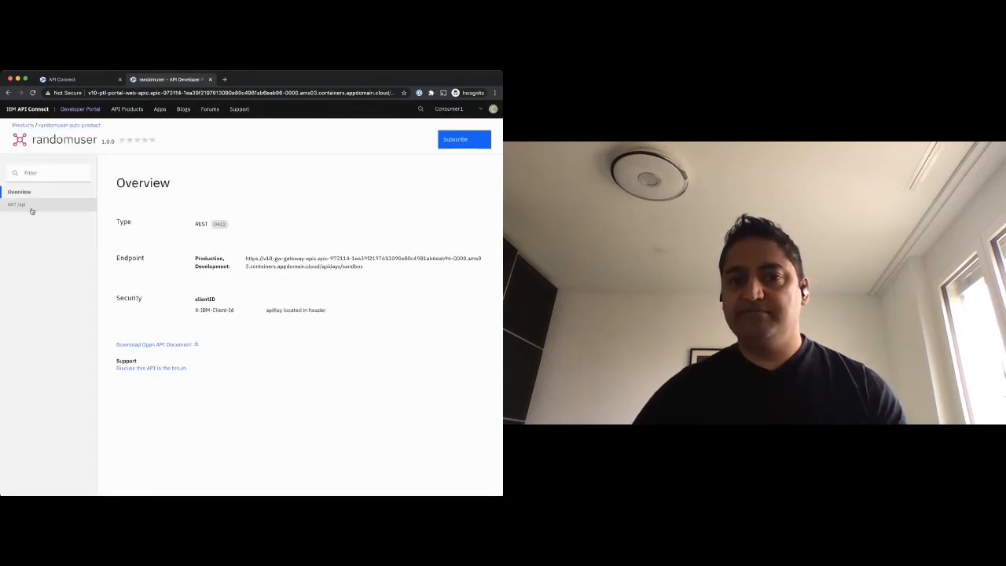
- Open the GET /api try-it form with app1 as Client ID, then return to API Manager
{"action": "left_click", "coordinate": [17, 204]}
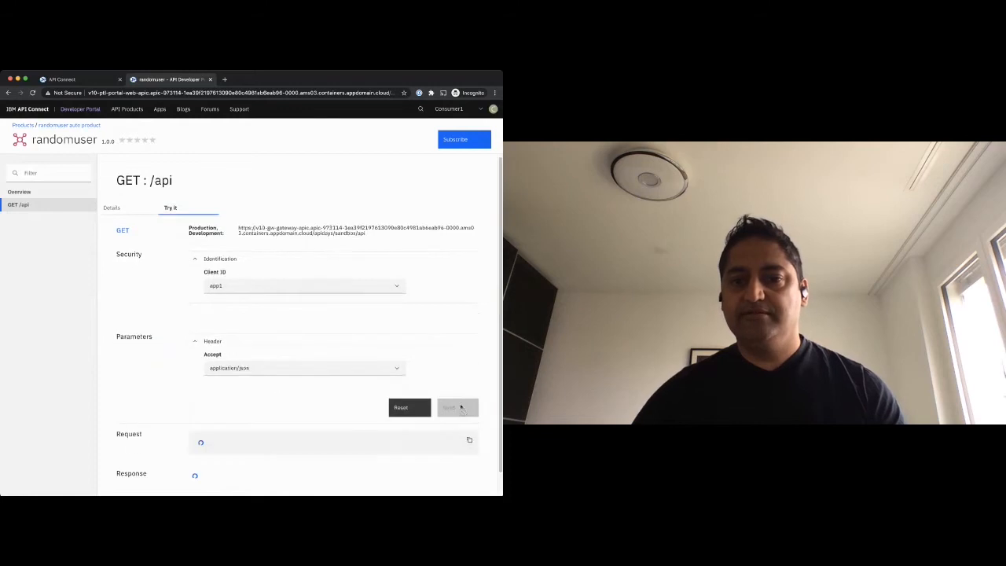
{"action": "scroll", "scroll_direction": "down", "scroll_amount": 3}
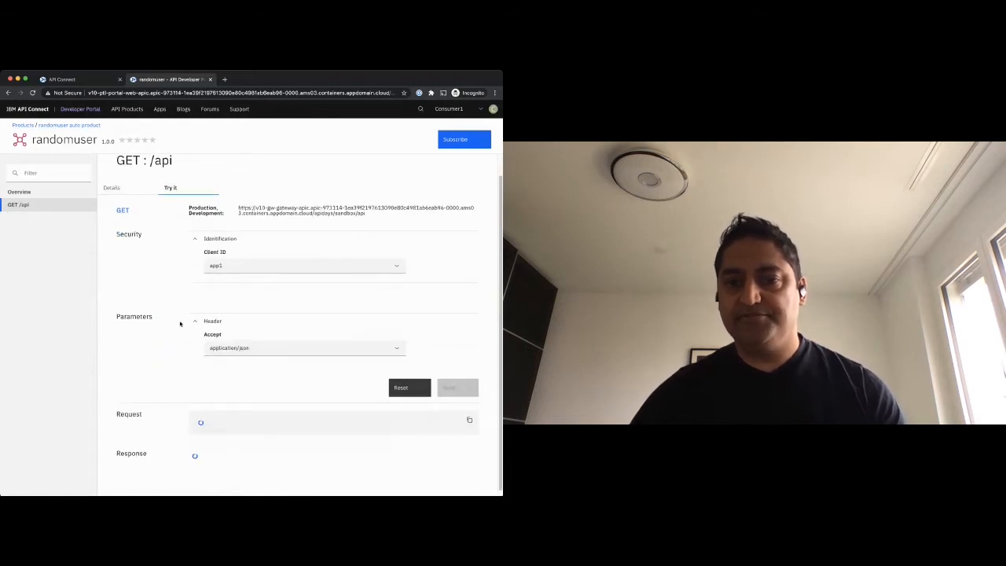
{"action": "left_click", "coordinate": [458, 387]}
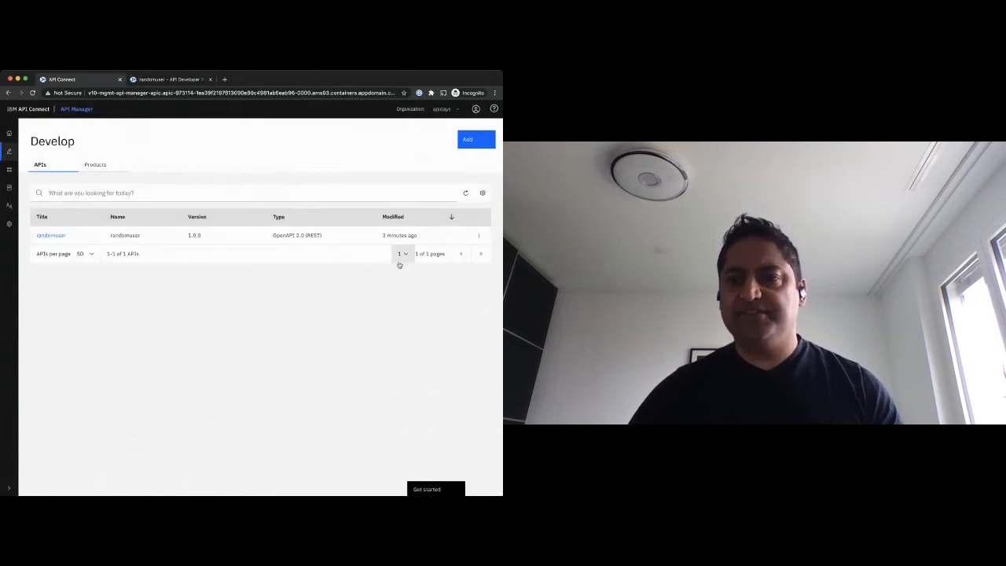
- Save the randomuser API as new version 2.0.0 and begin a new security definition
{"action": "left_click", "coordinate": [477, 236]}
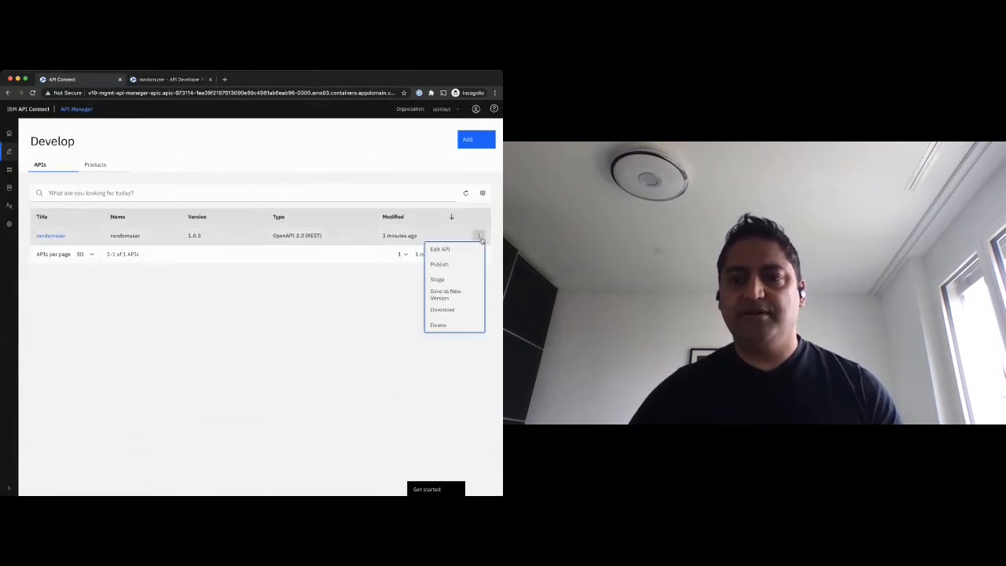
{"action": "left_click", "coordinate": [446, 293]}
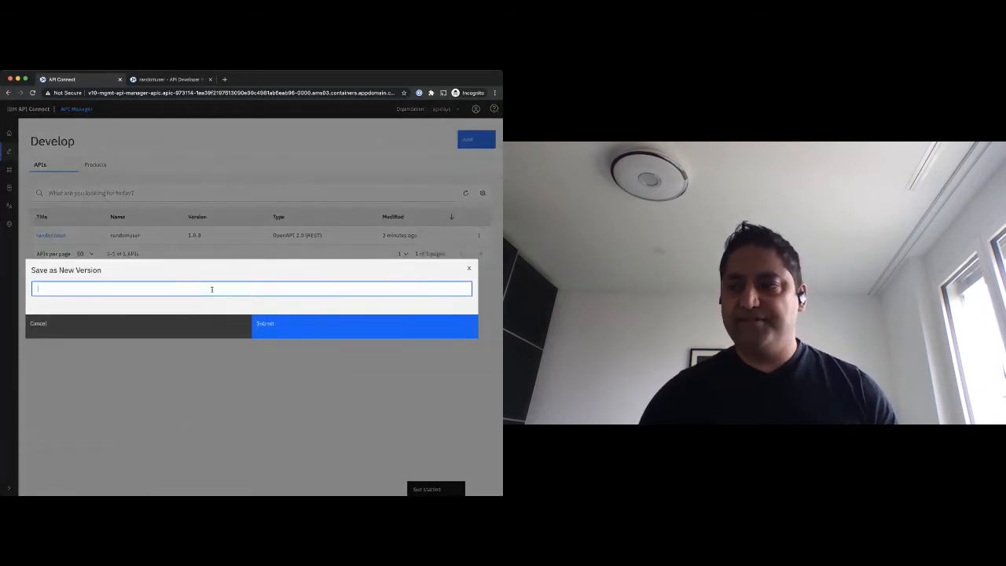
{"action": "type", "text": "2"}
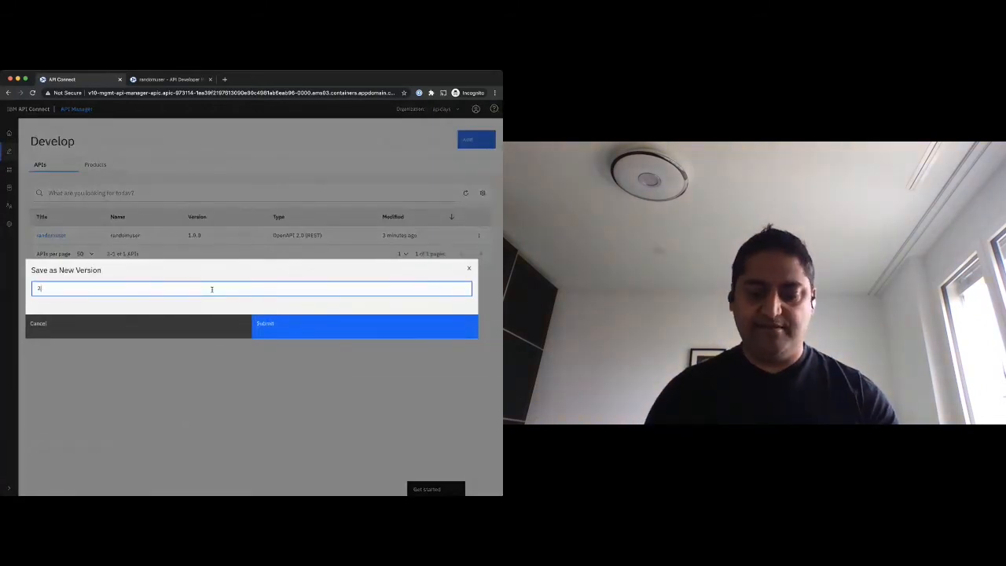
{"action": "type", "text": ".0.0"}
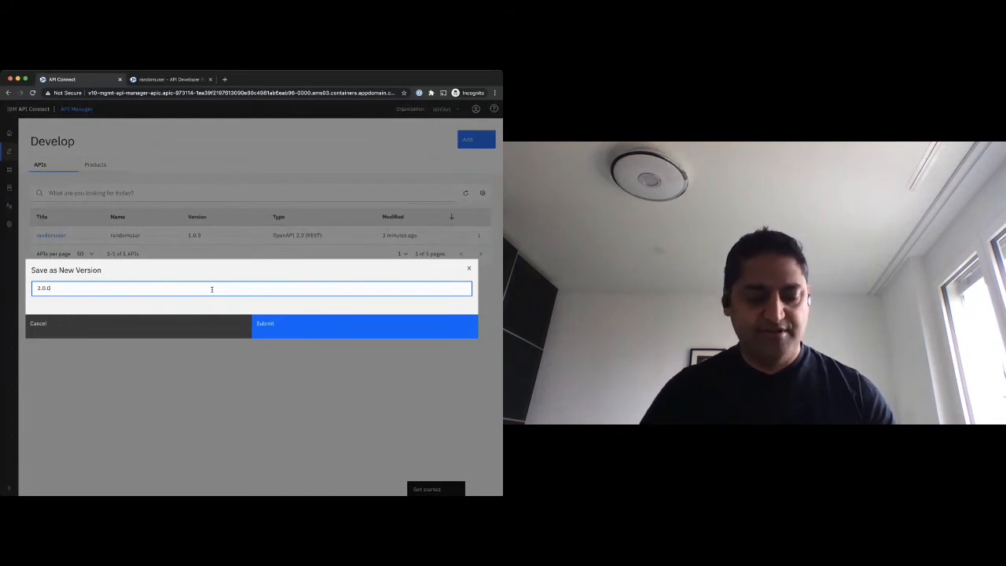
{"action": "type", "text": "a.b."}
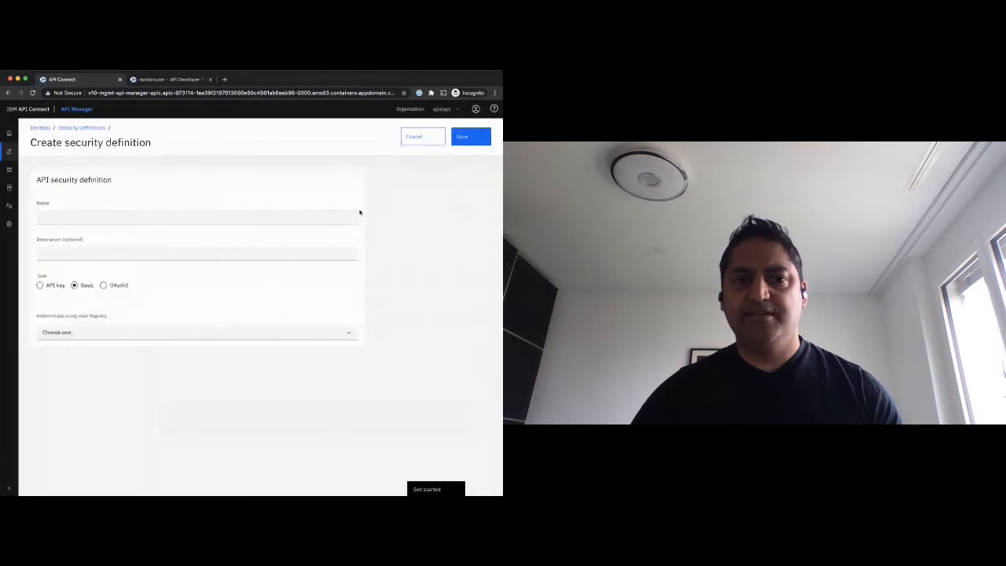
- Save an OAuth definition named oauth using the oauth provider's Resource Owner flow, apidays scope
{"action": "left_click", "coordinate": [197, 216]}
{"action": "type", "text": "oauth"}
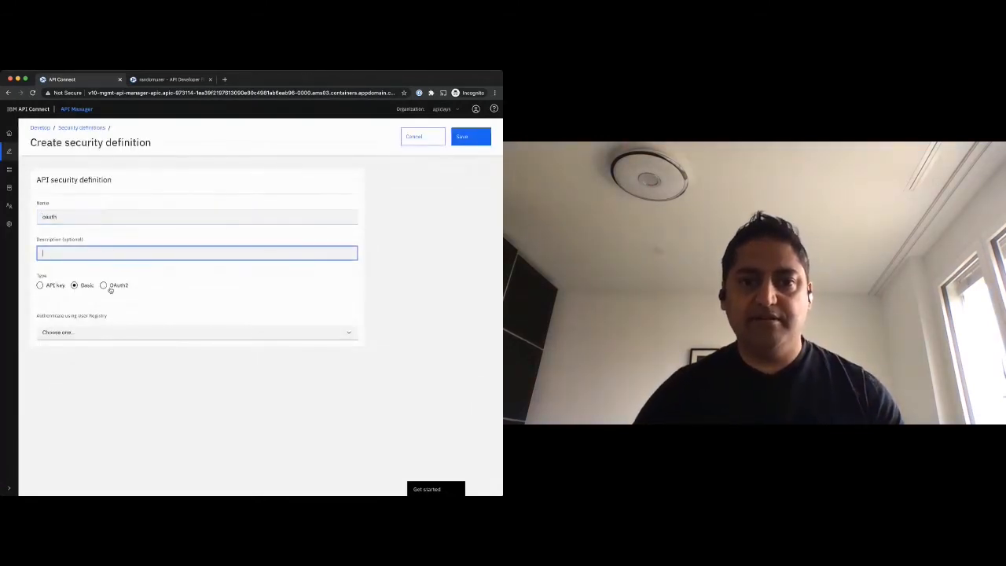
{"action": "left_click", "coordinate": [103, 284]}
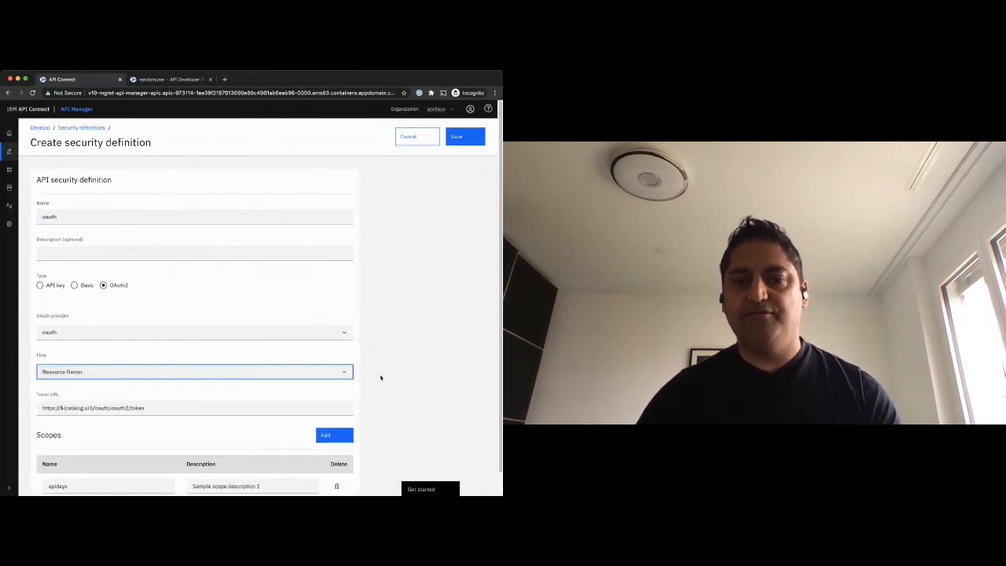
{"action": "scroll", "scroll_direction": "down", "scroll_amount": 3}
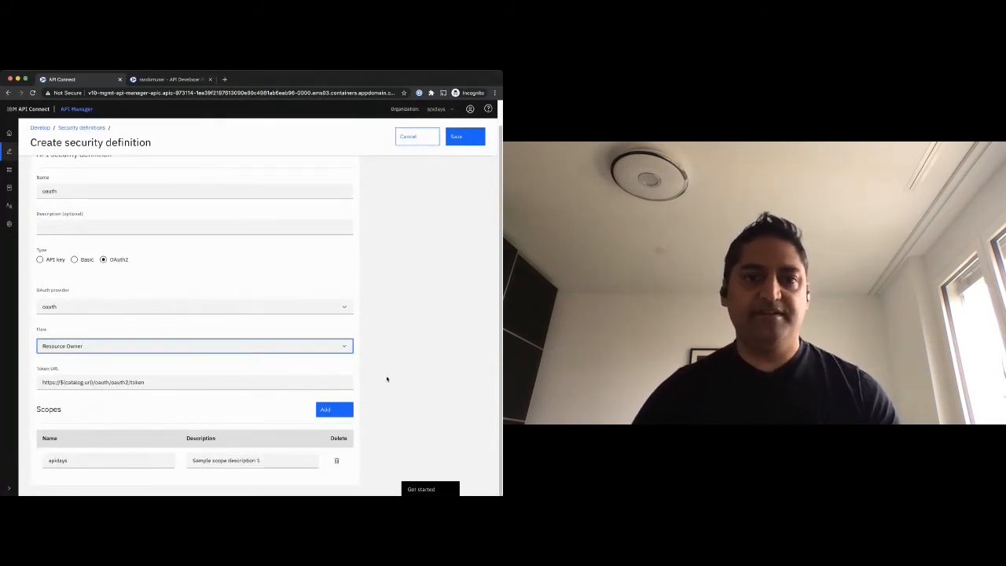
{"action": "left_click", "coordinate": [465, 135]}
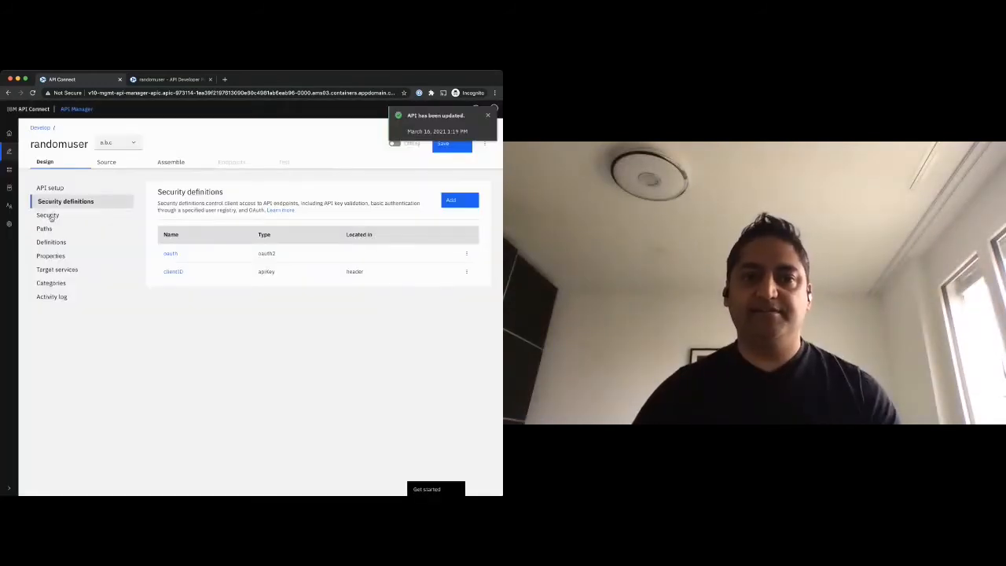
- Require oauth with the apidays scope instead of clientID and save the security settings
{"action": "left_click", "coordinate": [47, 213]}
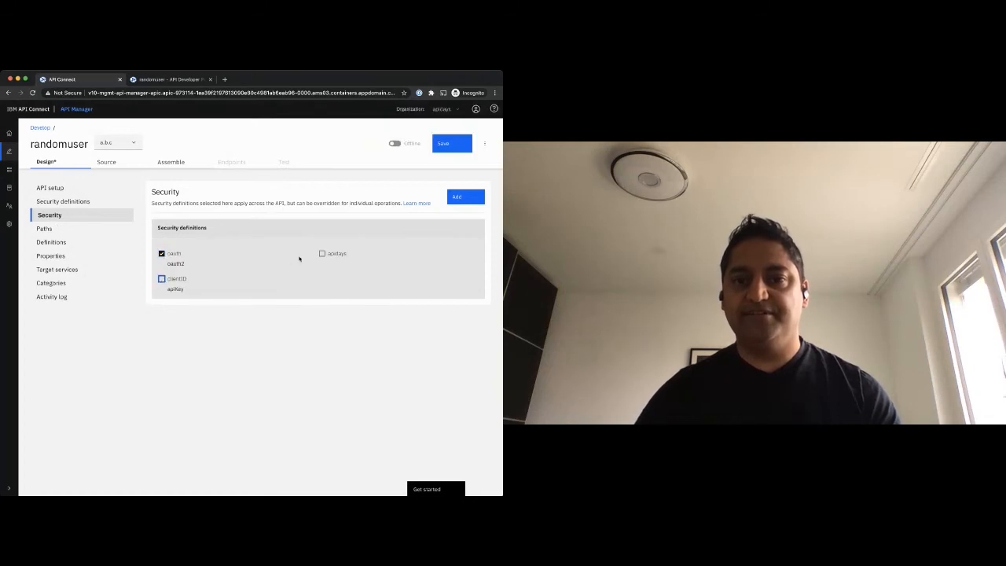
{"action": "left_click", "coordinate": [321, 253]}
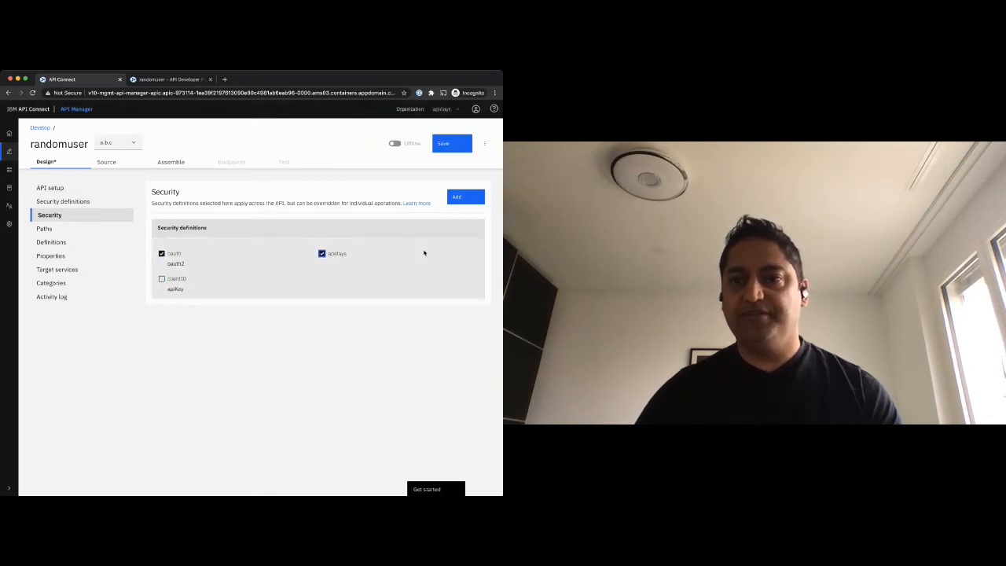
{"action": "left_click", "coordinate": [451, 143]}
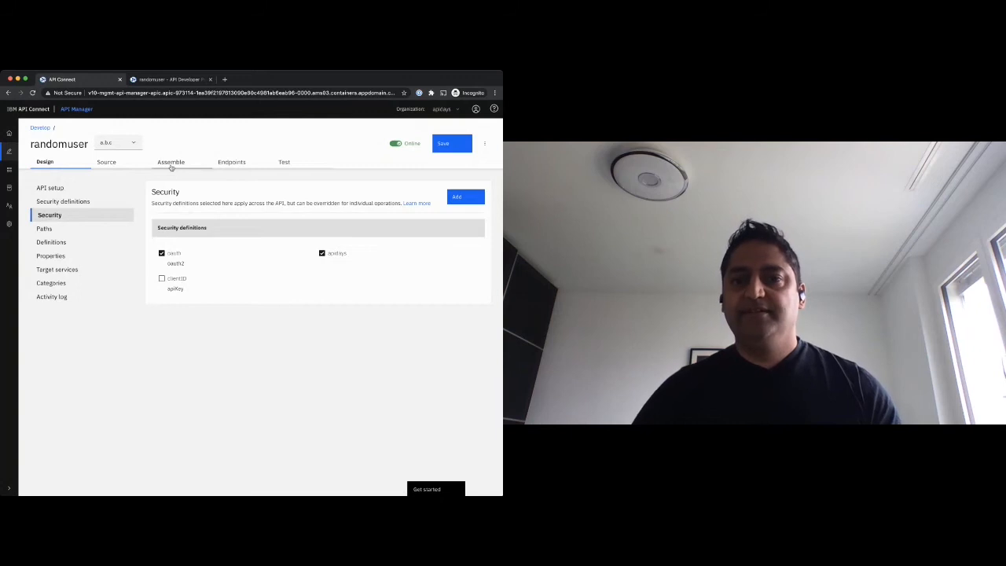
- Review the Assemble and Endpoints views, then switch back to the Developer Portal
{"action": "left_click", "coordinate": [170, 162]}
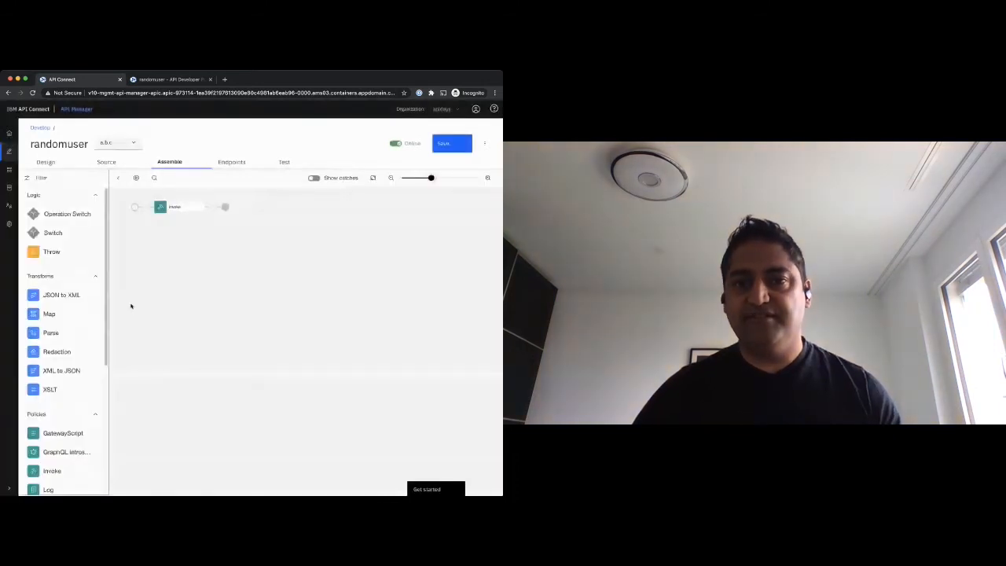
{"action": "left_click", "coordinate": [231, 162]}
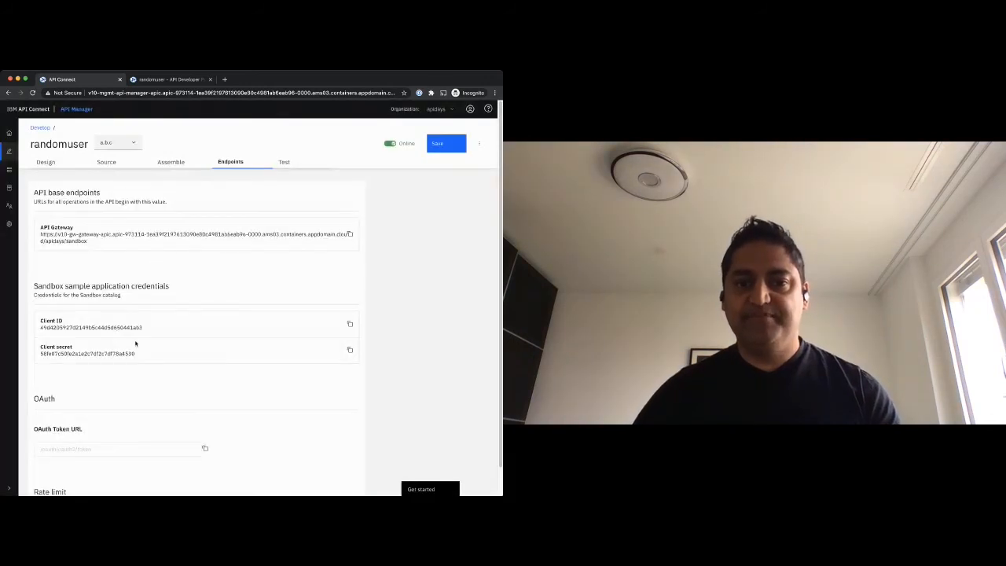
{"action": "scroll", "scroll_direction": "down", "scroll_amount": 3}
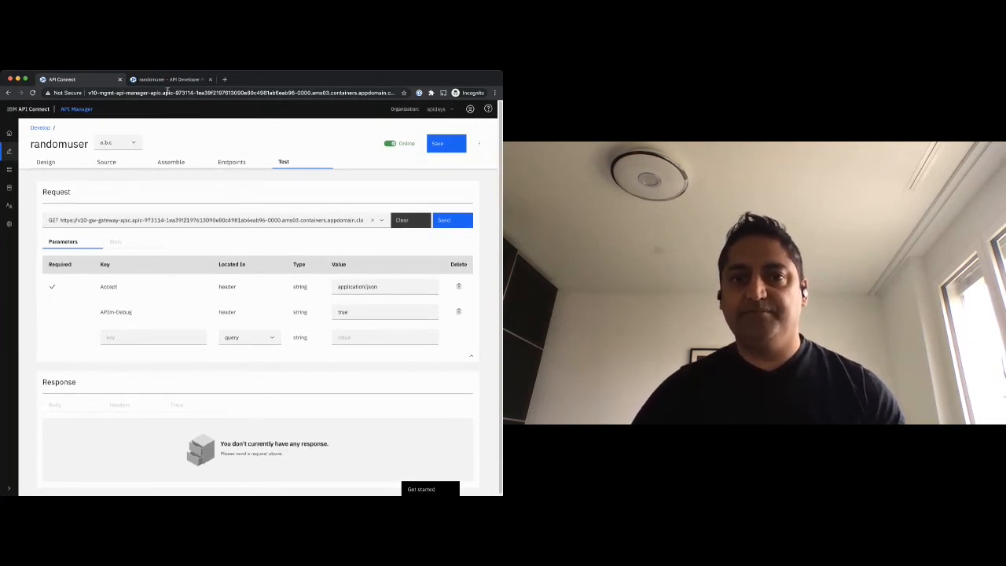
{"action": "left_click", "coordinate": [170, 79]}
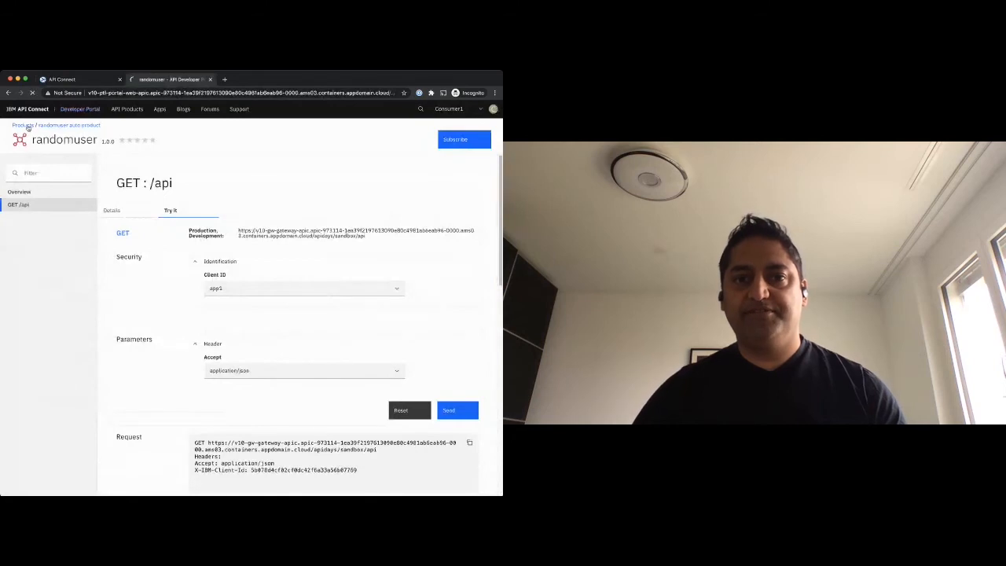
- Open the a.b.c randomuser auto product and subscribe app1 to its Default Plan
{"action": "left_click", "coordinate": [126, 109]}
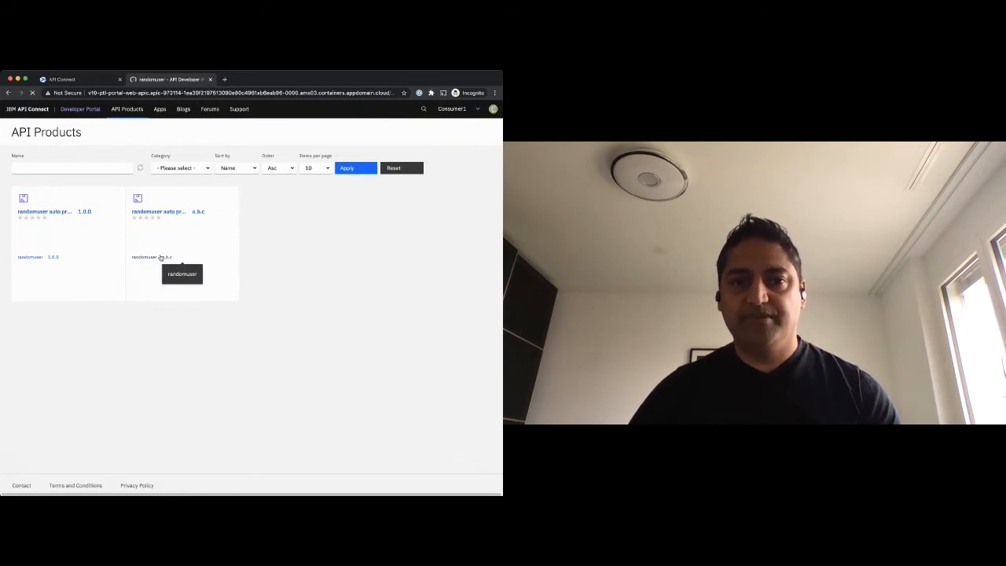
{"action": "left_click", "coordinate": [157, 211]}
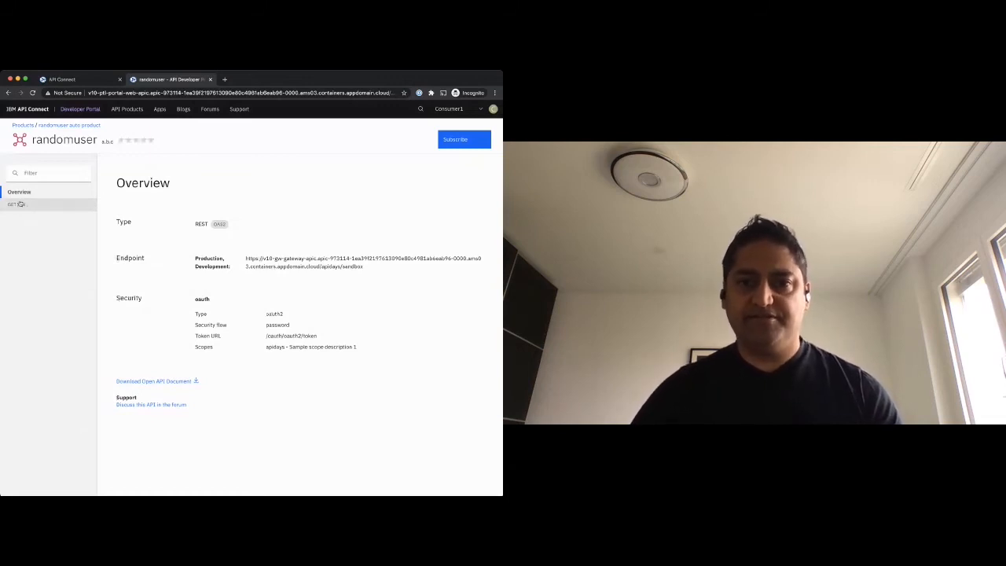
{"action": "left_click", "coordinate": [464, 139]}
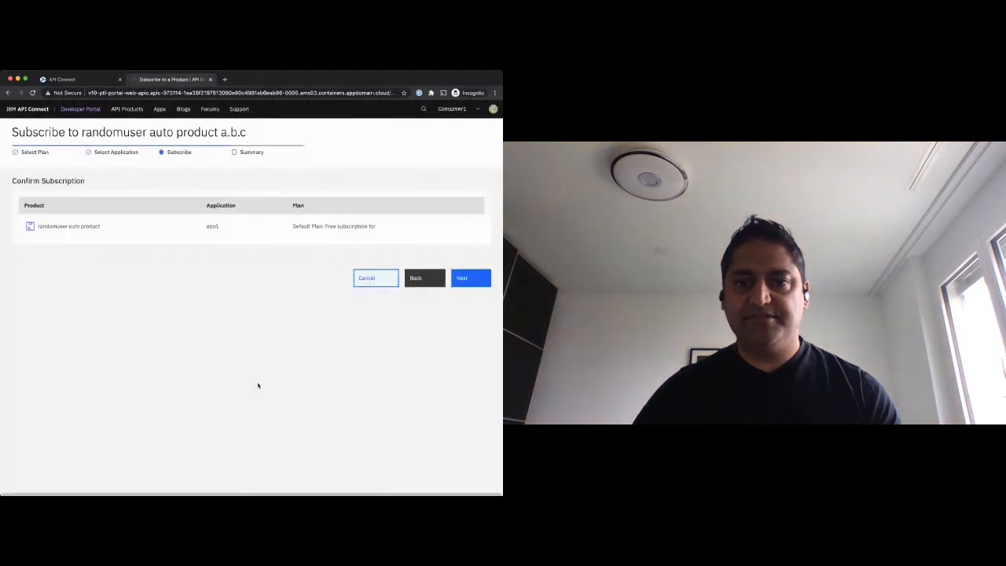
{"action": "left_click", "coordinate": [471, 277]}
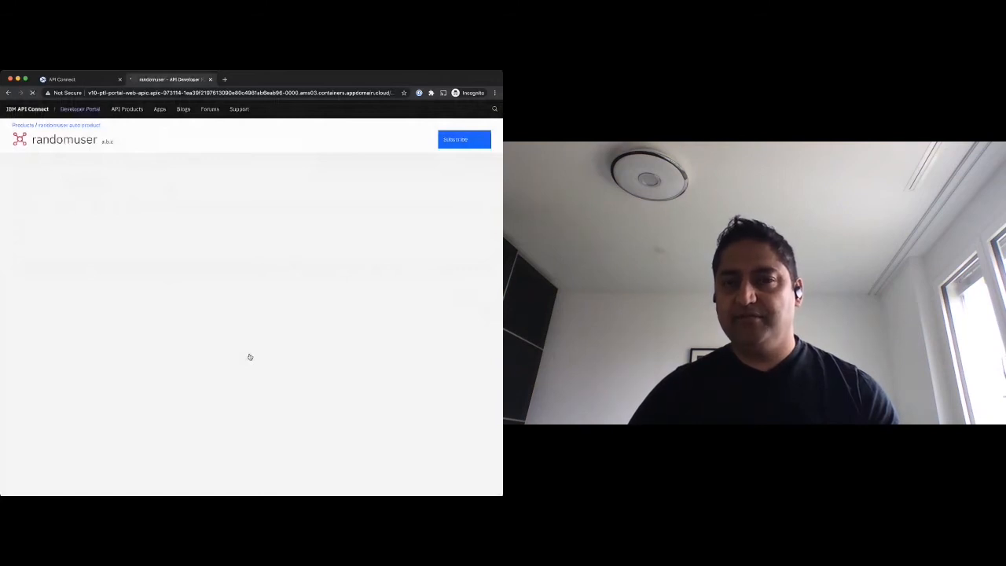
- Open app1 from the Apps list and reset its client secret
{"action": "left_click", "coordinate": [161, 110]}
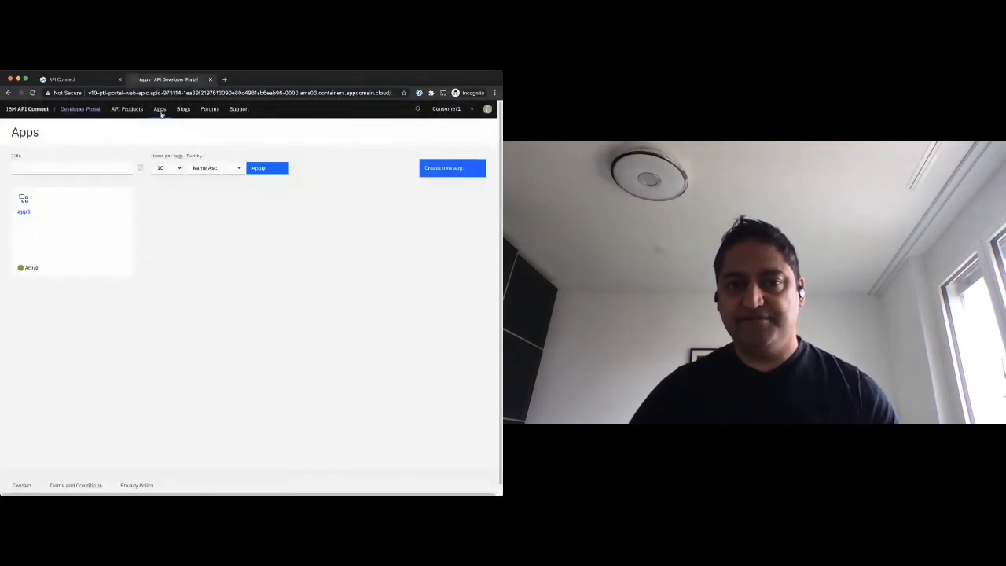
{"action": "left_click", "coordinate": [24, 210]}
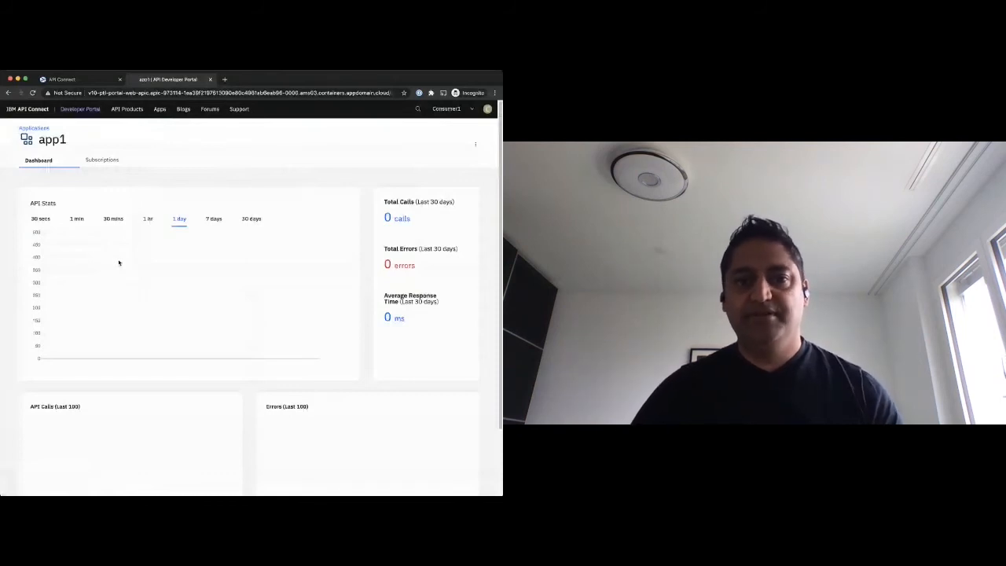
{"action": "left_click", "coordinate": [102, 160]}
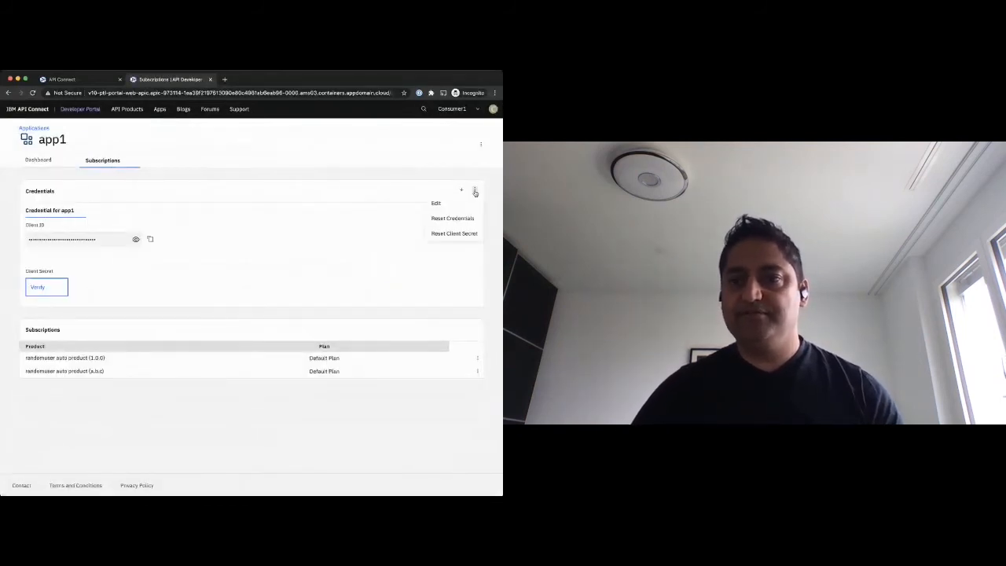
{"action": "left_click", "coordinate": [454, 232]}
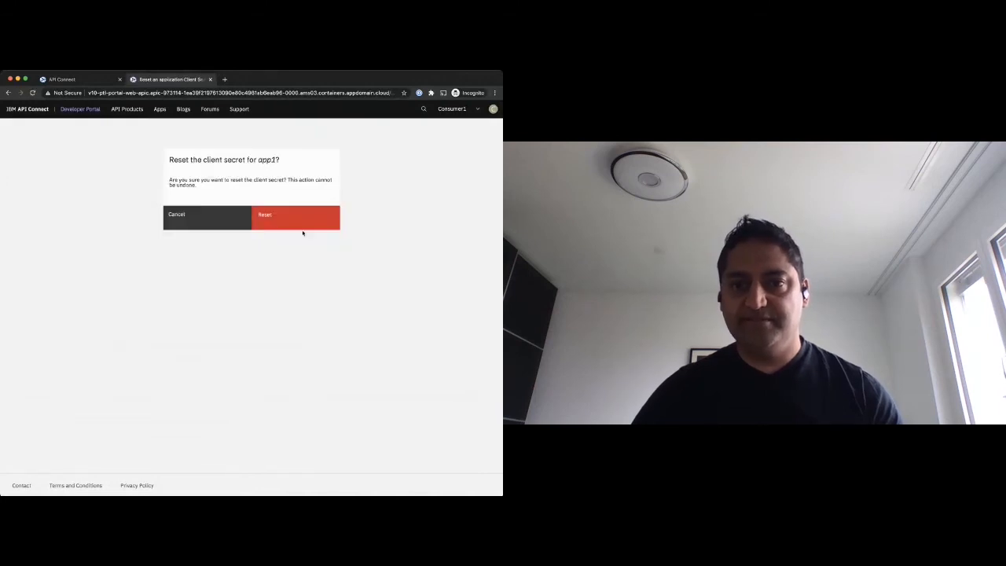
{"action": "left_click", "coordinate": [296, 217]}
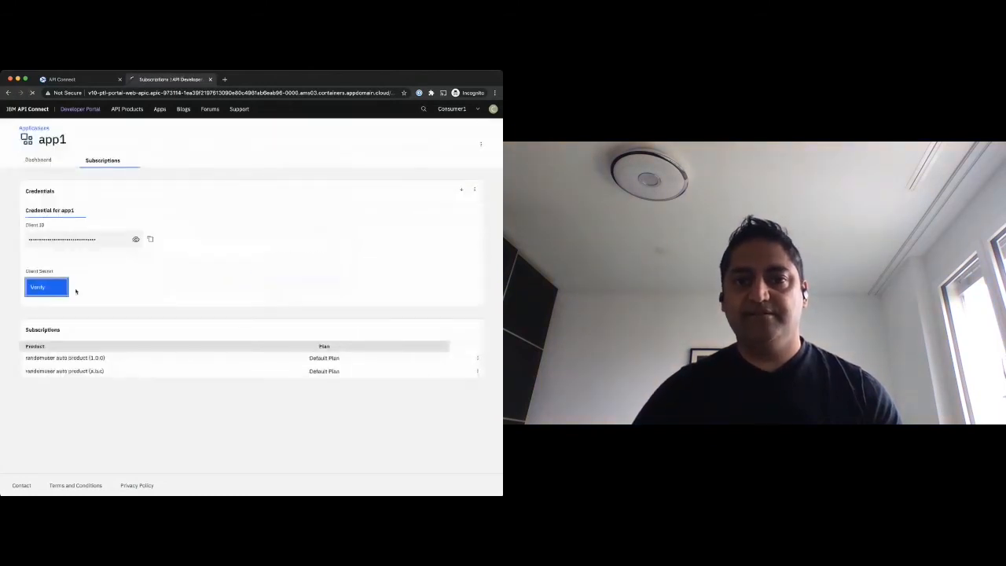
- Verify app1's client secret and view its usage dashboard (41 calls, 16 errors)
{"action": "left_click", "coordinate": [46, 286]}
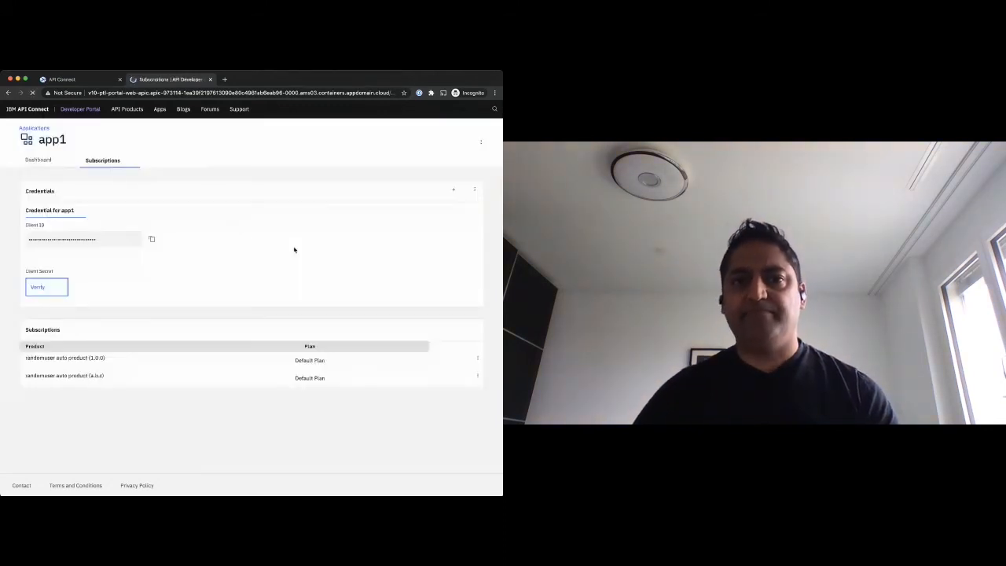
{"action": "left_click", "coordinate": [38, 286]}
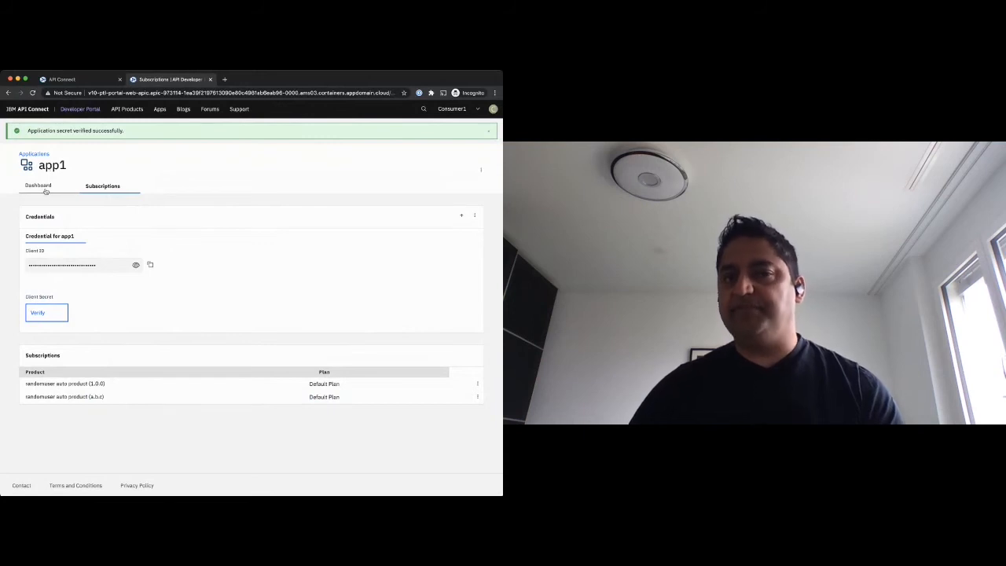
{"action": "left_click", "coordinate": [37, 185]}
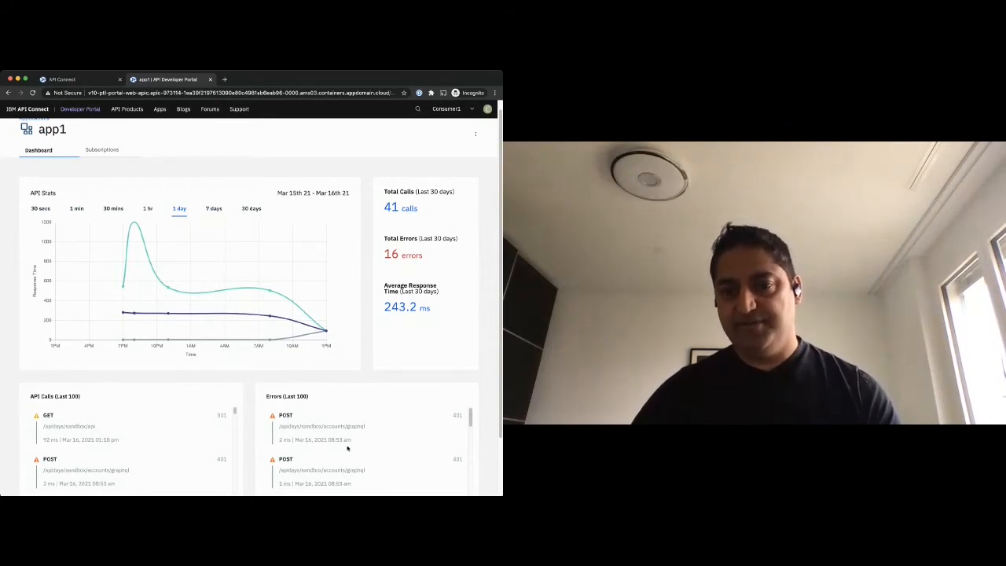
- Browse API Products and reach the randomuser API's overview with endpoint and OAuth details
{"action": "scroll", "scroll_direction": "down", "scroll_amount": 3}
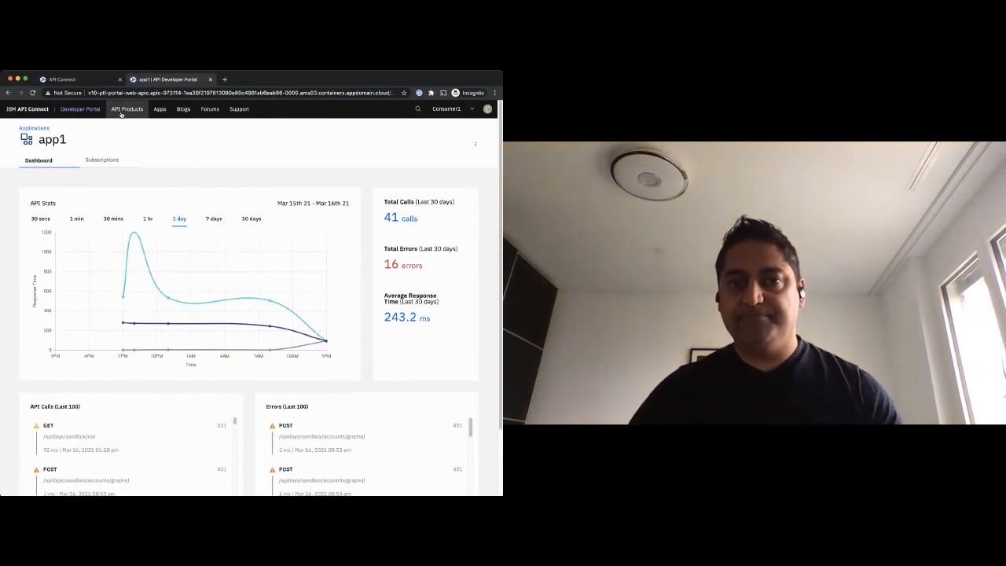
{"action": "left_click", "coordinate": [126, 109]}
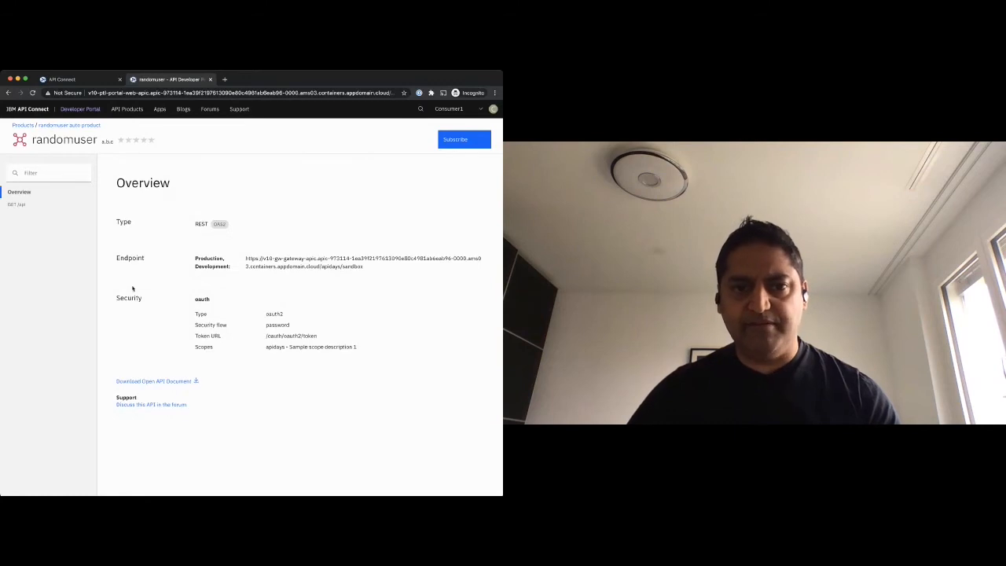
- Get an OAuth token for GET /api in Try it with the apidays scope, then return to API Manager
{"action": "left_click", "coordinate": [17, 204]}
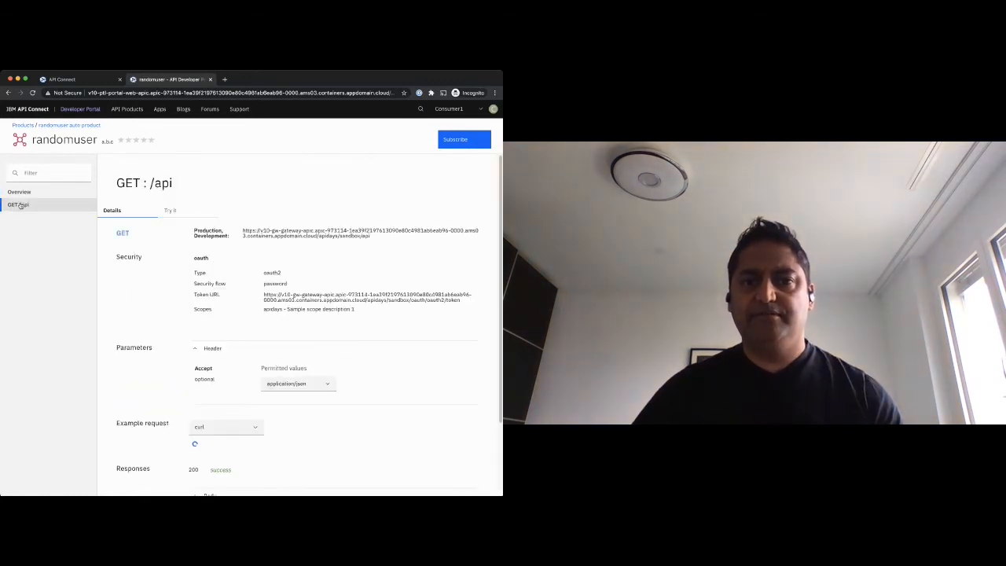
{"action": "left_click", "coordinate": [170, 210]}
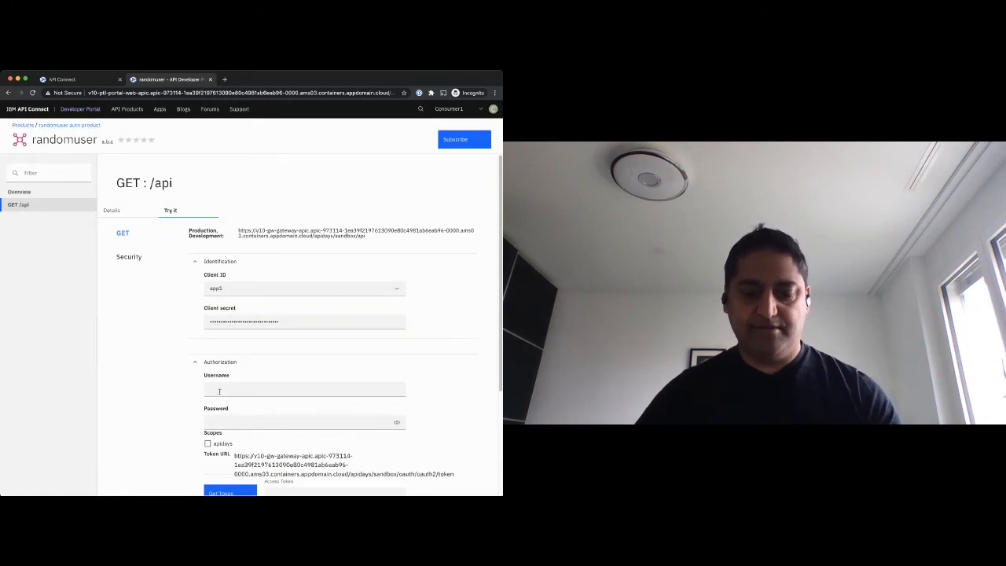
{"action": "type", "text": "apidays"}
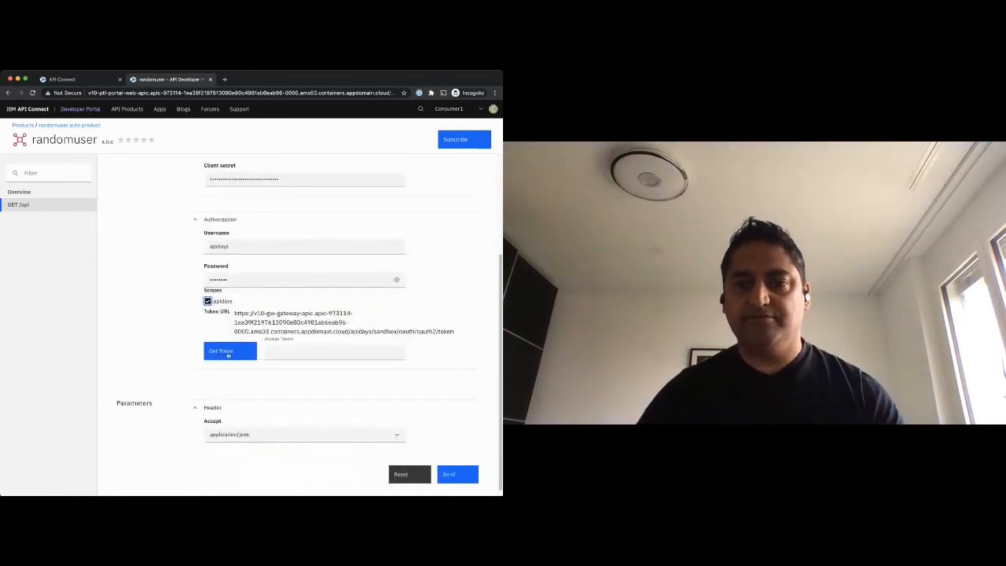
{"action": "left_click", "coordinate": [229, 350]}
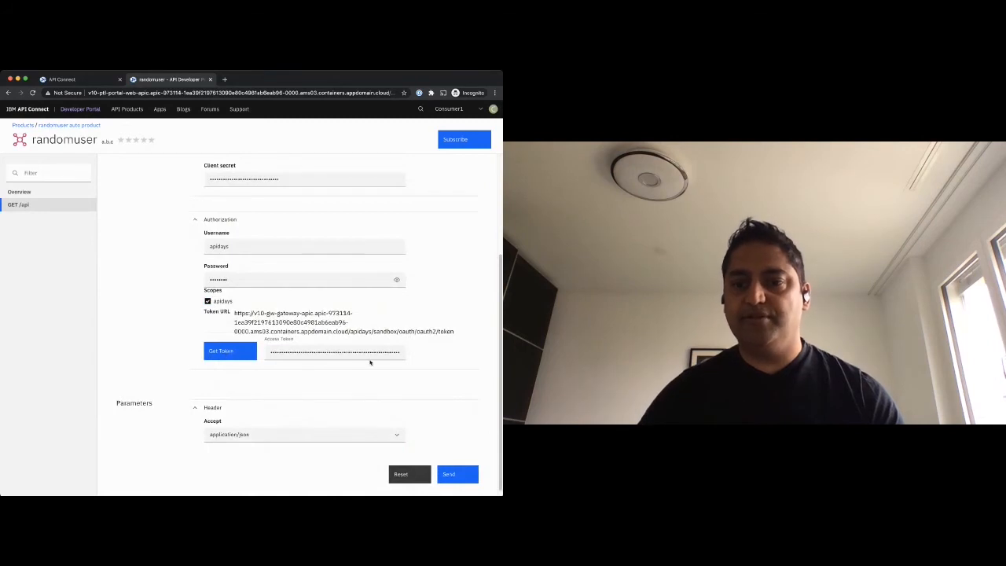
{"action": "left_click", "coordinate": [457, 475]}
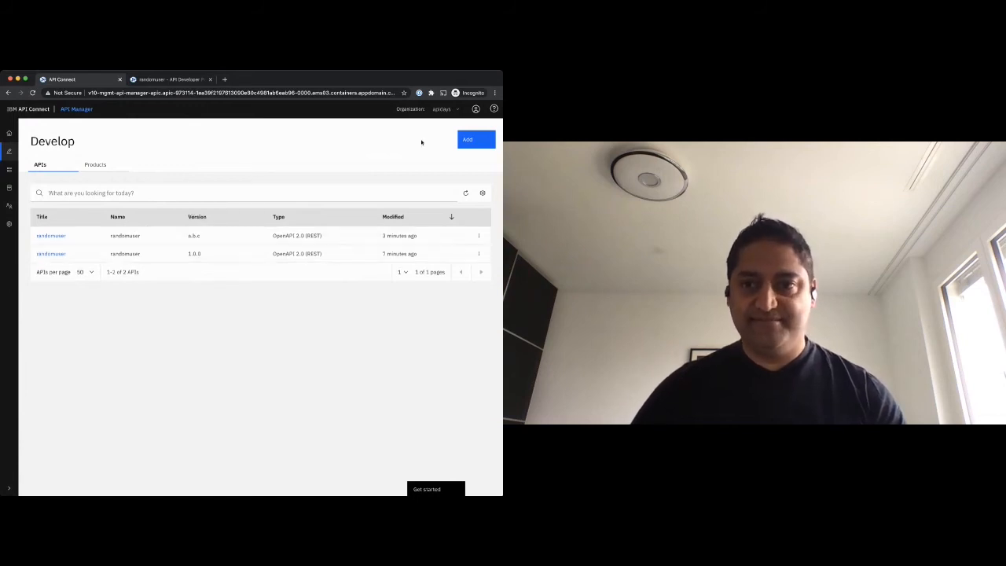
- Start a new API from an existing WSDL service (REST proxy) and upload the validated WSDL
{"action": "left_click", "coordinate": [467, 138]}
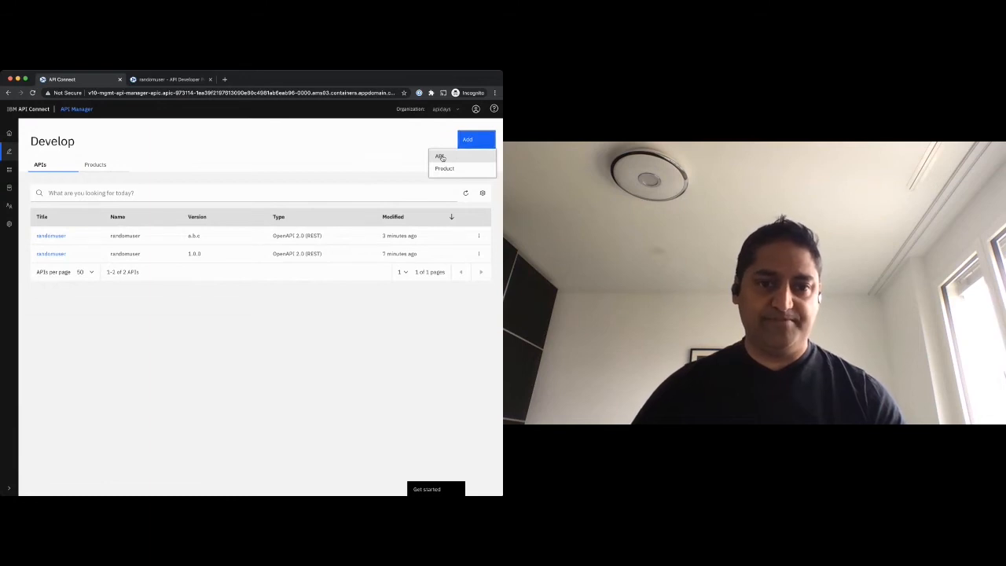
{"action": "left_click", "coordinate": [440, 157]}
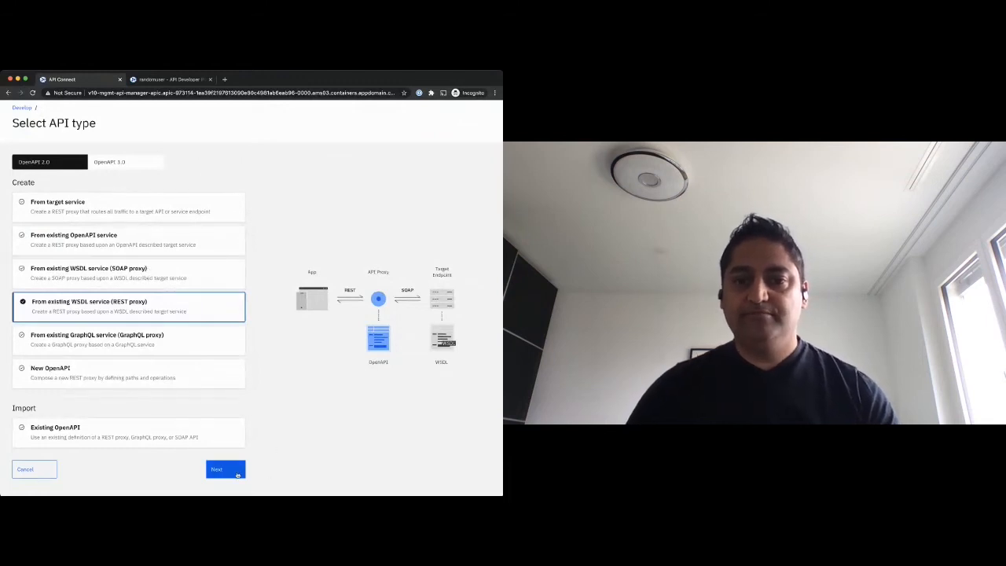
{"action": "left_click", "coordinate": [226, 469]}
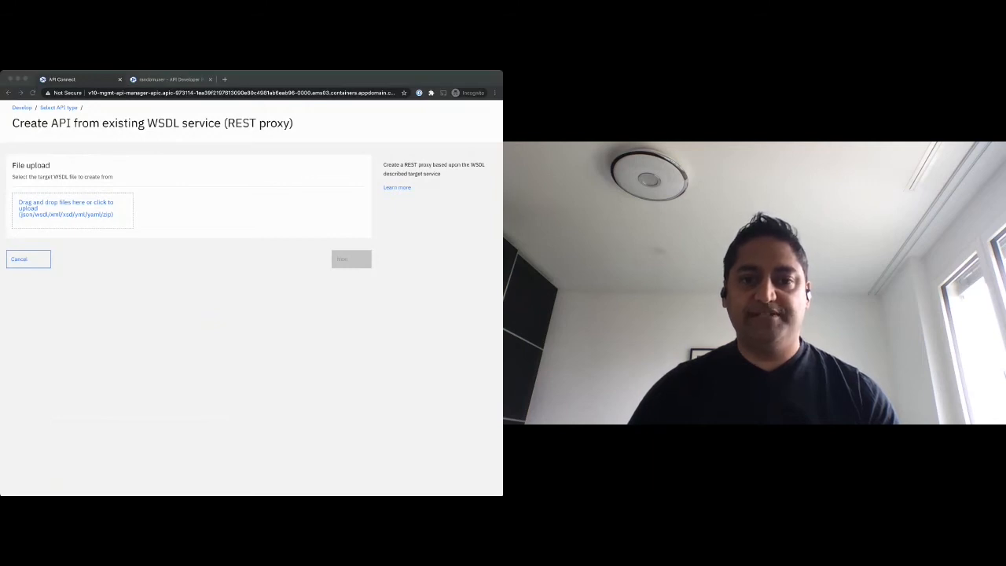
{"action": "left_click", "coordinate": [71, 207]}
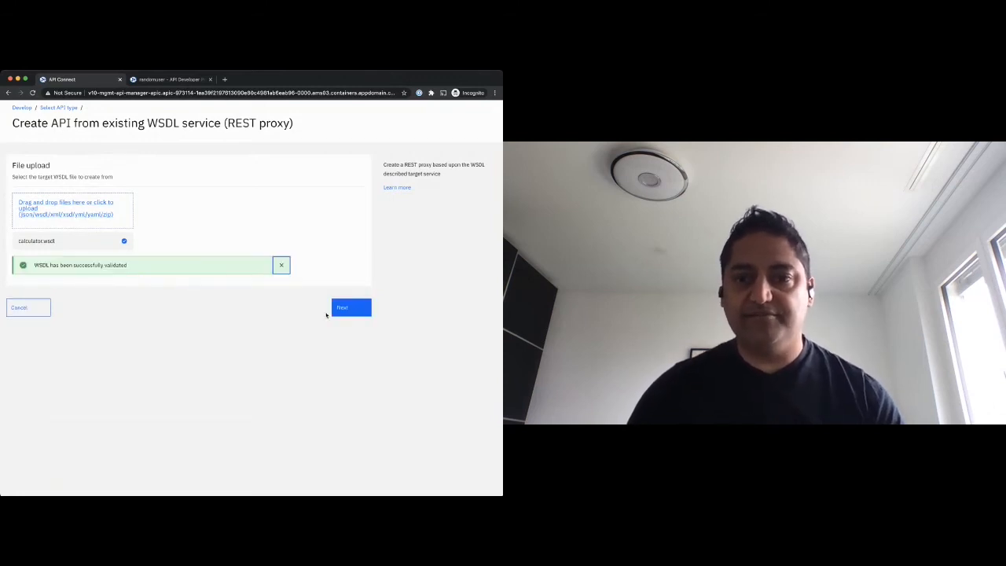
{"action": "left_click", "coordinate": [351, 306]}
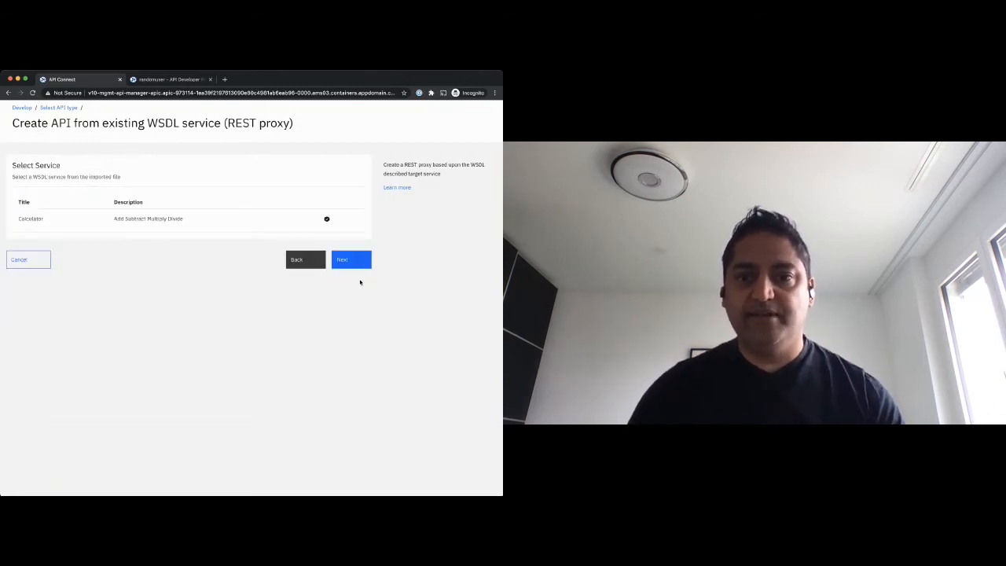
- Accept the Calculator service, API details and security, create the API and edit it
{"action": "left_click", "coordinate": [350, 260]}
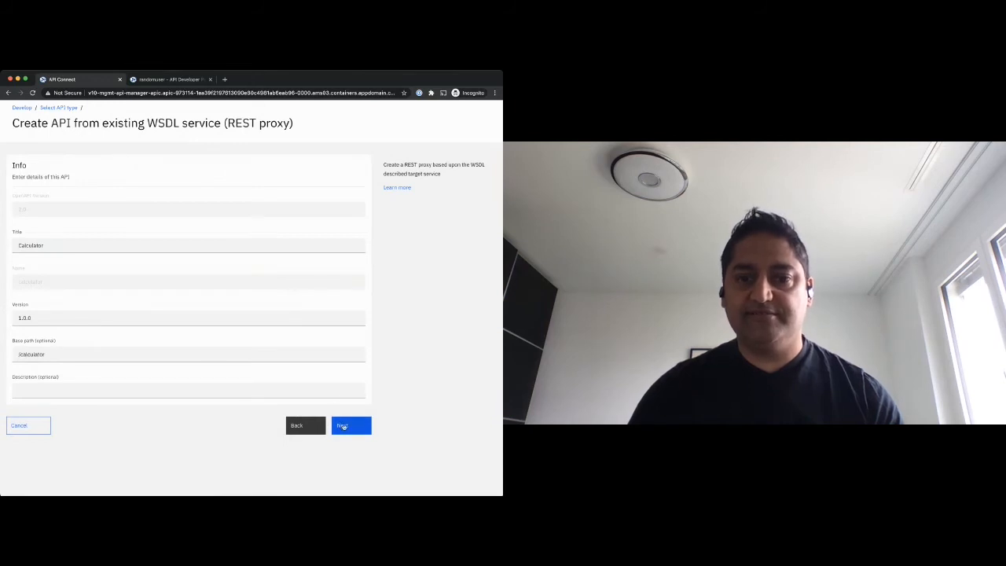
{"action": "left_click", "coordinate": [350, 424]}
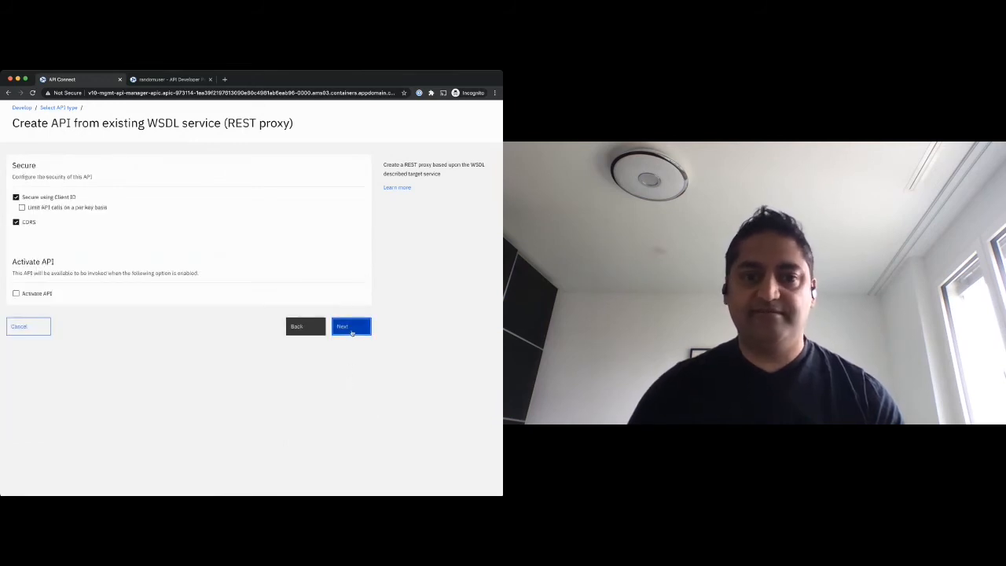
{"action": "left_click", "coordinate": [350, 325]}
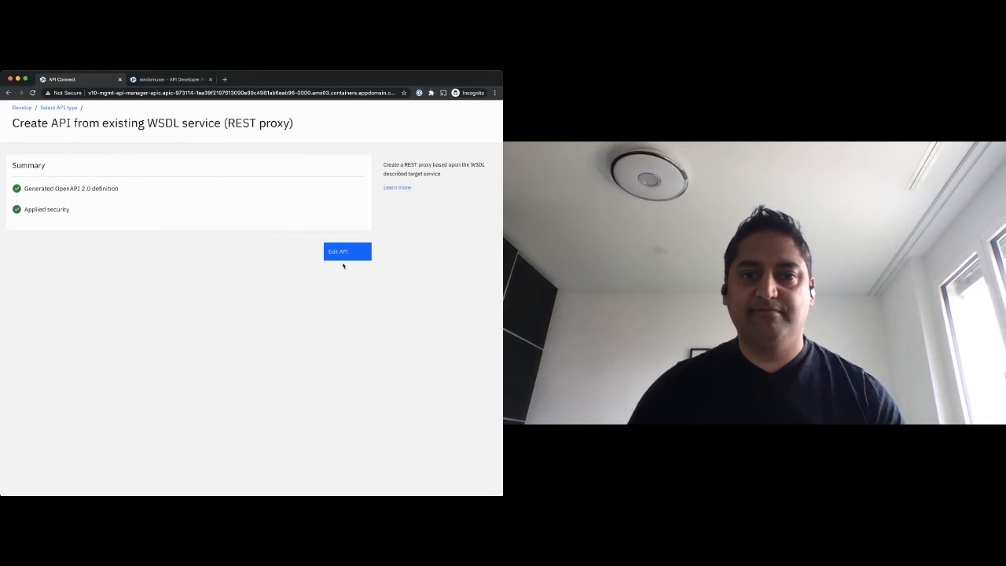
{"action": "left_click", "coordinate": [346, 252]}
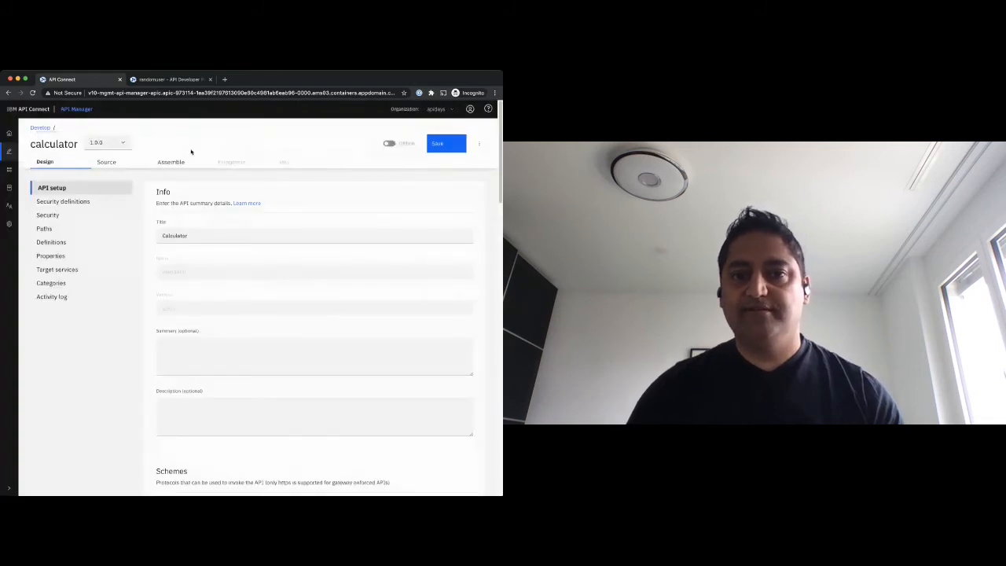
- Show the calculator API's Assemble view with its operation-switch flows
{"action": "left_click", "coordinate": [170, 162]}
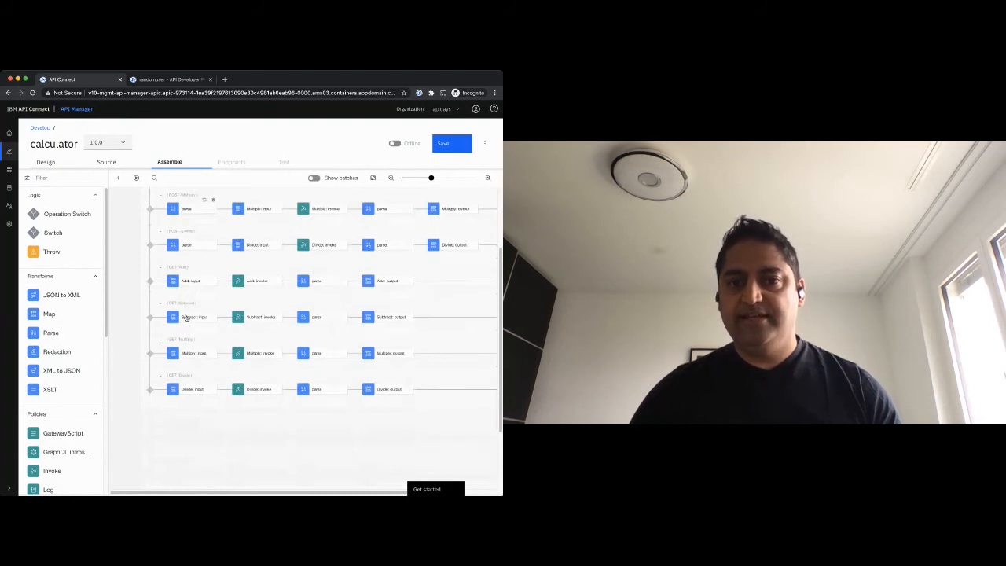
- Inspect the operation switch, the Add invoke, parse policy and Add output mapping settings
{"action": "left_click", "coordinate": [185, 233]}
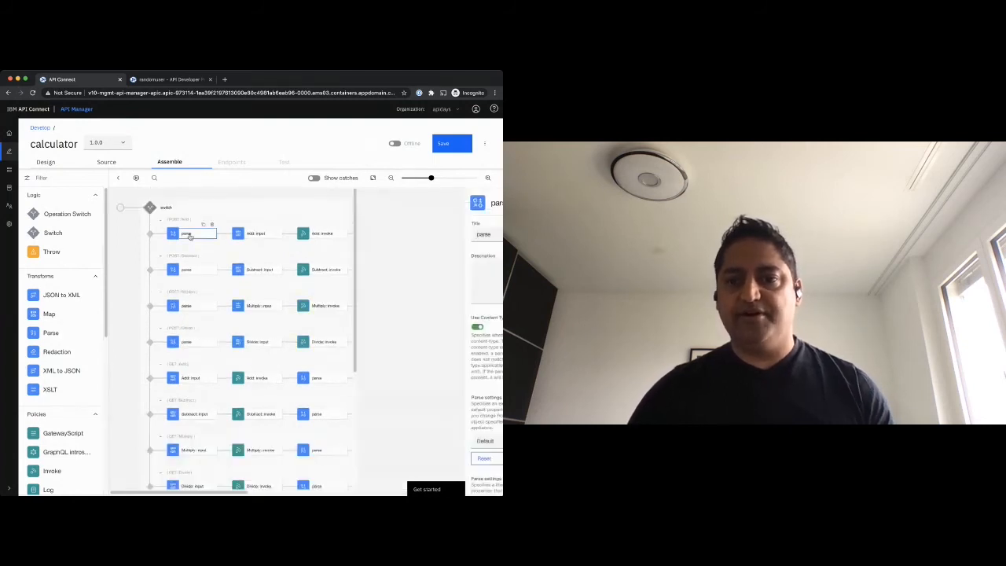
{"action": "left_click", "coordinate": [186, 233]}
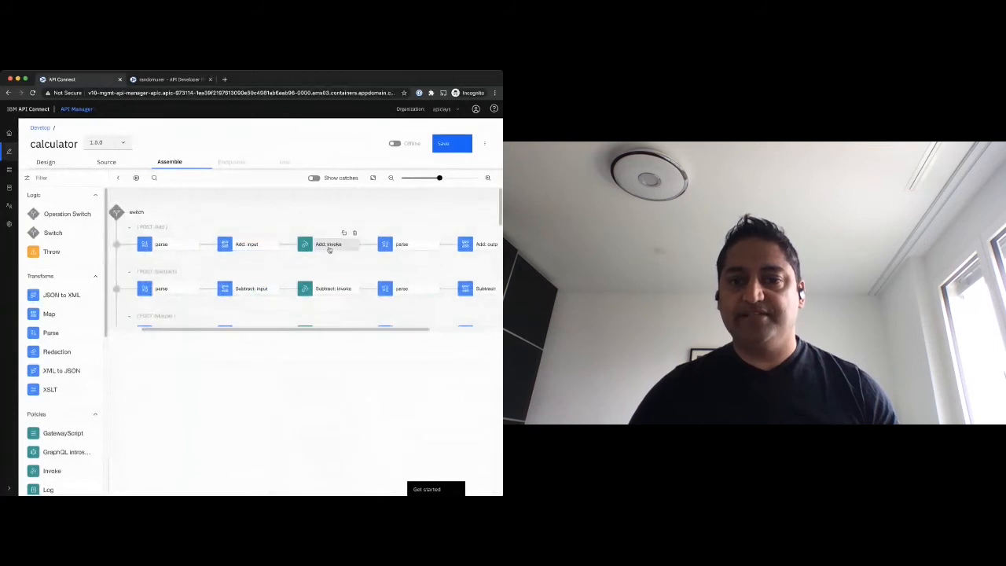
{"action": "left_click", "coordinate": [327, 244]}
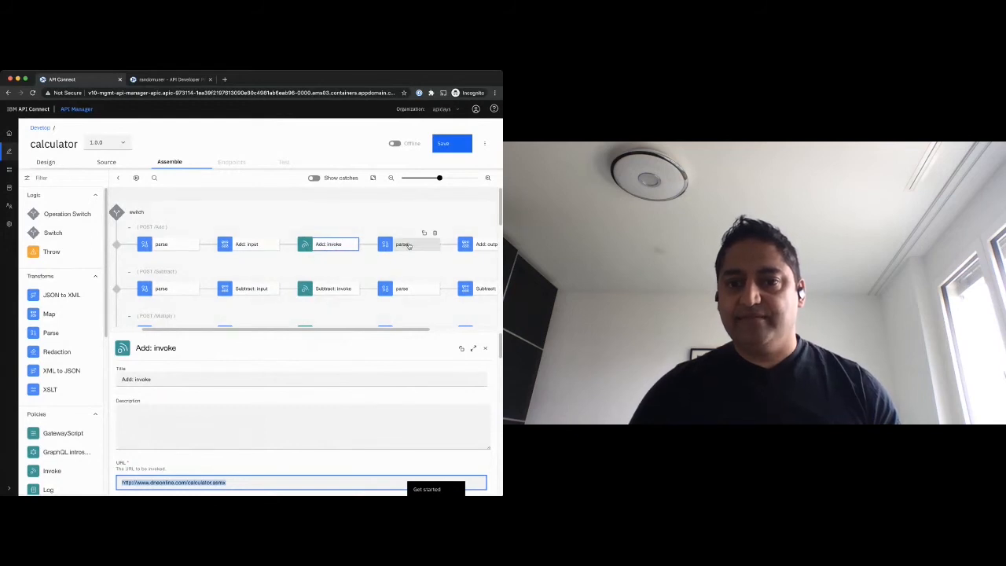
{"action": "left_click", "coordinate": [412, 244]}
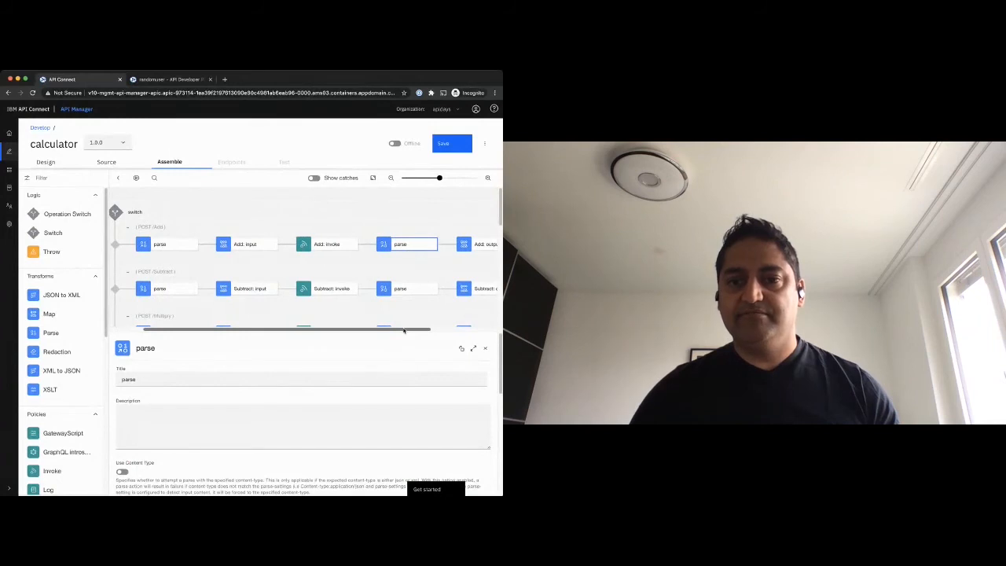
{"action": "left_click", "coordinate": [424, 244]}
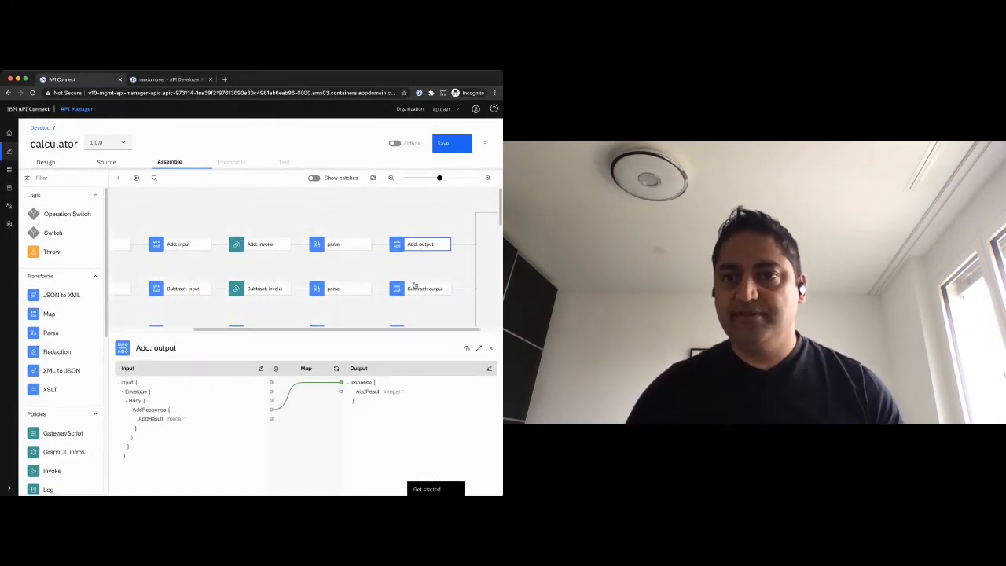
- Flip the Calculator API to Online and go to the Developer Portal's API Products page
{"action": "left_click", "coordinate": [394, 143]}
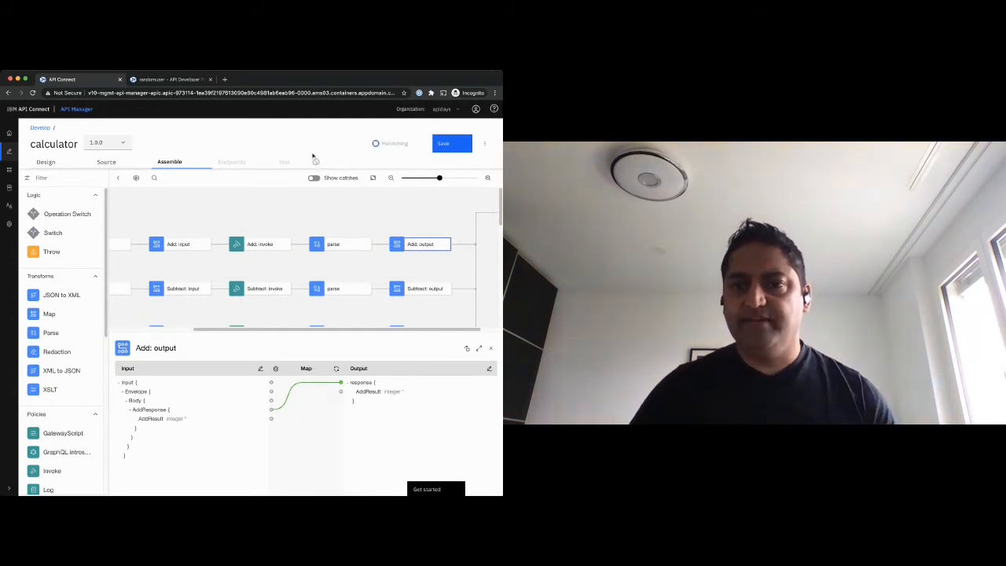
{"action": "left_click", "coordinate": [396, 143]}
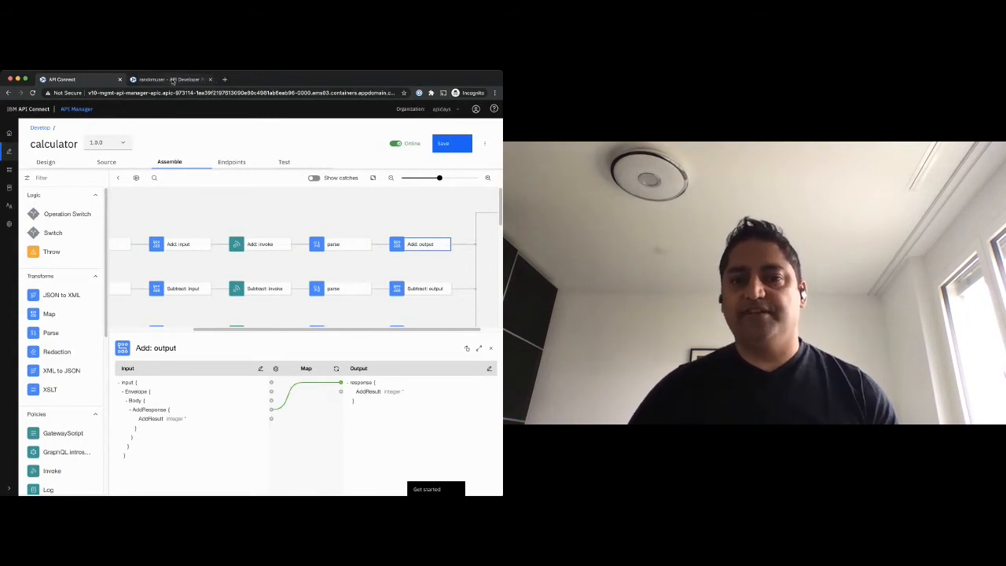
{"action": "left_click", "coordinate": [167, 78]}
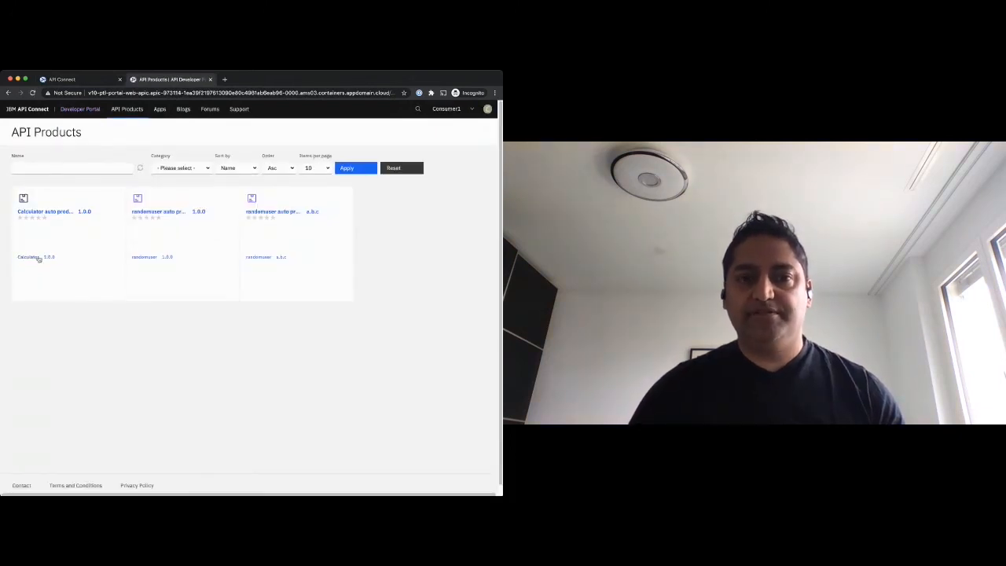
- Subscribe app1 to the Calculator auto product's Default Plan and finish back at the API
{"action": "left_click", "coordinate": [44, 211]}
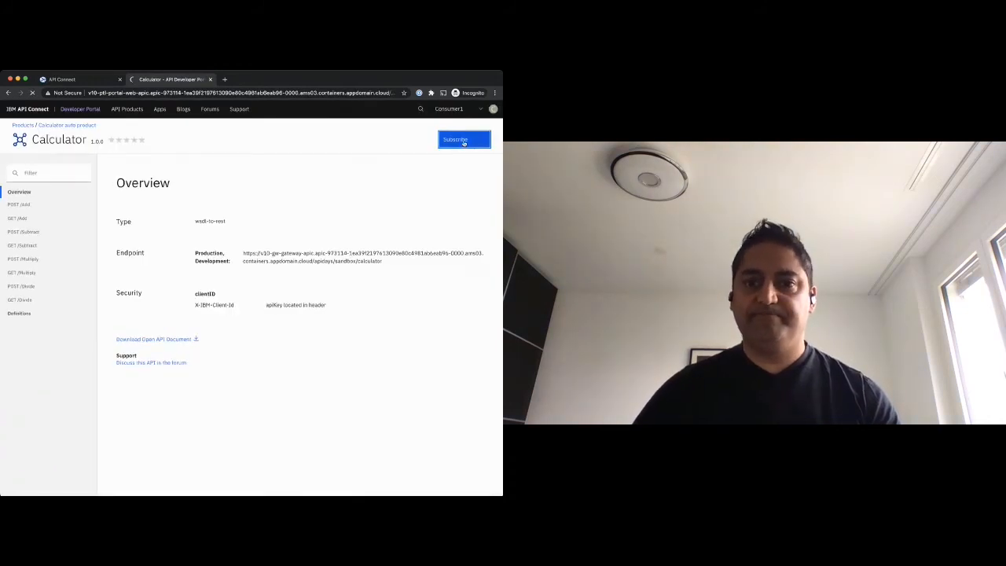
{"action": "left_click", "coordinate": [463, 139]}
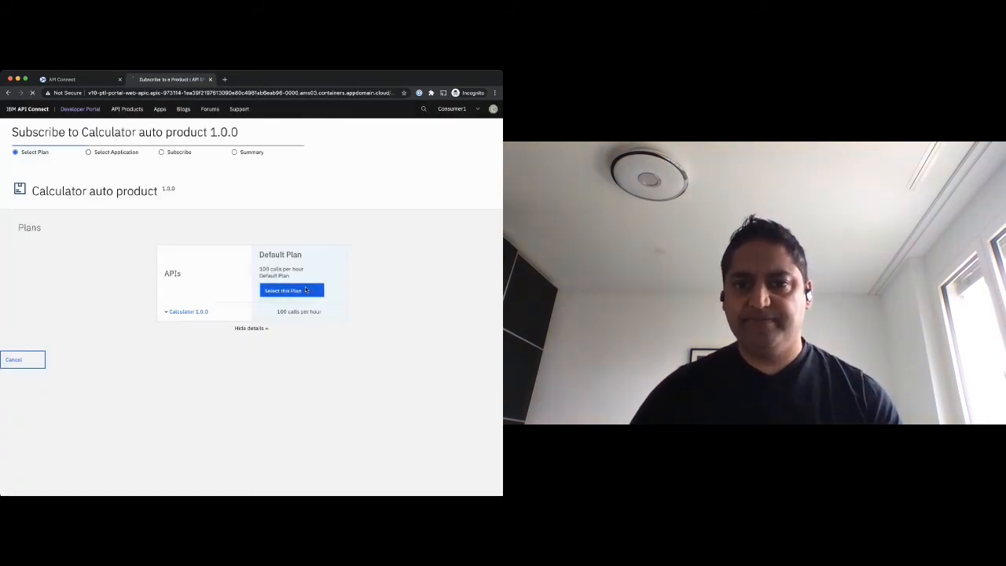
{"action": "left_click", "coordinate": [293, 289]}
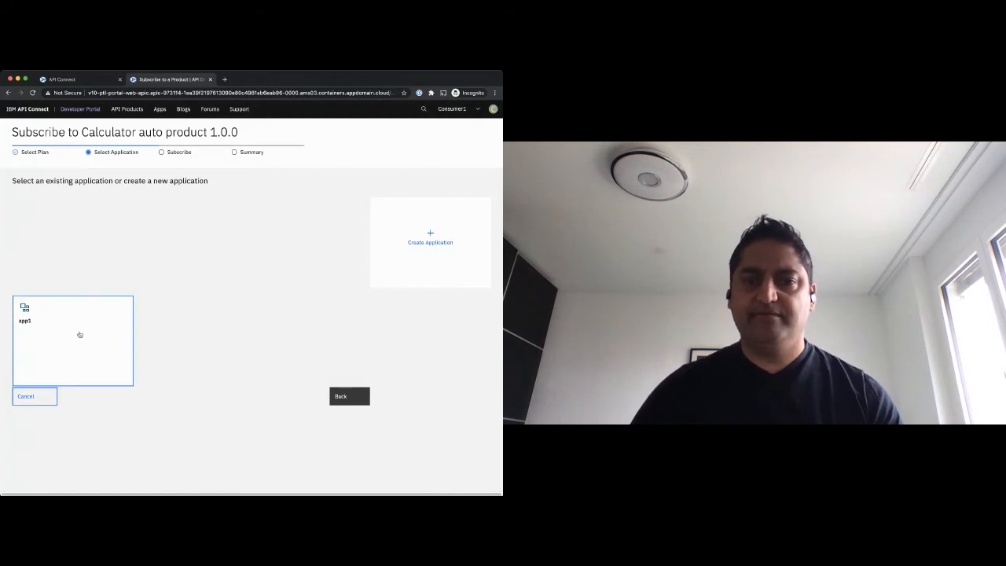
{"action": "left_click", "coordinate": [73, 339]}
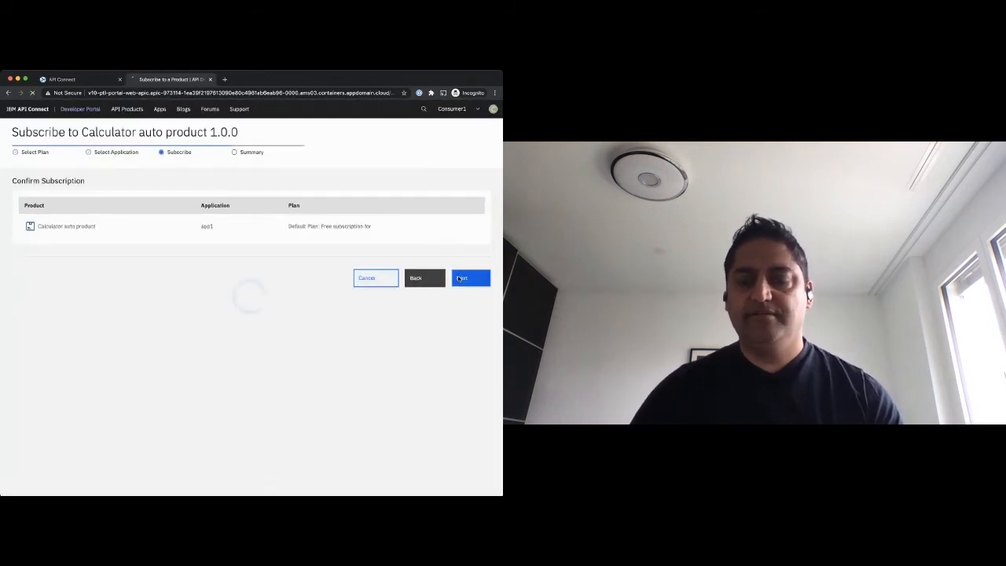
{"action": "left_click", "coordinate": [468, 277]}
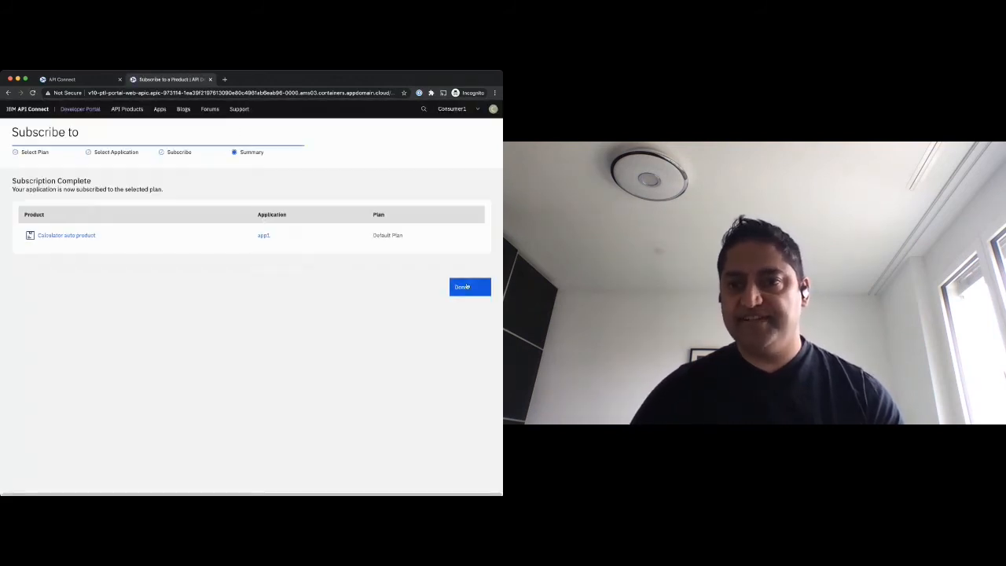
{"action": "left_click", "coordinate": [468, 286]}
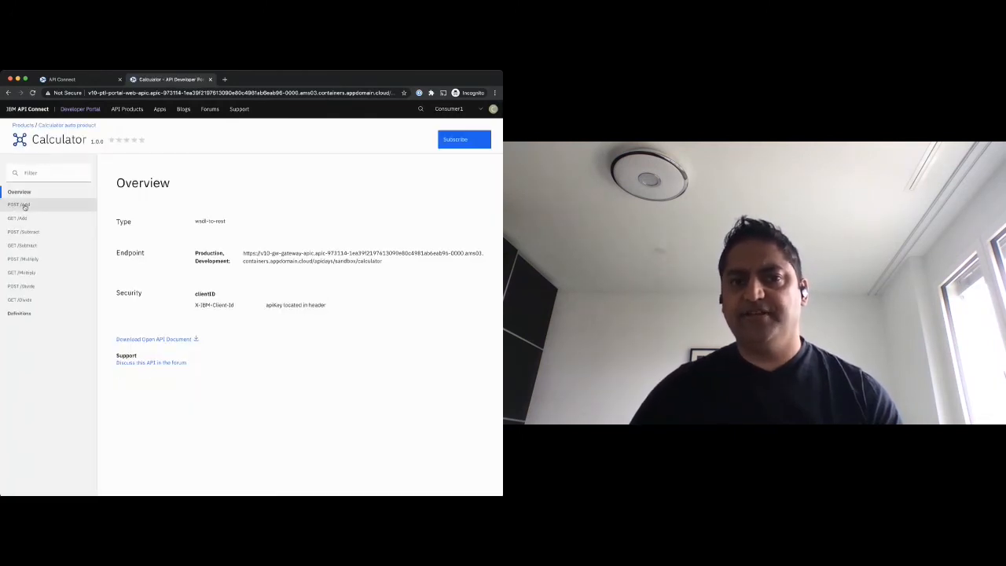
- Fill the POST /Add Try it form with app1 and a generated body edited to 57, then return to API Manager
{"action": "left_click", "coordinate": [18, 204]}
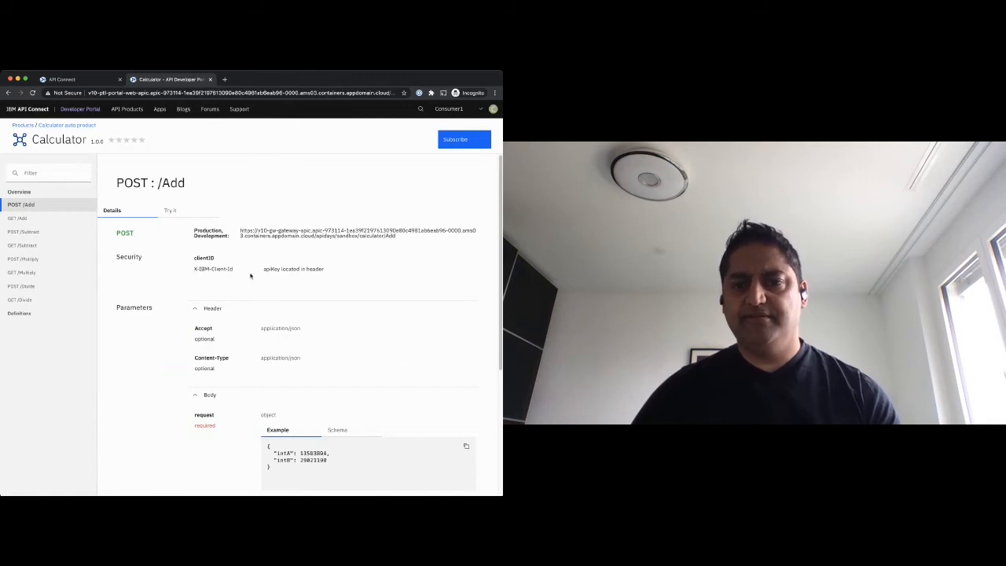
{"action": "left_click", "coordinate": [465, 393]}
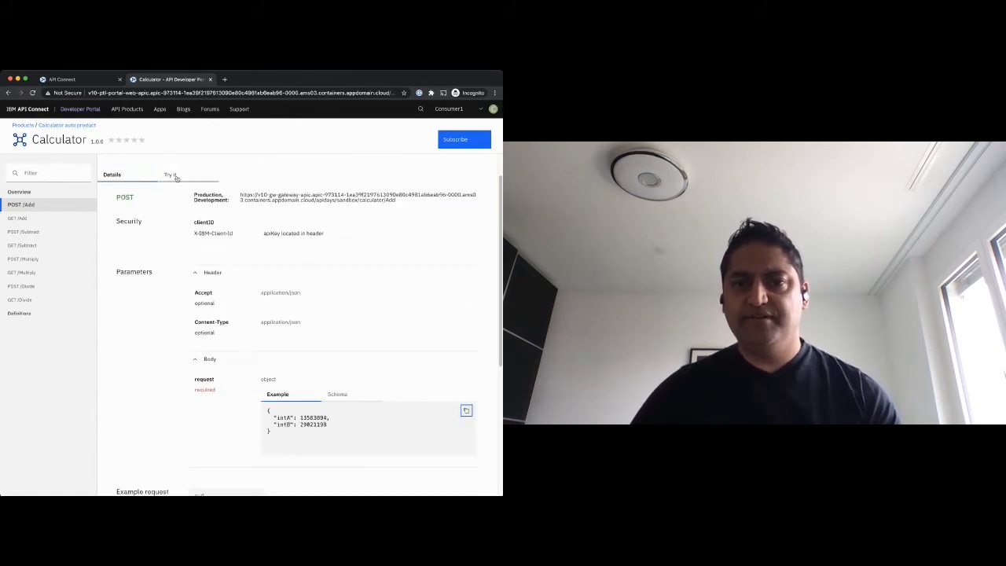
{"action": "left_click", "coordinate": [169, 174]}
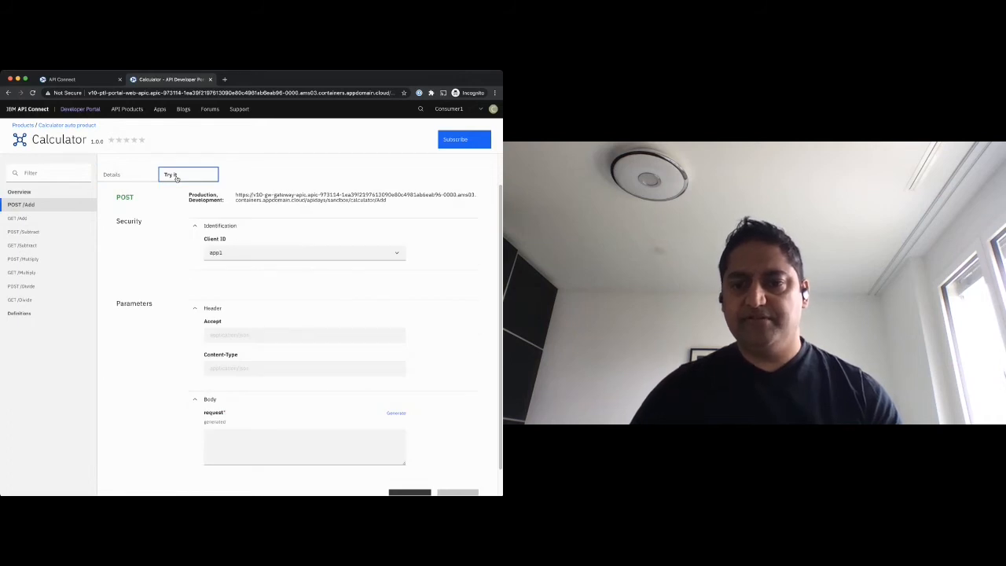
{"action": "left_click", "coordinate": [396, 412]}
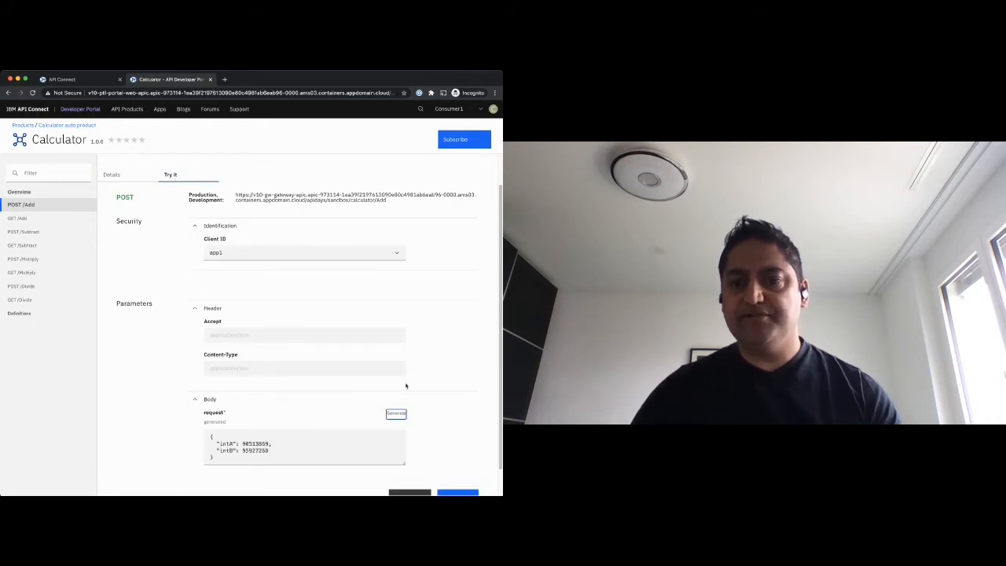
{"action": "scroll", "scroll_direction": "down", "scroll_amount": 3}
{"action": "type", "text": "2"}
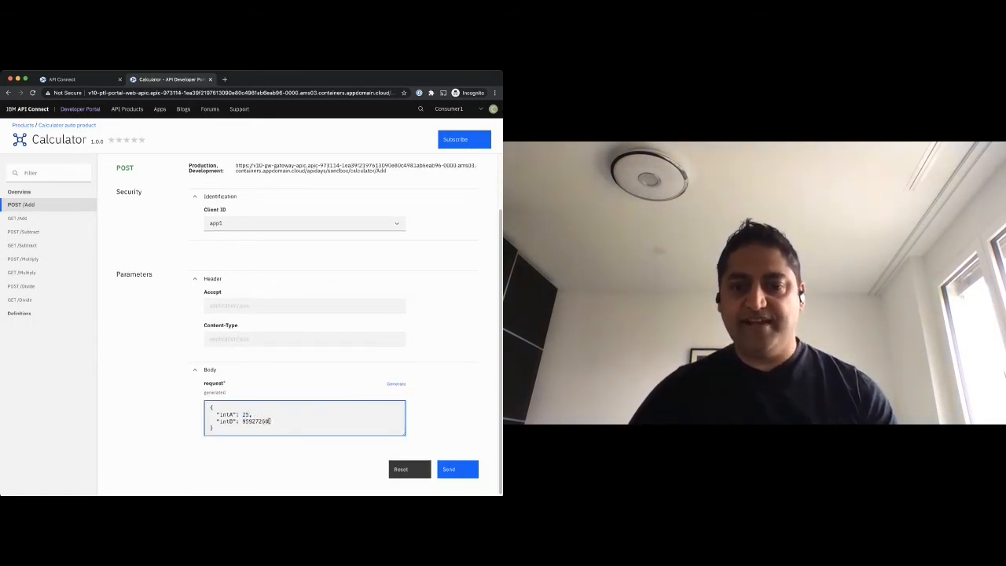
{"action": "type", "text": "57"}
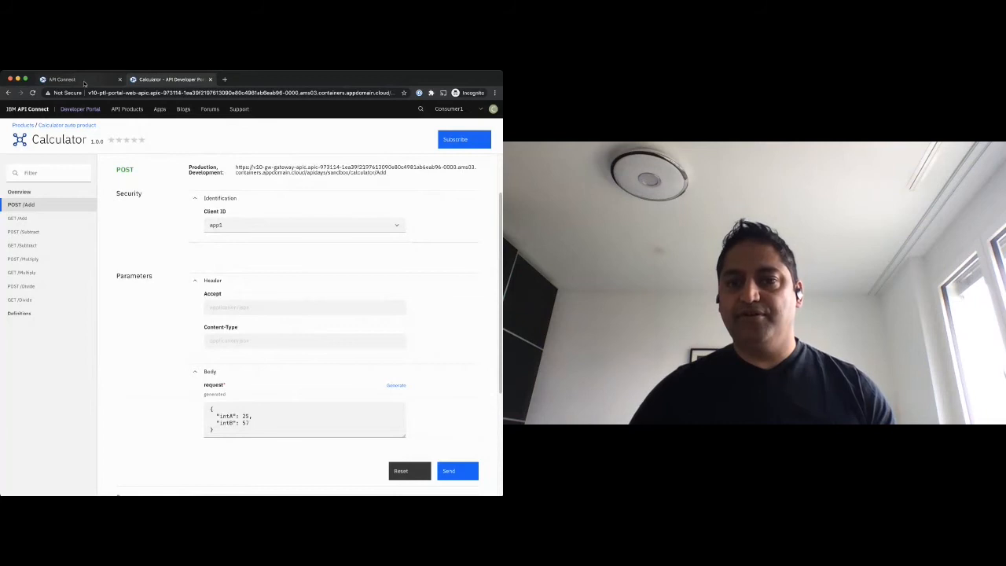
{"action": "left_click", "coordinate": [63, 78]}
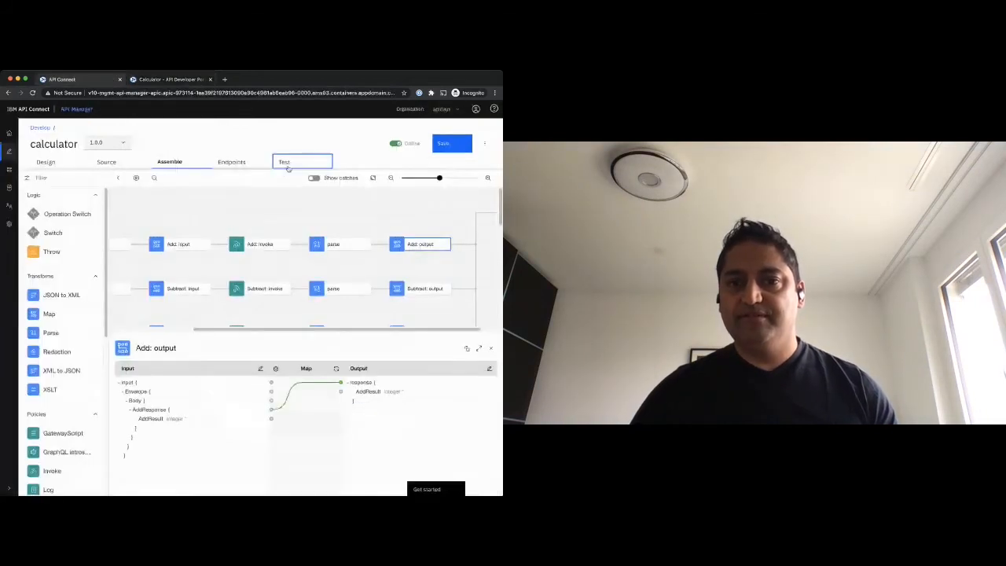
- Send a Test request with the JSON body to the calculator API and get its response trace
{"action": "left_click", "coordinate": [283, 162]}
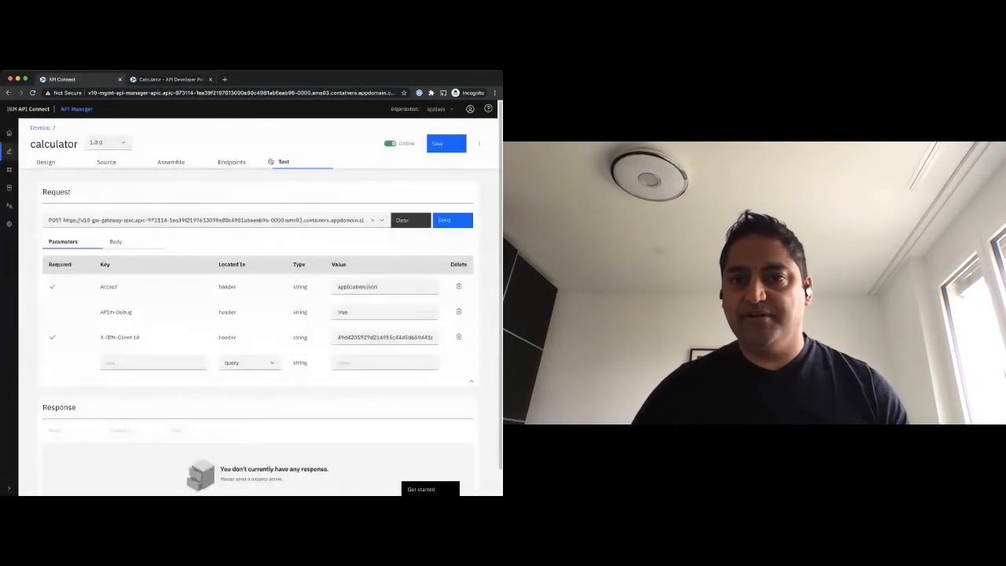
{"action": "left_click", "coordinate": [116, 242]}
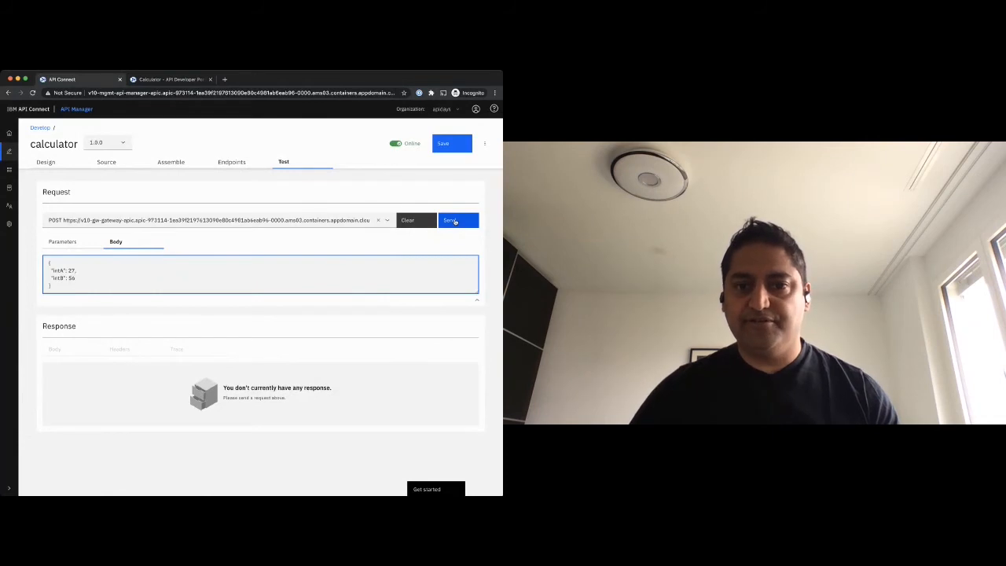
{"action": "left_click", "coordinate": [453, 220]}
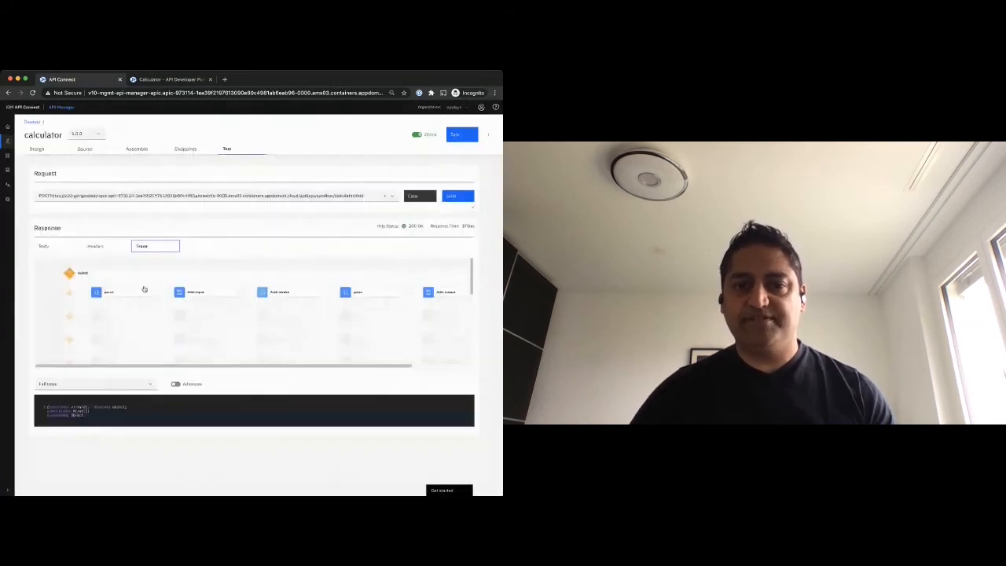
- Inspect the Add input, Add invoke and a further step's logged details in the trace
{"action": "left_click", "coordinate": [122, 291]}
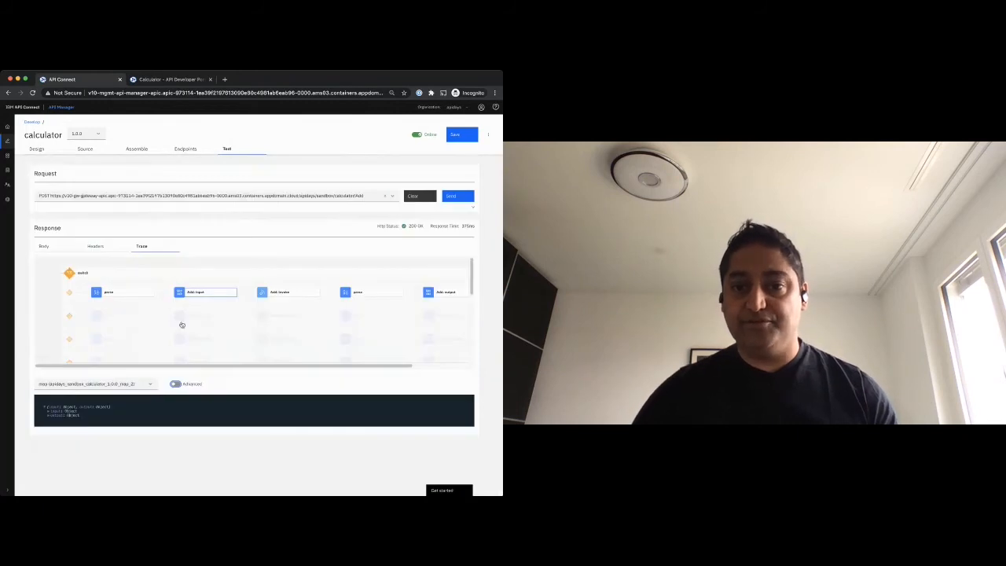
{"action": "left_click", "coordinate": [291, 291]}
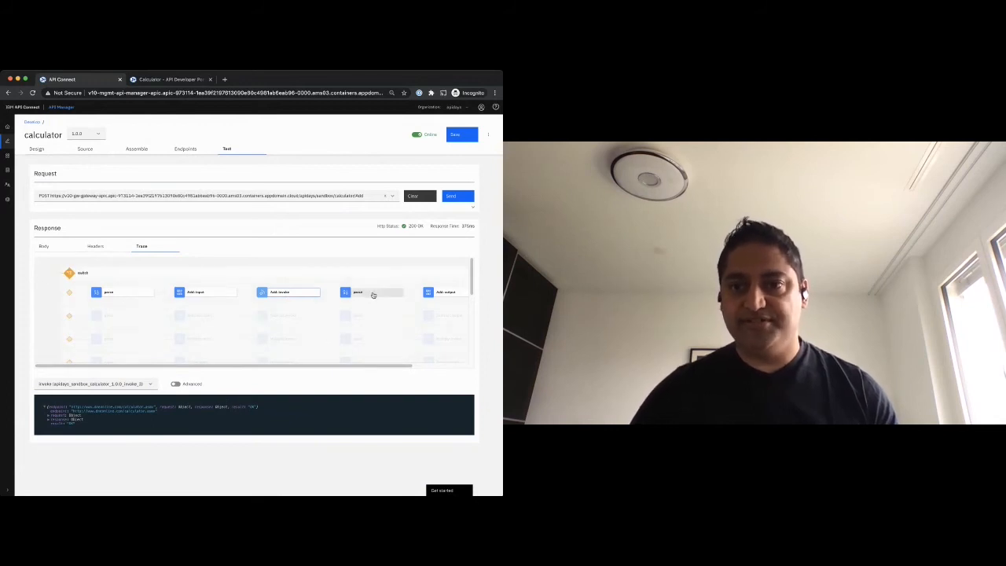
{"action": "left_click", "coordinate": [374, 291]}
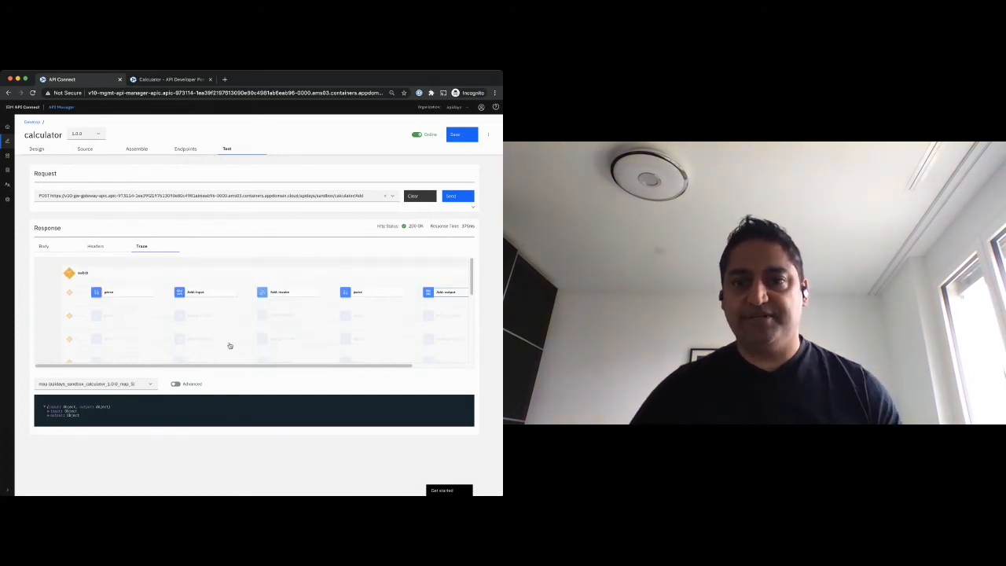
{"action": "mouse_move", "coordinate": [204, 330]}
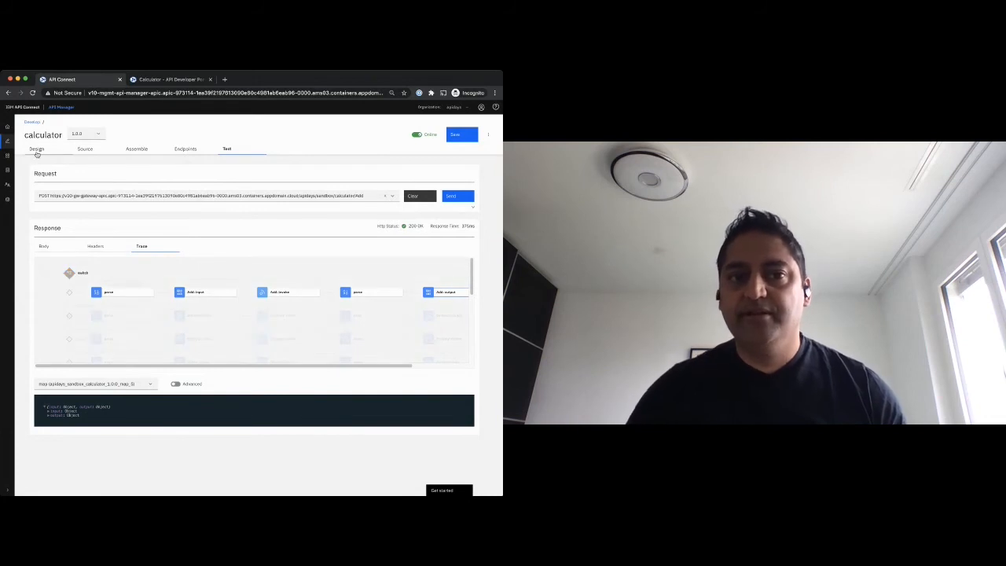
- Go back from the calculator API to the Develop list of APIs
{"action": "left_click", "coordinate": [34, 148]}
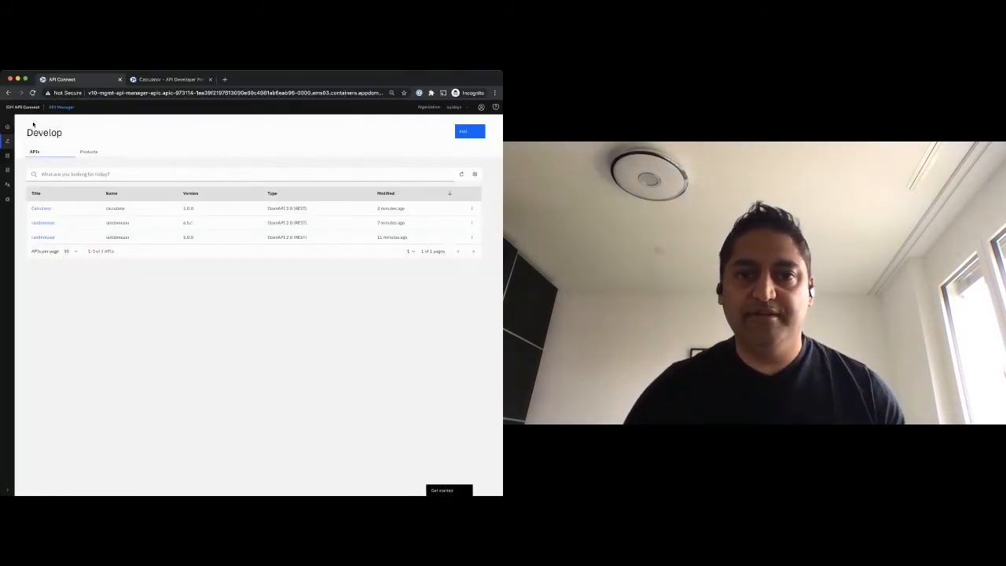
{"action": "mouse_move", "coordinate": [125, 315]}
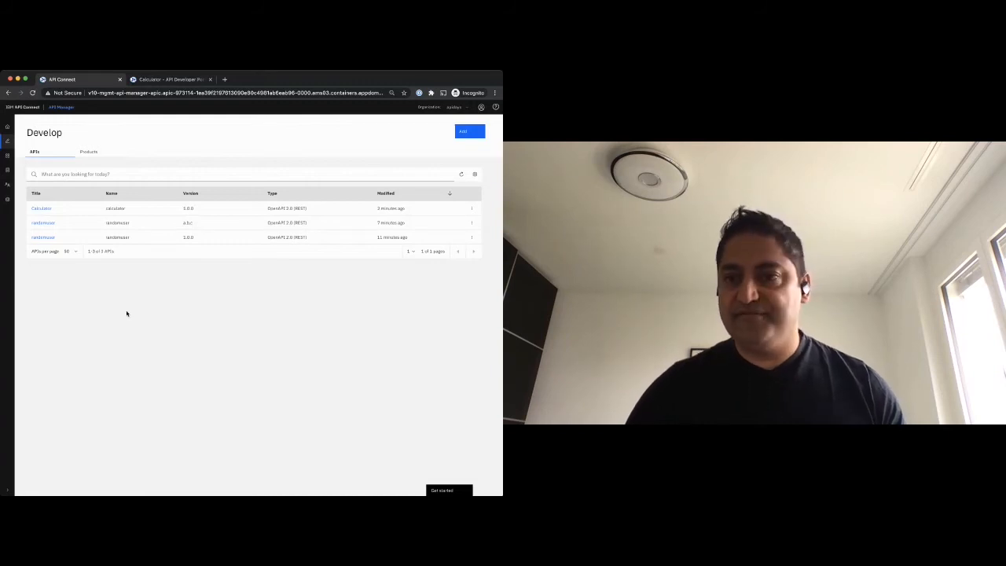
{"action": "mouse_move", "coordinate": [133, 314]}
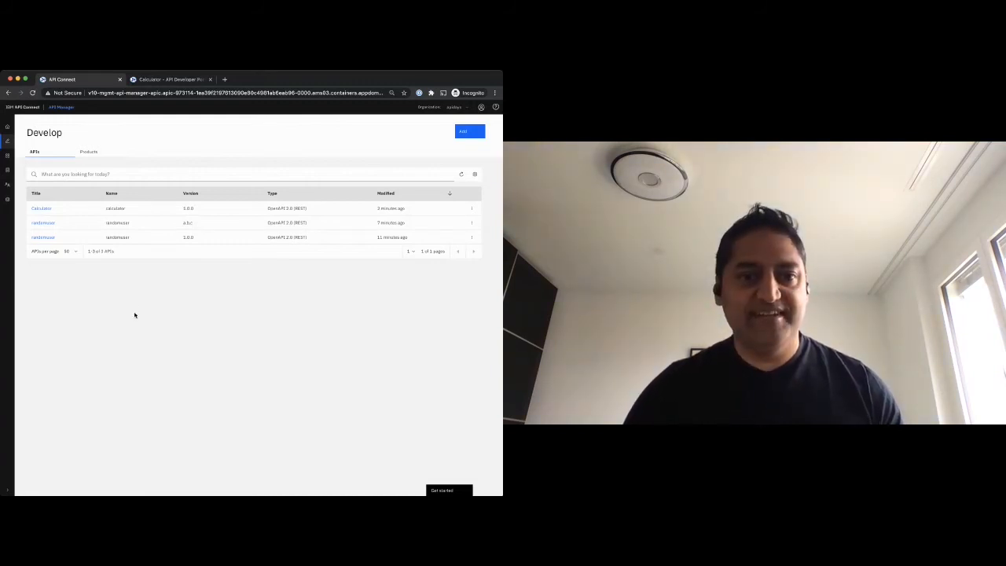
{"action": "mouse_move", "coordinate": [119, 328]}
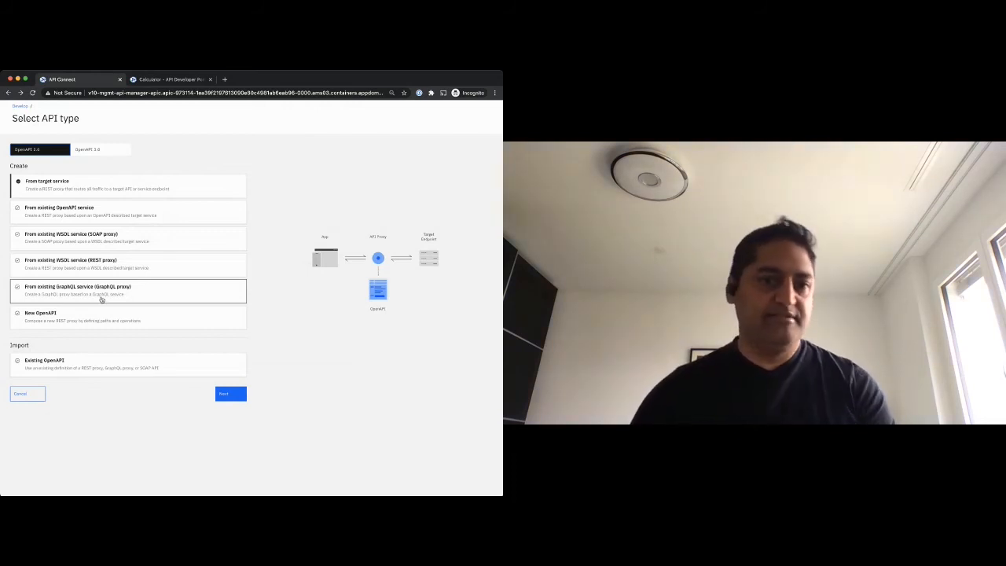
{"action": "mouse_move", "coordinate": [272, 233]}
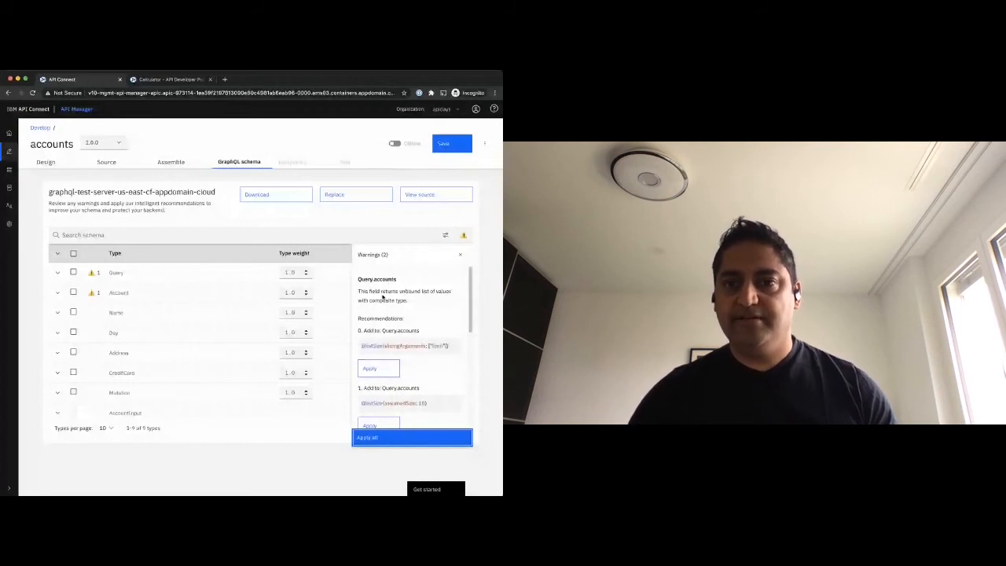
- Apply the recommended schema fix to the accounts GraphQL API and show its Test view
{"action": "left_click", "coordinate": [412, 437]}
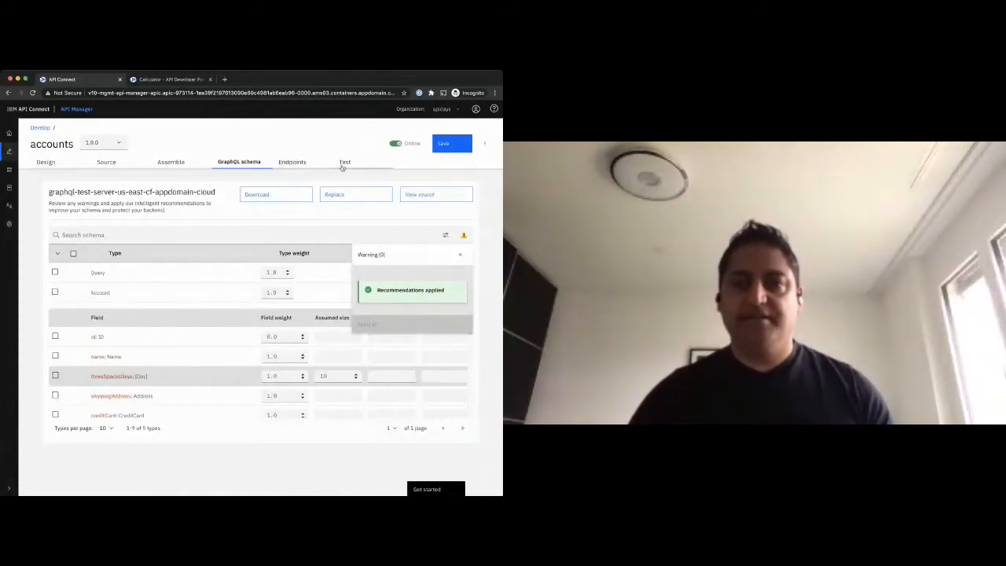
{"action": "left_click", "coordinate": [345, 162]}
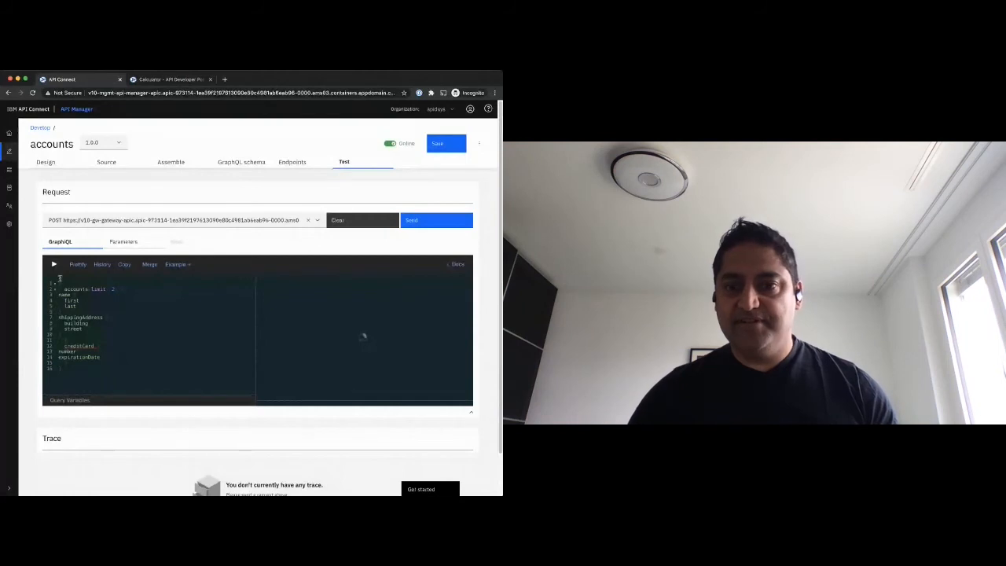
- Run the accounts GraphQL test query, review the response and Query limits, then switch to the Developer Portal
{"action": "left_click", "coordinate": [412, 220]}
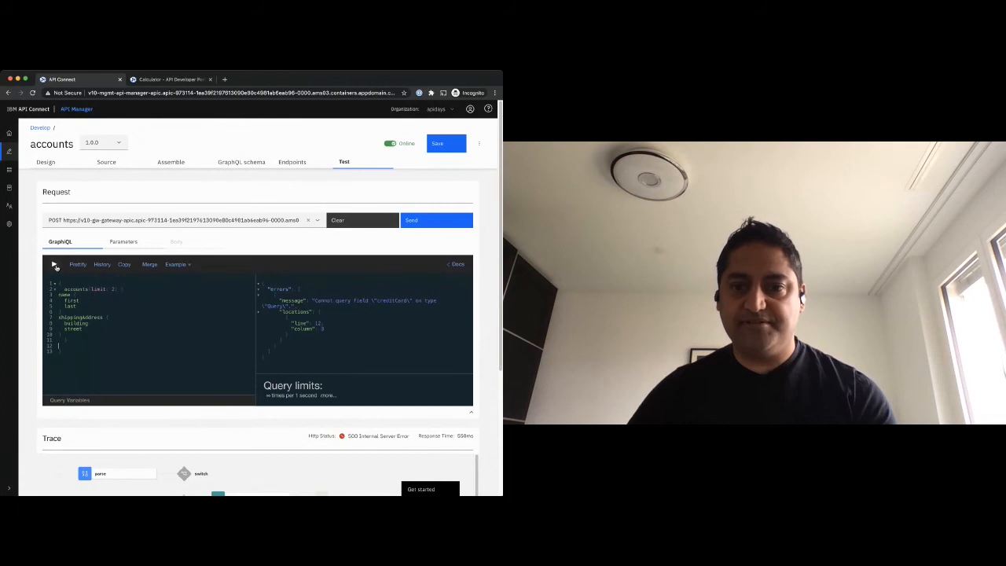
{"action": "left_click", "coordinate": [411, 220]}
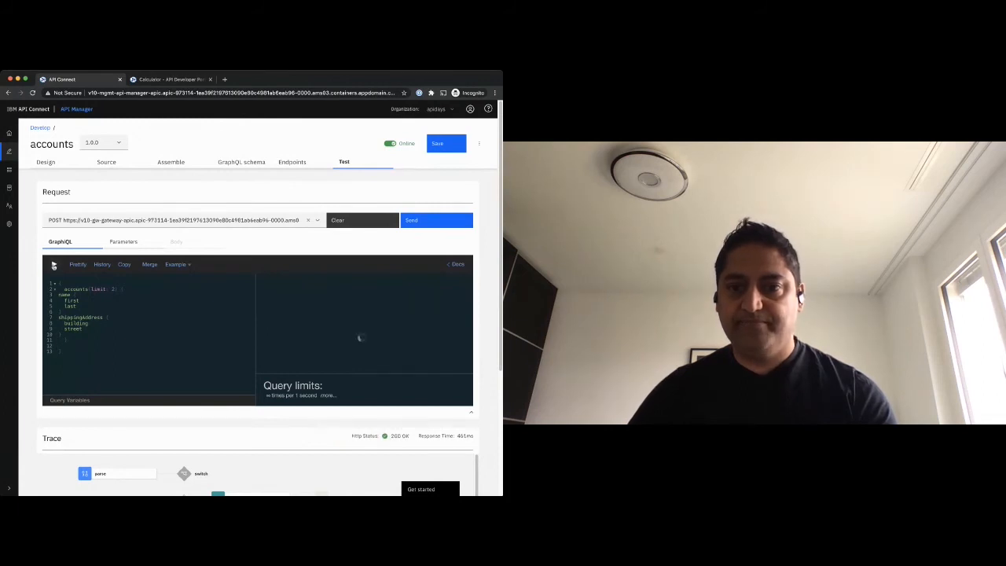
{"action": "left_click", "coordinate": [412, 220]}
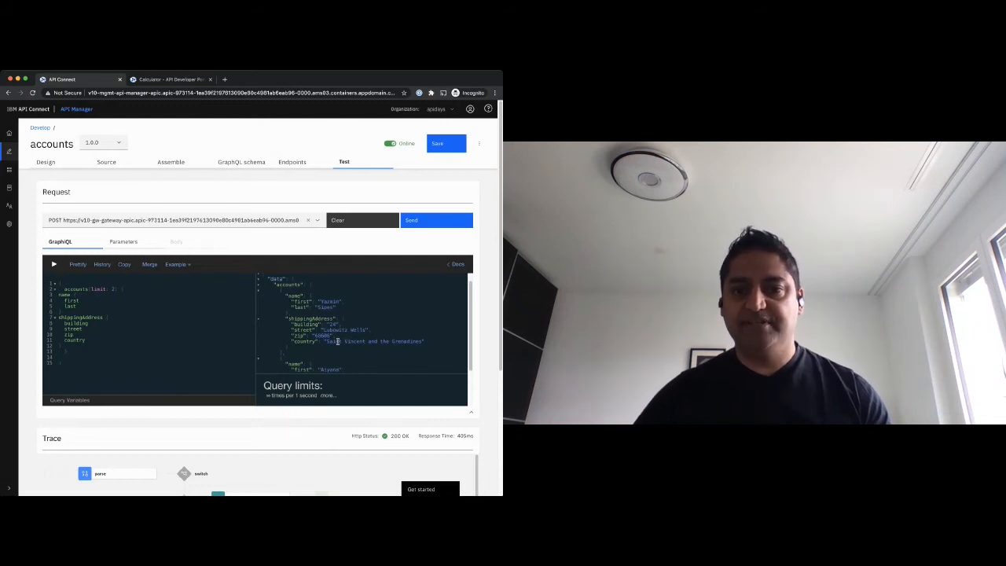
{"action": "scroll", "scroll_direction": "down", "scroll_amount": 3}
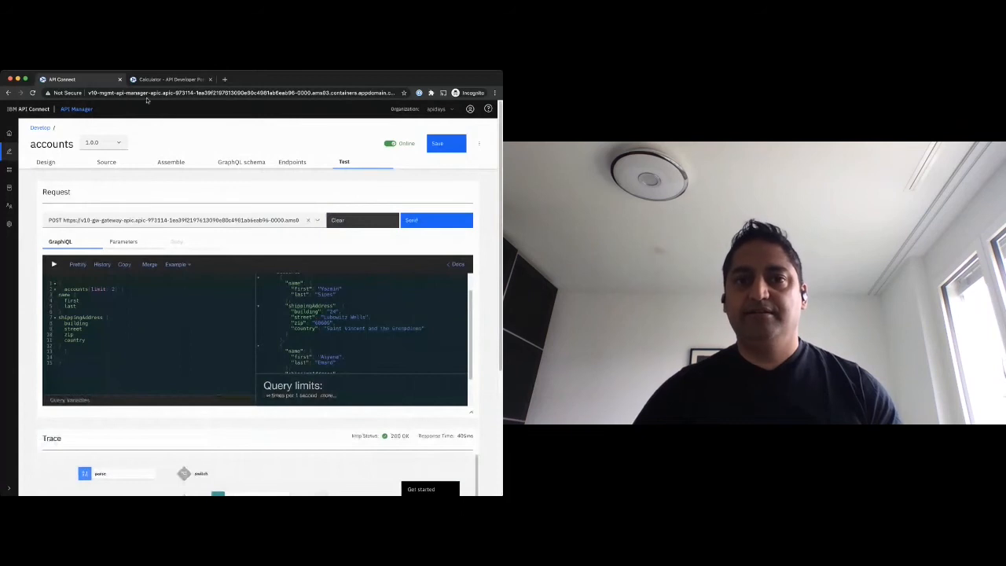
{"action": "left_click", "coordinate": [171, 78]}
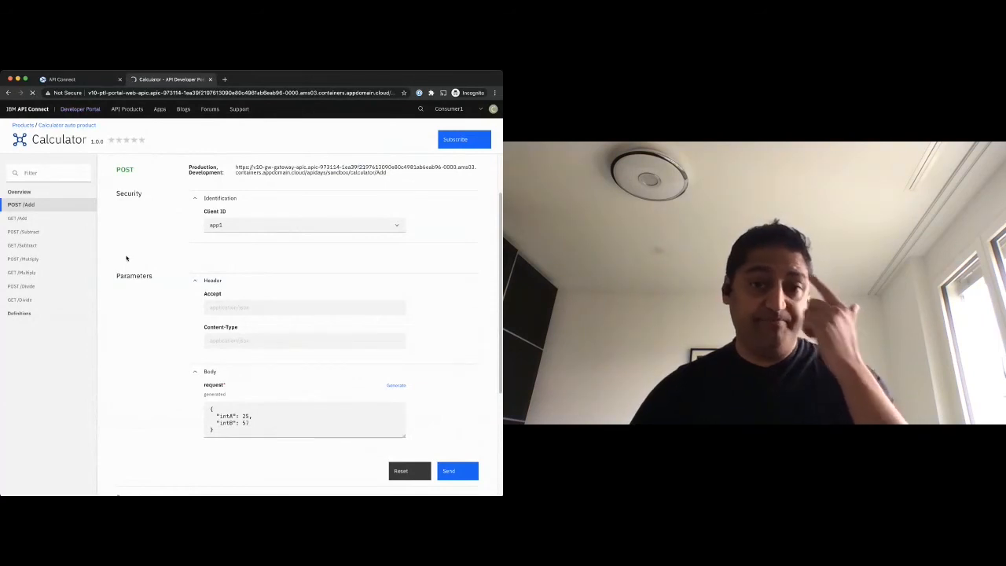
- Show the accounts product's Try it page with its GraphQL explorer in the portal
{"action": "left_click", "coordinate": [126, 109]}
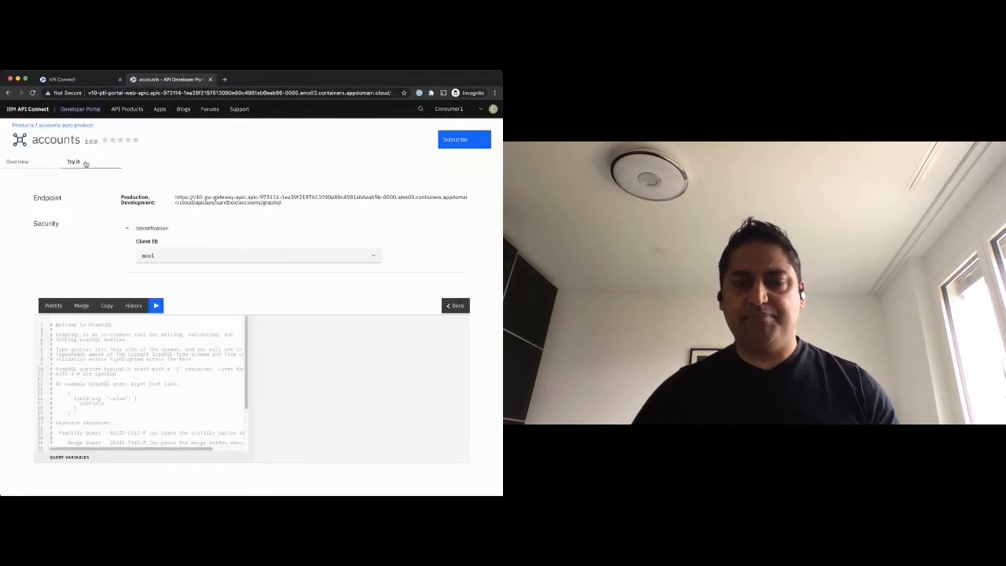
{"action": "left_click", "coordinate": [156, 305]}
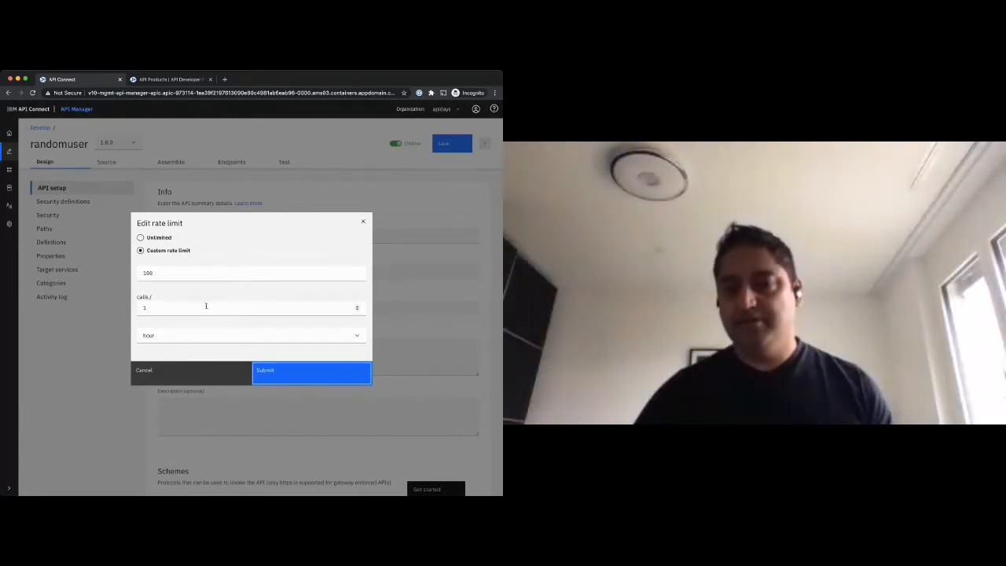
- Make randomuser's custom rate limit 100 calls per second, then show the Products list under Develop
{"action": "left_click", "coordinate": [205, 307]}
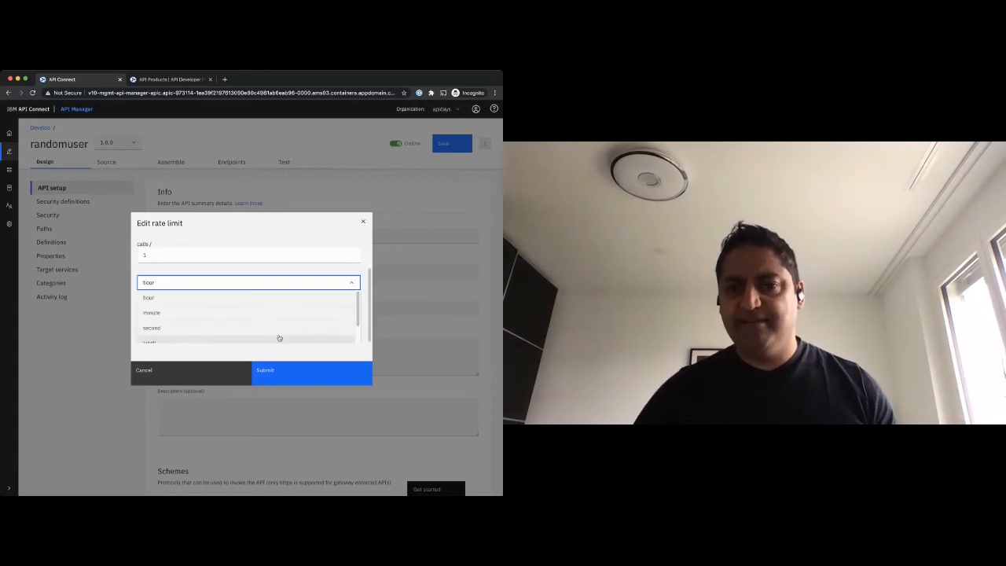
{"action": "left_click", "coordinate": [151, 328]}
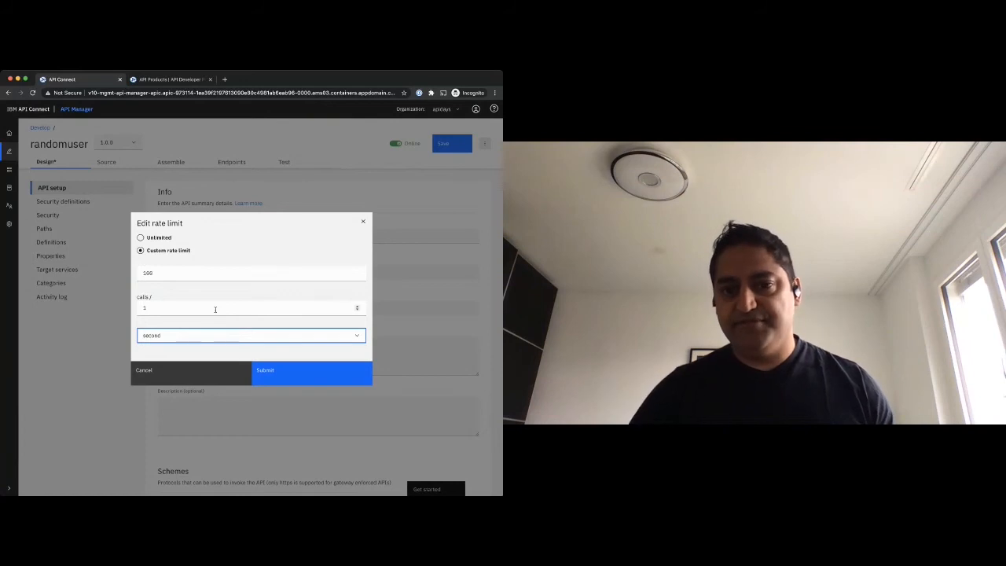
{"action": "left_click", "coordinate": [223, 337]}
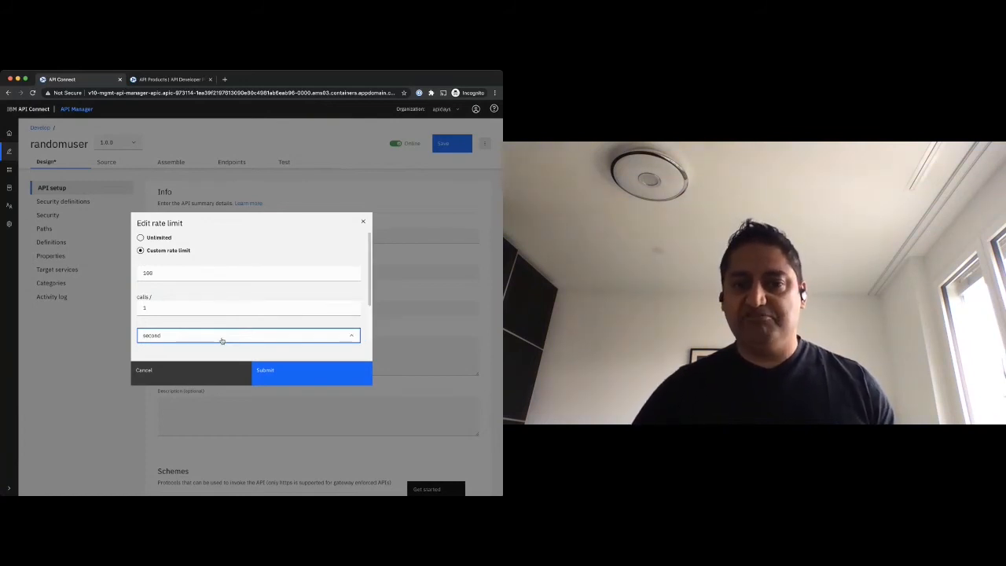
{"action": "left_click", "coordinate": [248, 334]}
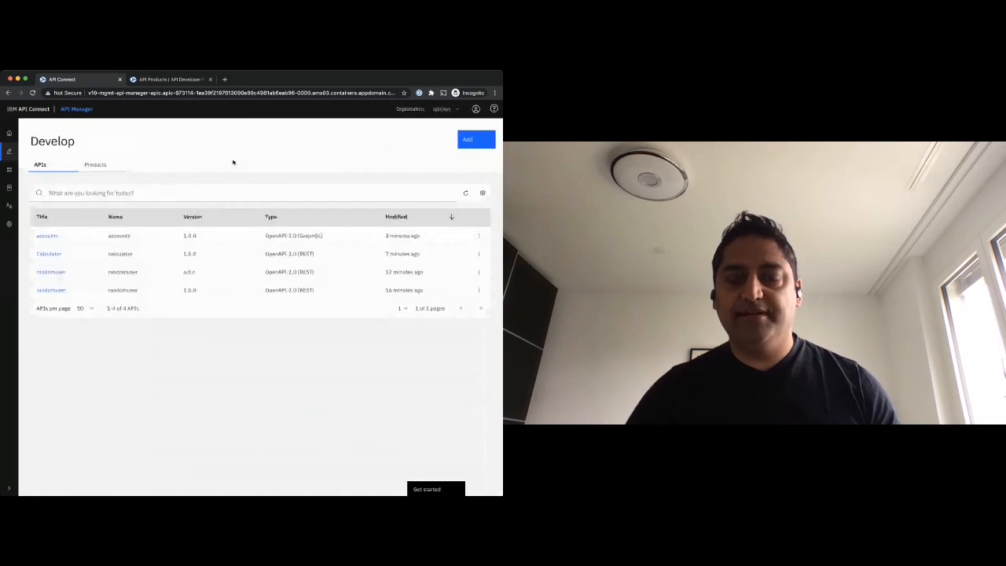
{"action": "left_click", "coordinate": [94, 165]}
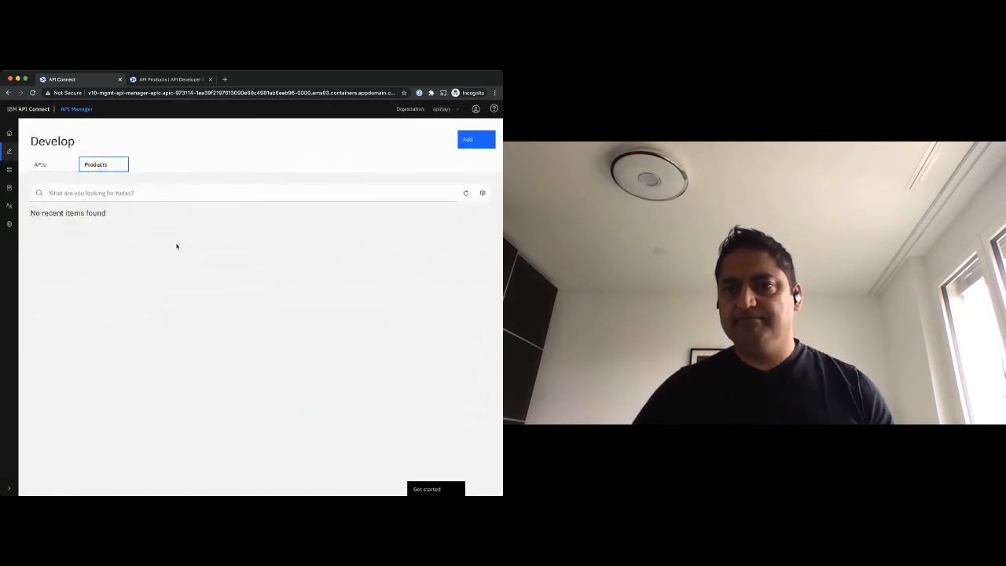
- Create a new product 'apidays' version 1.0.0 and add accounts, Calculator and randomuser to it
{"action": "left_click", "coordinate": [475, 138]}
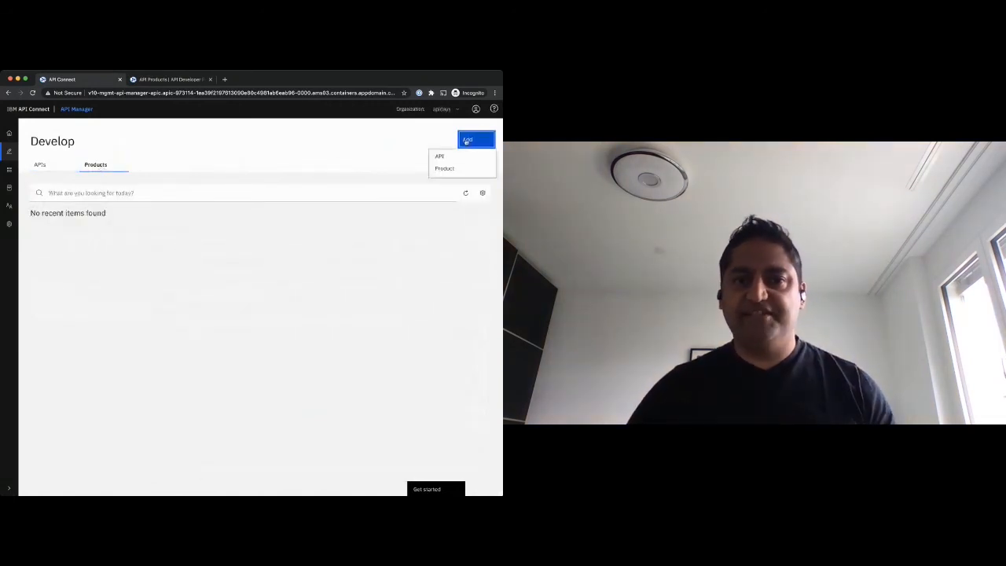
{"action": "left_click", "coordinate": [445, 168]}
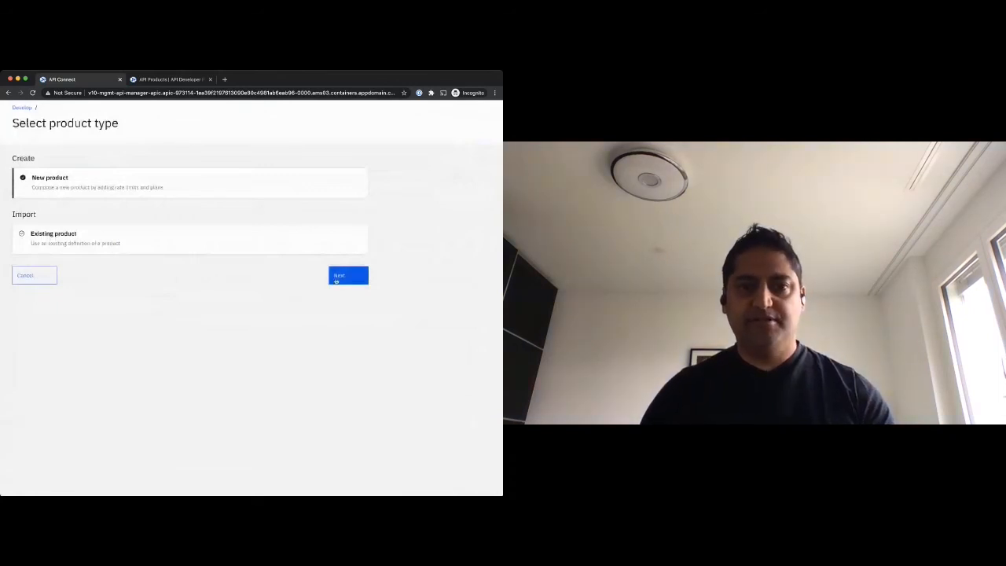
{"action": "left_click", "coordinate": [347, 275]}
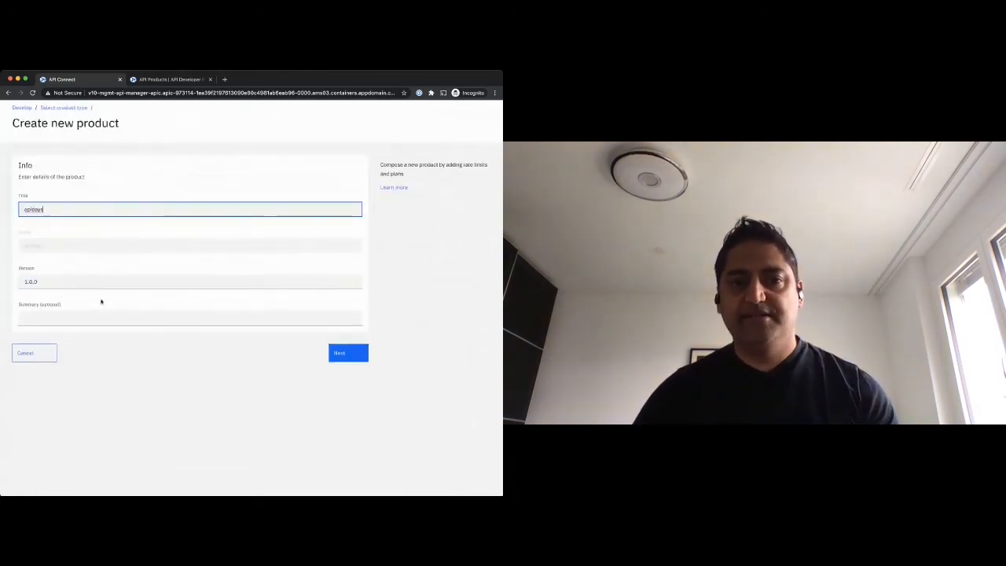
{"action": "left_click", "coordinate": [188, 282]}
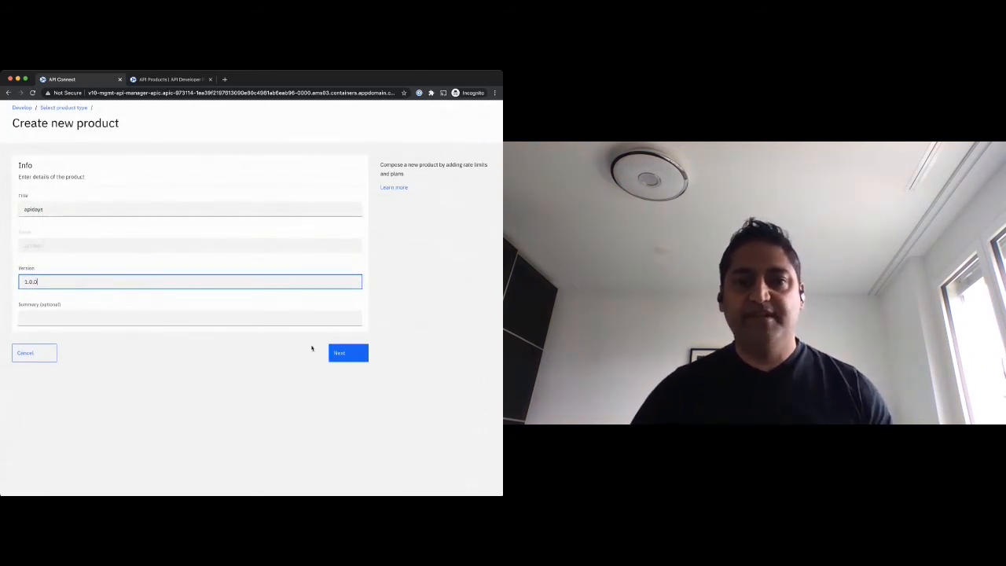
{"action": "left_click", "coordinate": [347, 352]}
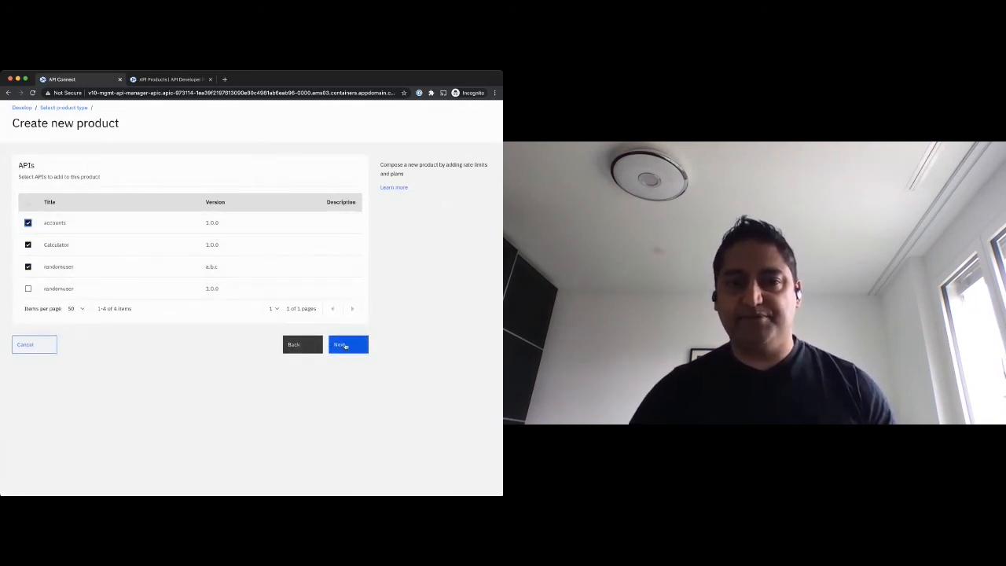
{"action": "left_click", "coordinate": [347, 344]}
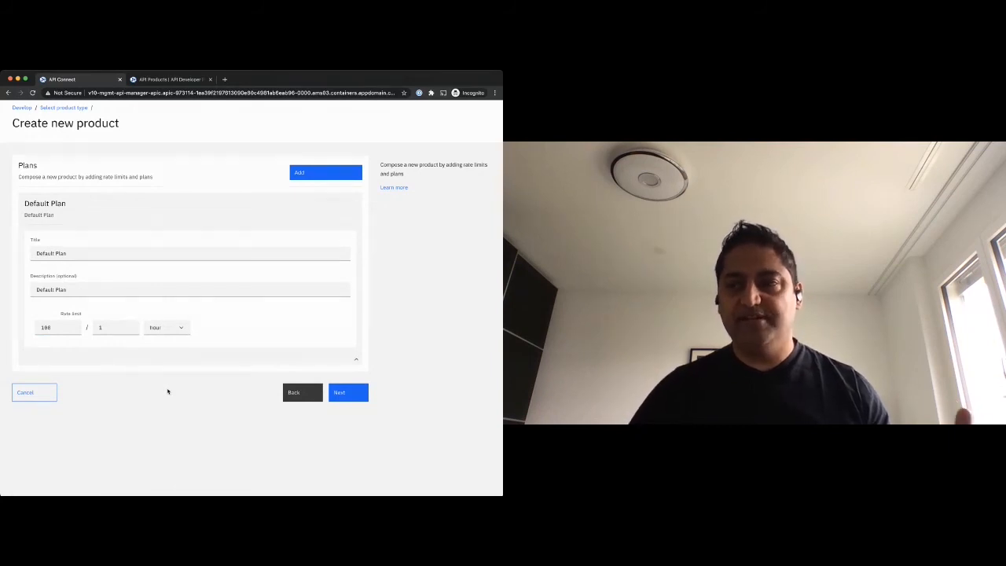
{"action": "mouse_move", "coordinate": [150, 406]}
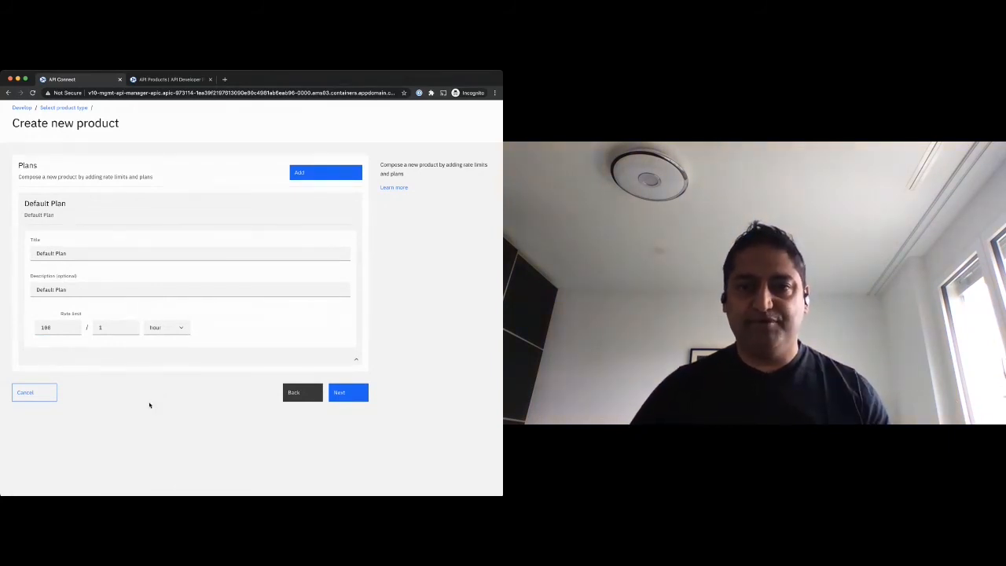
{"action": "mouse_move", "coordinate": [137, 393]}
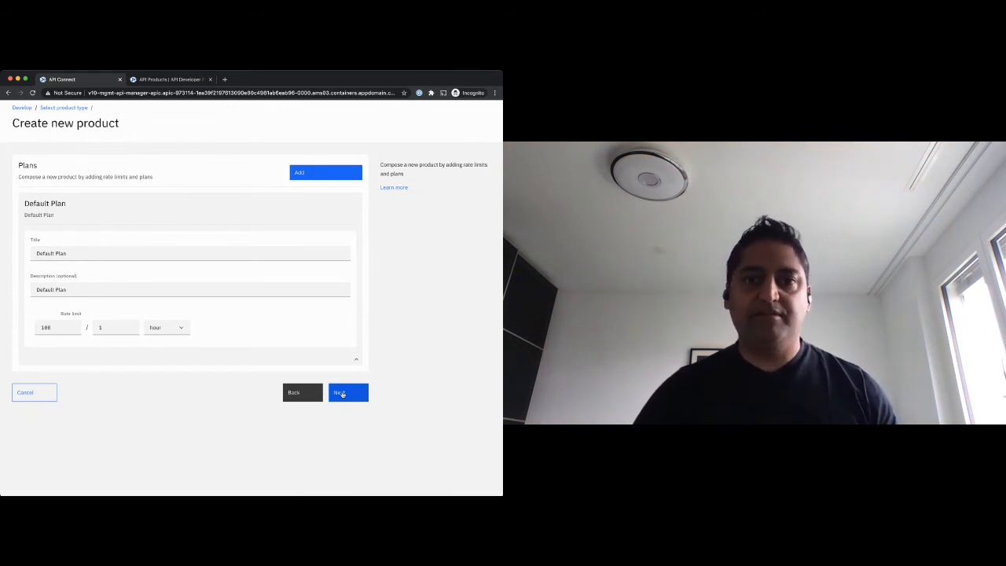
- Keep the Default Plan at 100 calls per hour and set publish visibility to authenticated users
{"action": "left_click", "coordinate": [348, 393]}
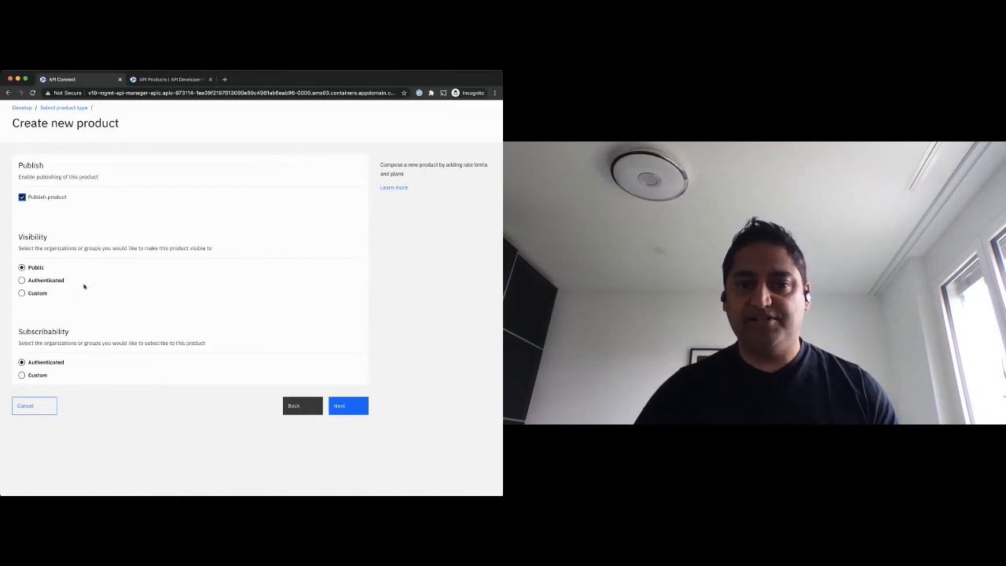
{"action": "left_click", "coordinate": [22, 280]}
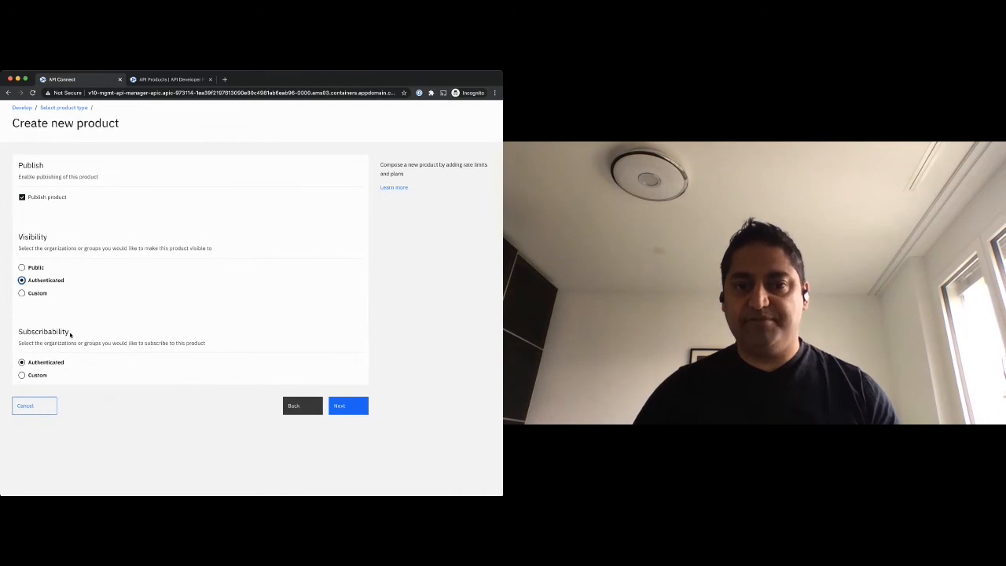
{"action": "mouse_move", "coordinate": [40, 330]}
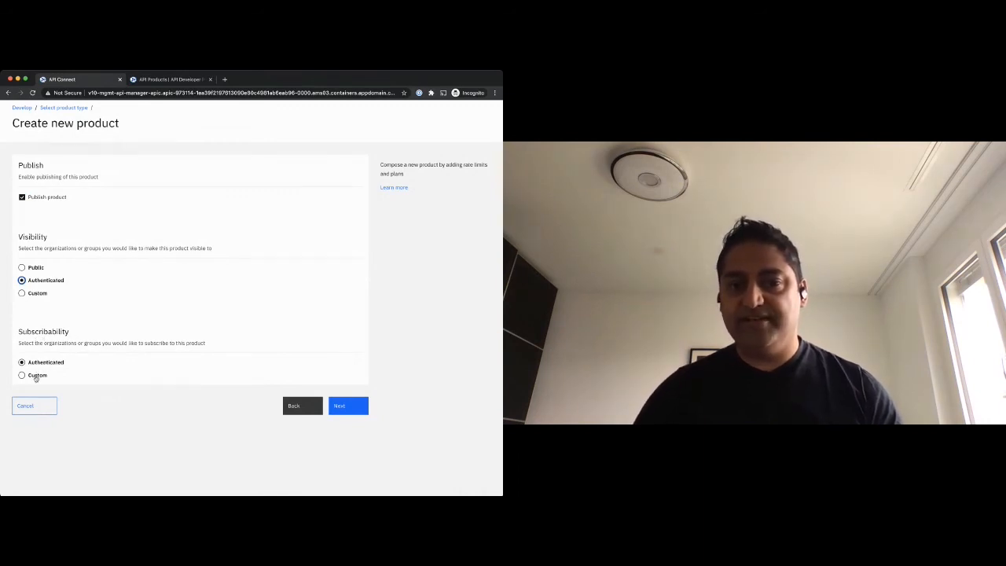
- Restrict apidays visibility to Custom with only Consumer1 allowed, then finish creating the product
{"action": "left_click", "coordinate": [22, 294]}
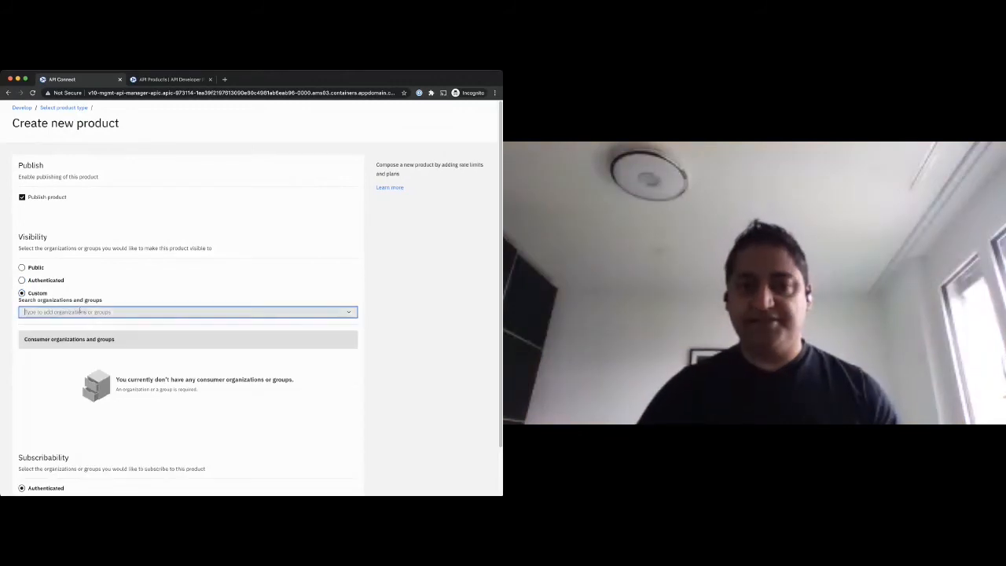
{"action": "type", "text": "consu"}
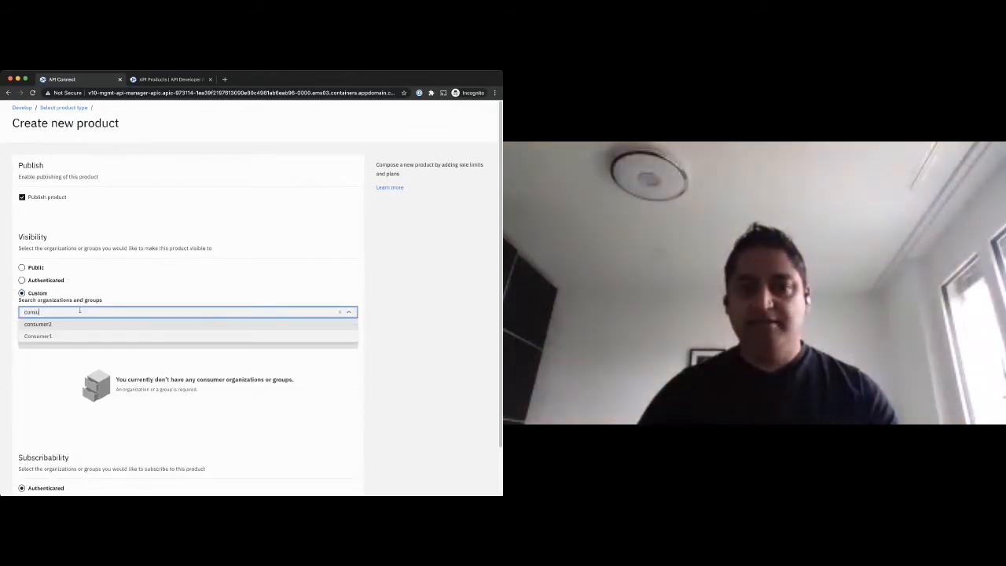
{"action": "left_click", "coordinate": [37, 336]}
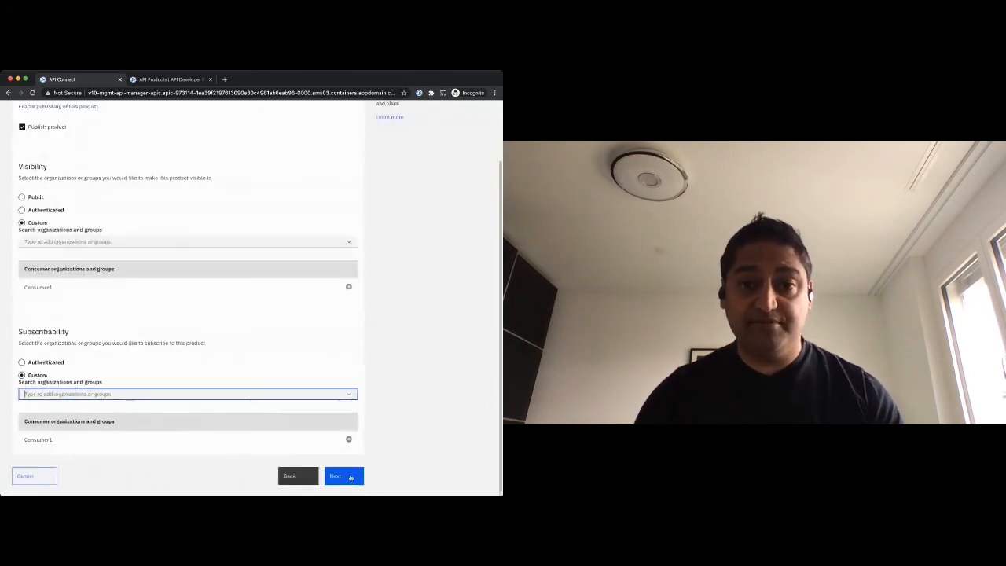
{"action": "left_click", "coordinate": [343, 474]}
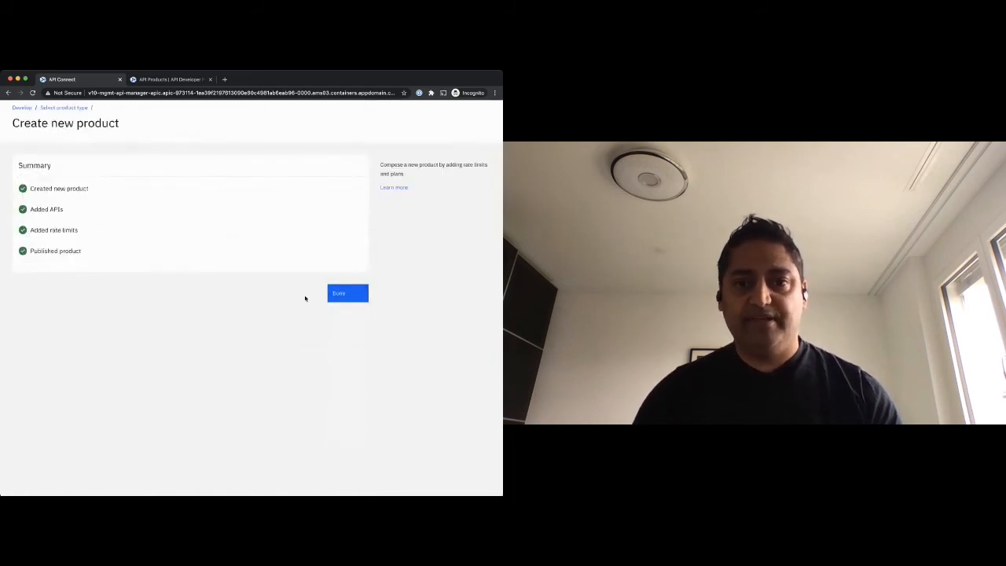
{"action": "left_click", "coordinate": [346, 292]}
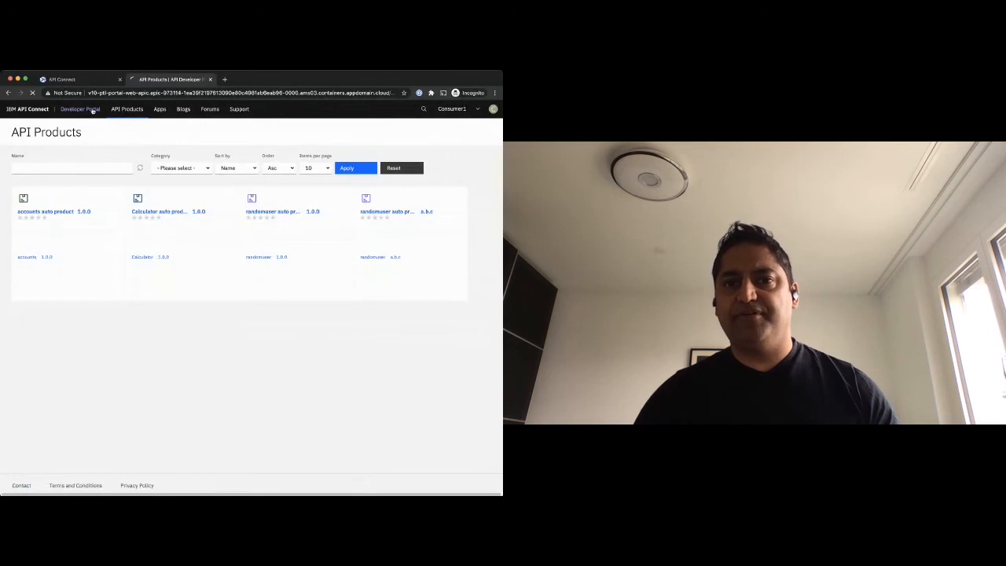
- View the apidays product and its per-operation plan details as Consumer1, then return to the portal home page
{"action": "left_click", "coordinate": [78, 108]}
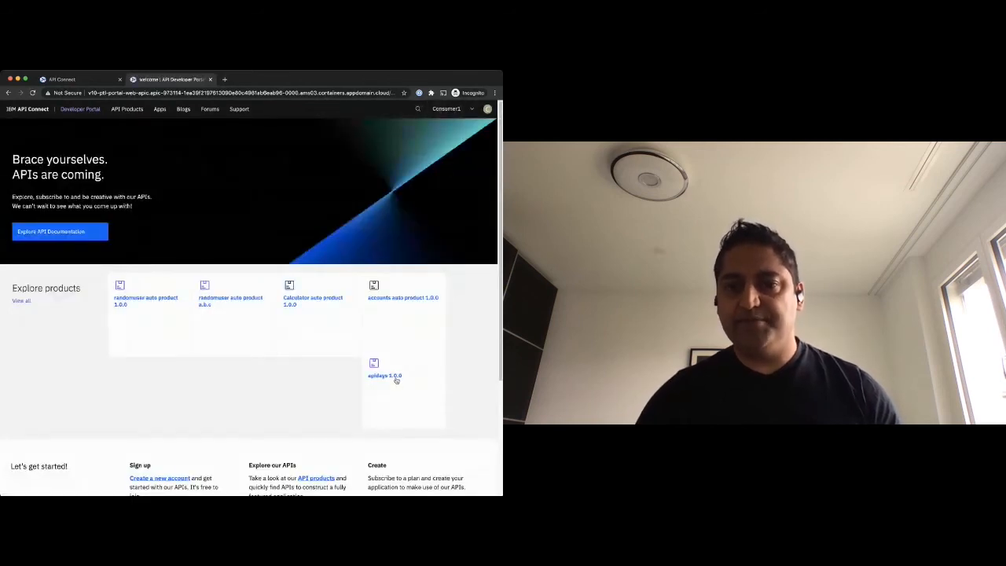
{"action": "left_click", "coordinate": [383, 374]}
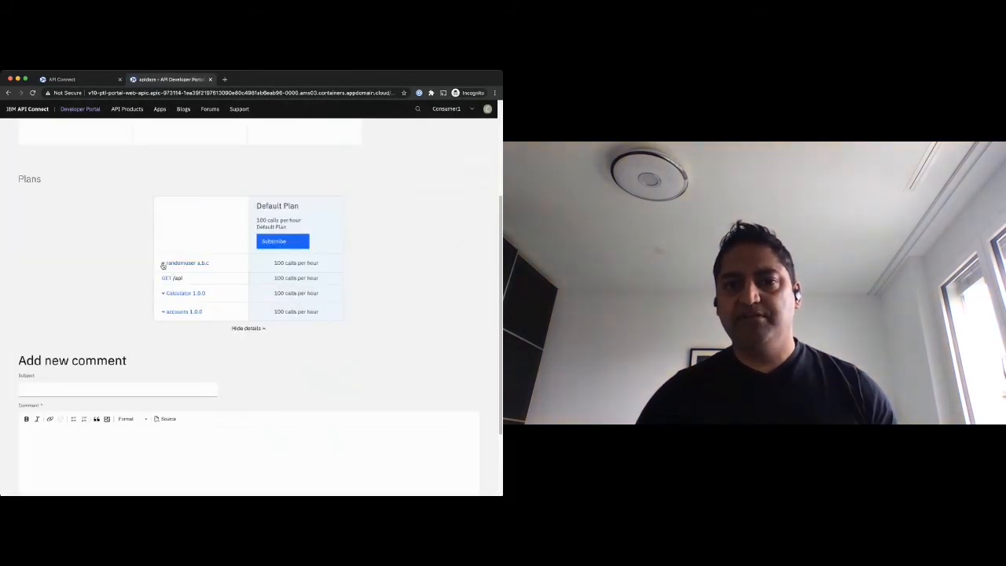
{"action": "left_click", "coordinate": [164, 294]}
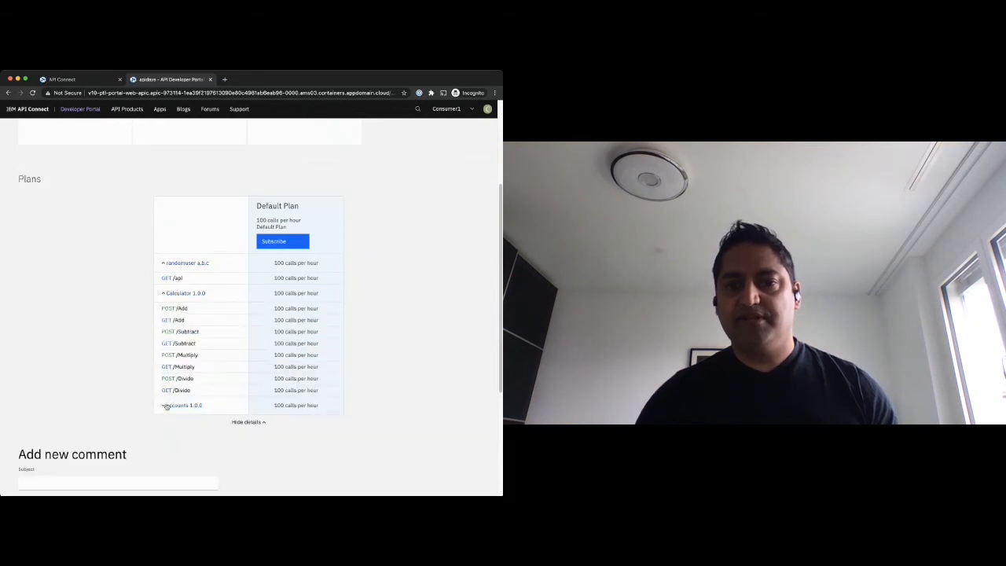
{"action": "left_click", "coordinate": [163, 405]}
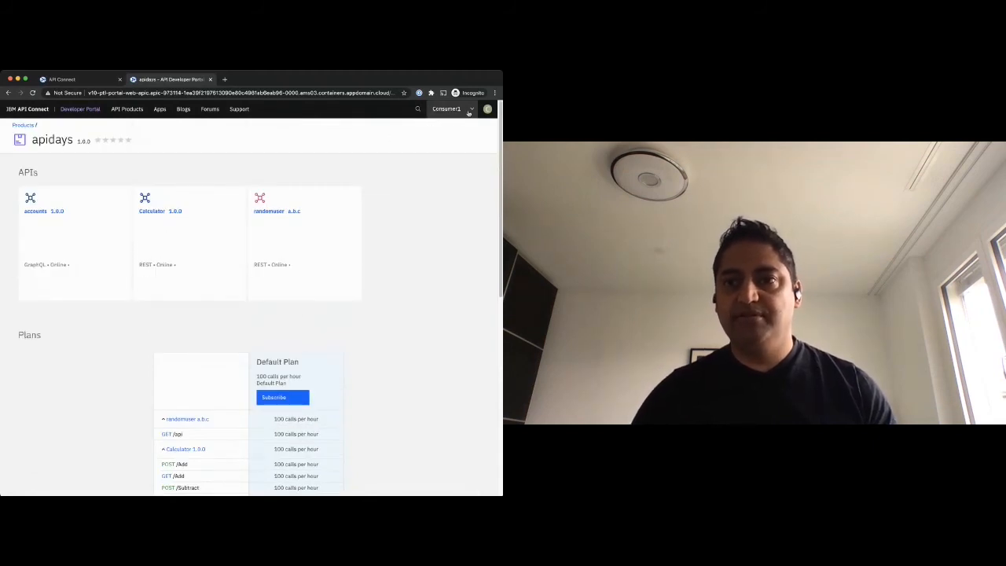
{"action": "left_click", "coordinate": [487, 108]}
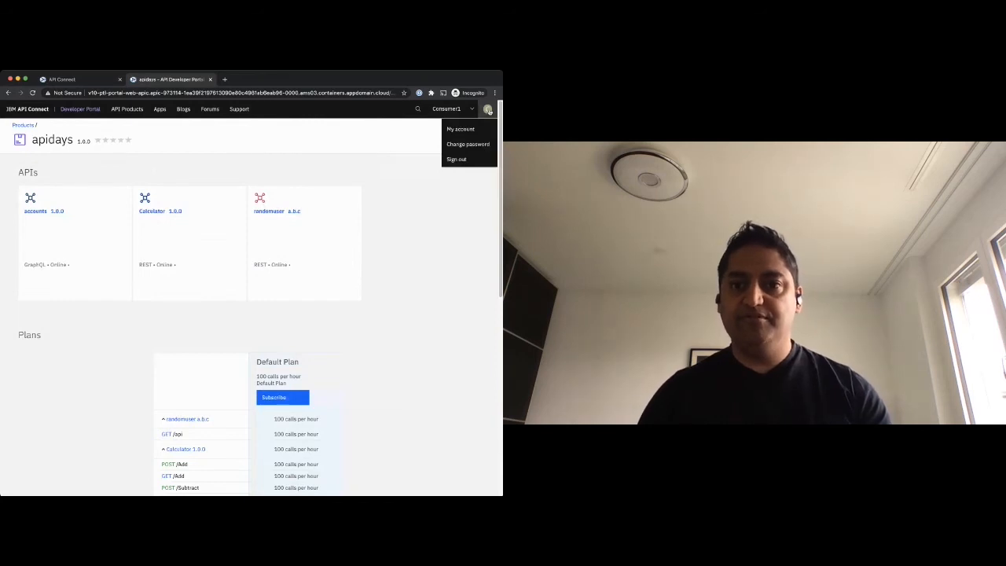
{"action": "left_click", "coordinate": [456, 159]}
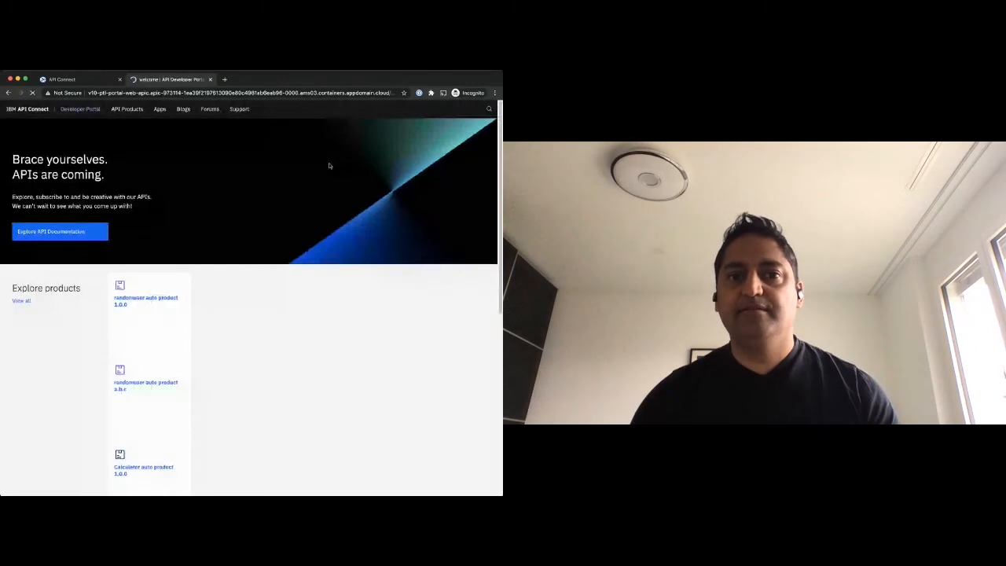
- Browse the portal's API Products list, then switch back to API Manager's Products list showing apidays 1.0.0
{"action": "left_click", "coordinate": [125, 110]}
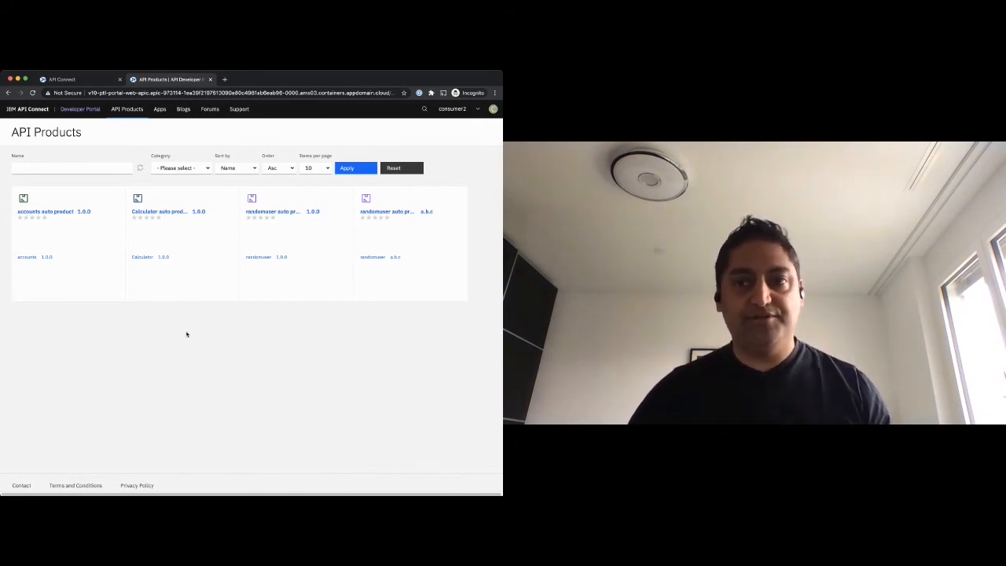
{"action": "left_click", "coordinate": [493, 109]}
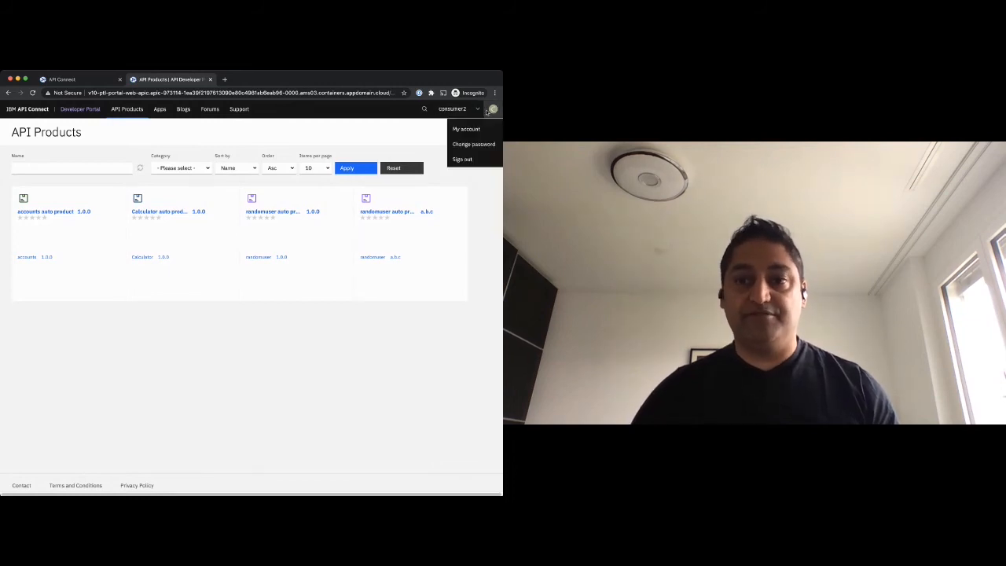
{"action": "left_click", "coordinate": [465, 160]}
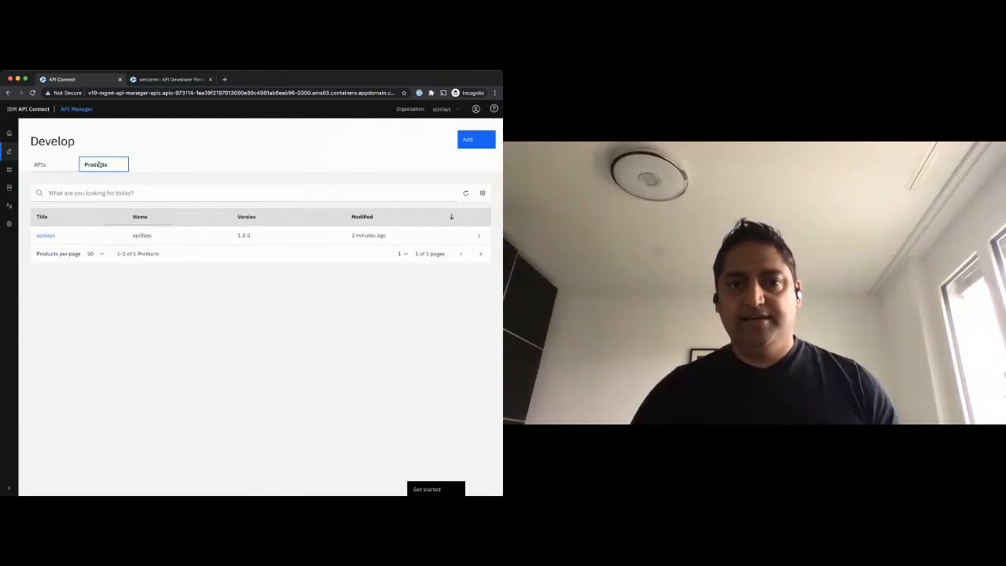
- Open the apidays product and review its Visibility, APIs and Plans sections
{"action": "left_click", "coordinate": [46, 236]}
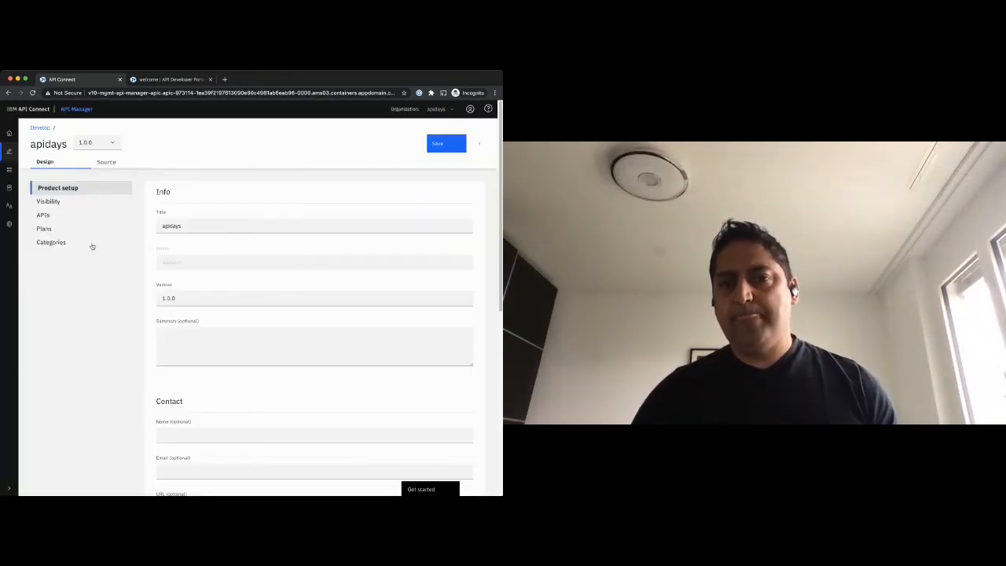
{"action": "left_click", "coordinate": [49, 201]}
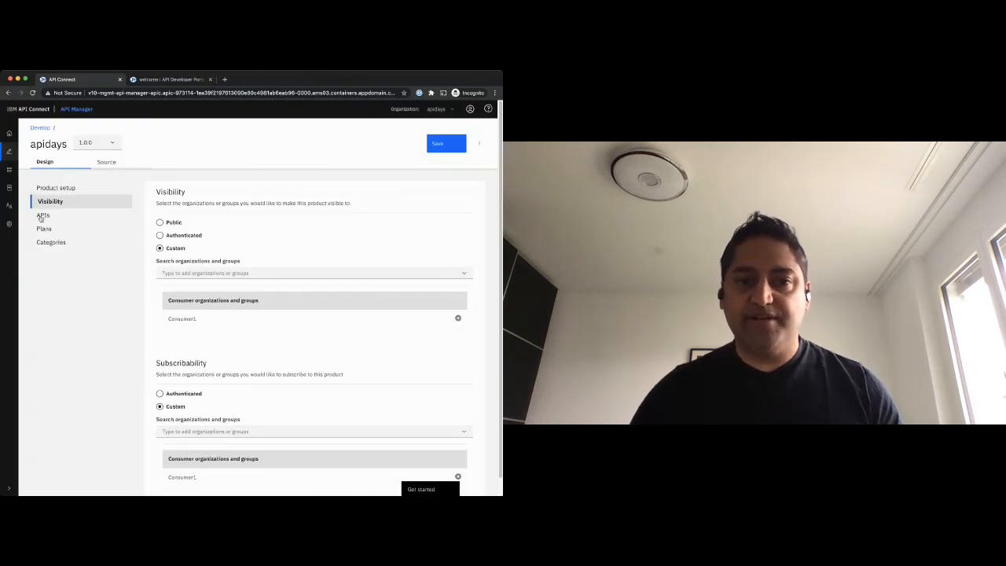
{"action": "left_click", "coordinate": [42, 215]}
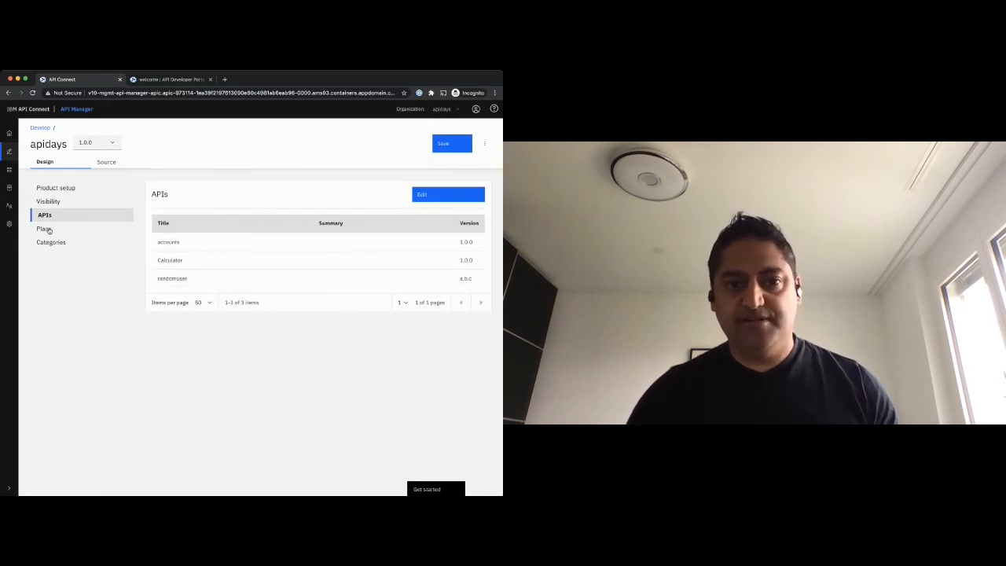
{"action": "left_click", "coordinate": [44, 230]}
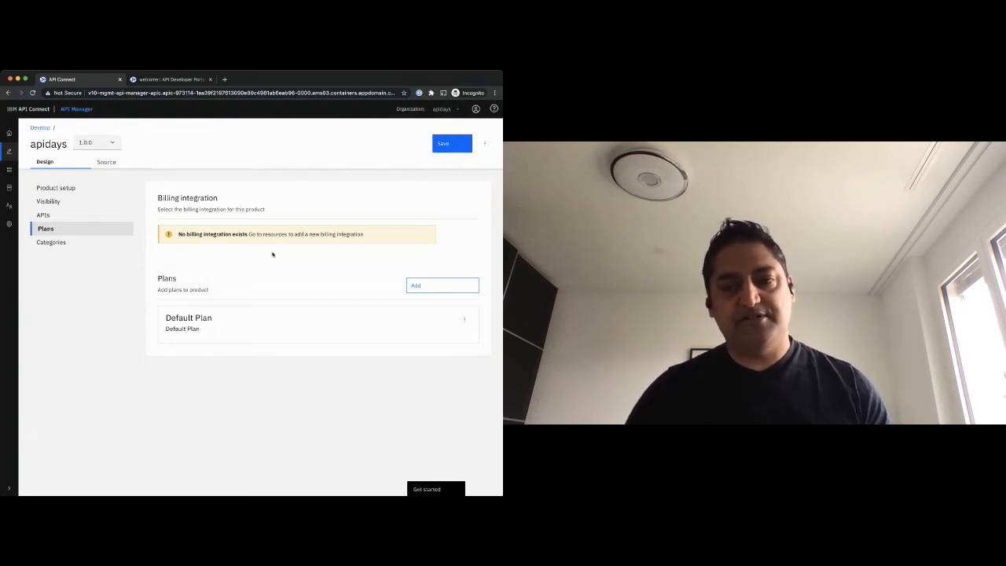
- Edit the Default Plan to require subscription approval, leaving its rate-limit unit unchanged
{"action": "left_click", "coordinate": [464, 321]}
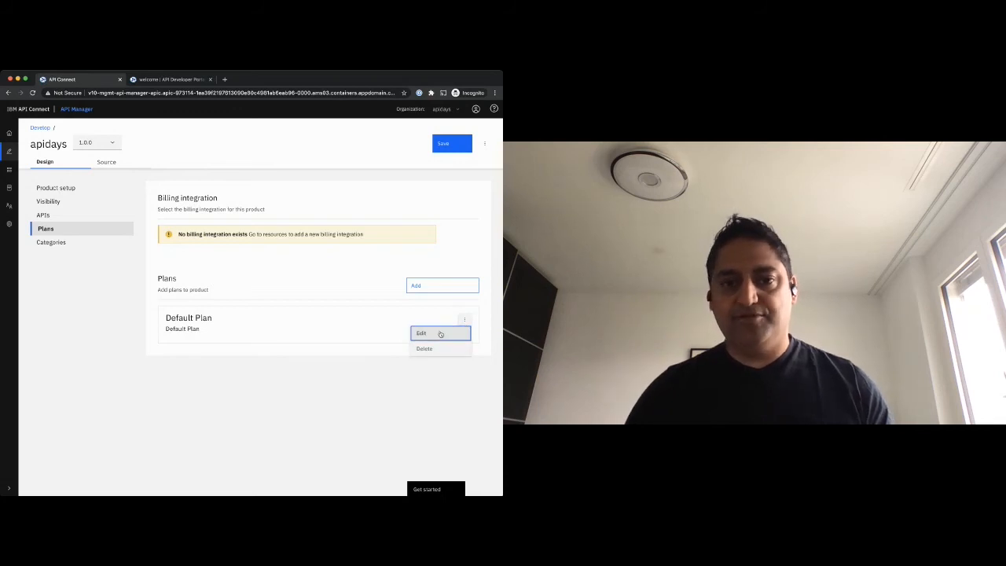
{"action": "left_click", "coordinate": [421, 333]}
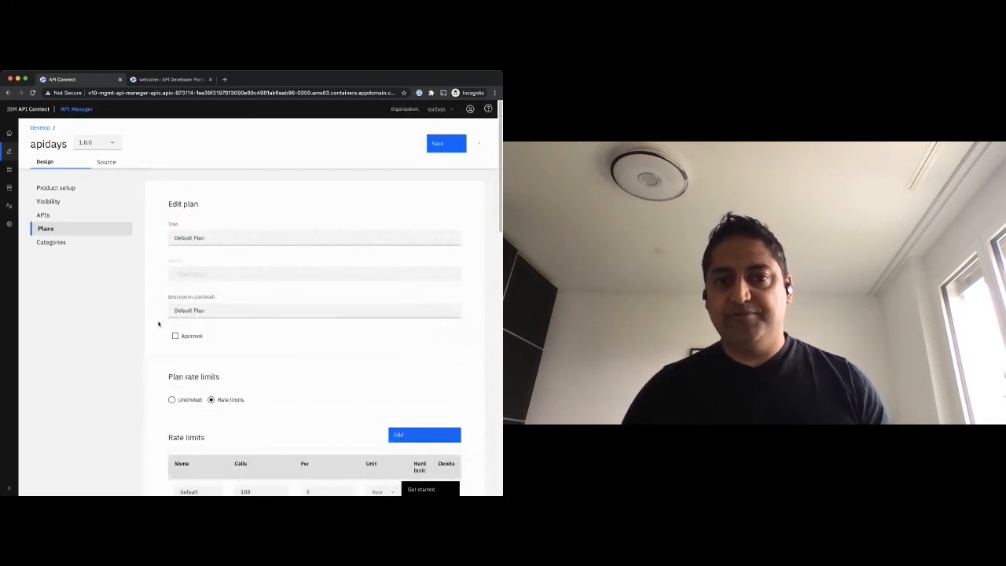
{"action": "left_click", "coordinate": [176, 337]}
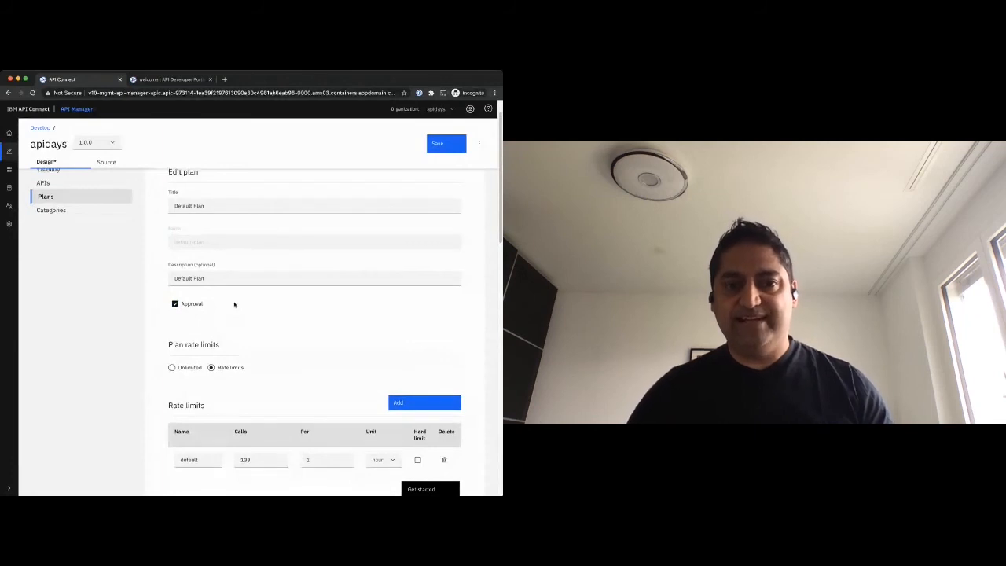
{"action": "scroll", "scroll_direction": "down", "scroll_amount": 3}
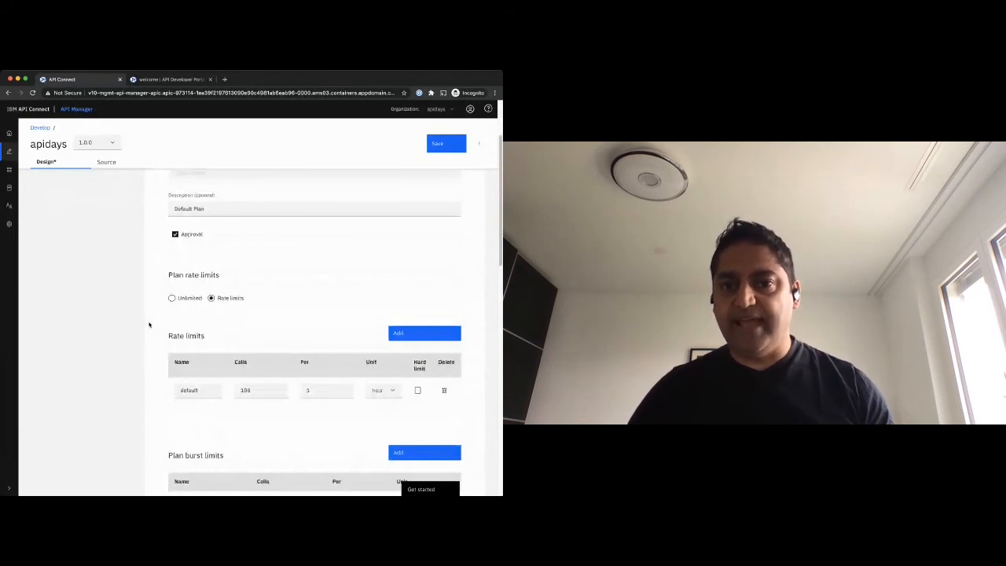
{"action": "scroll", "scroll_direction": "down", "scroll_amount": 3}
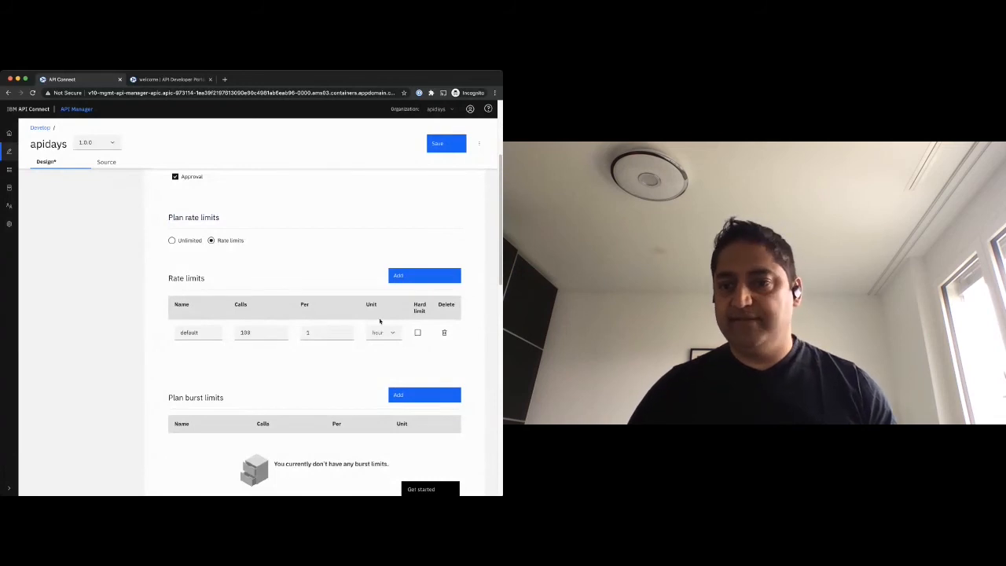
{"action": "scroll", "scroll_direction": "down", "scroll_amount": 3}
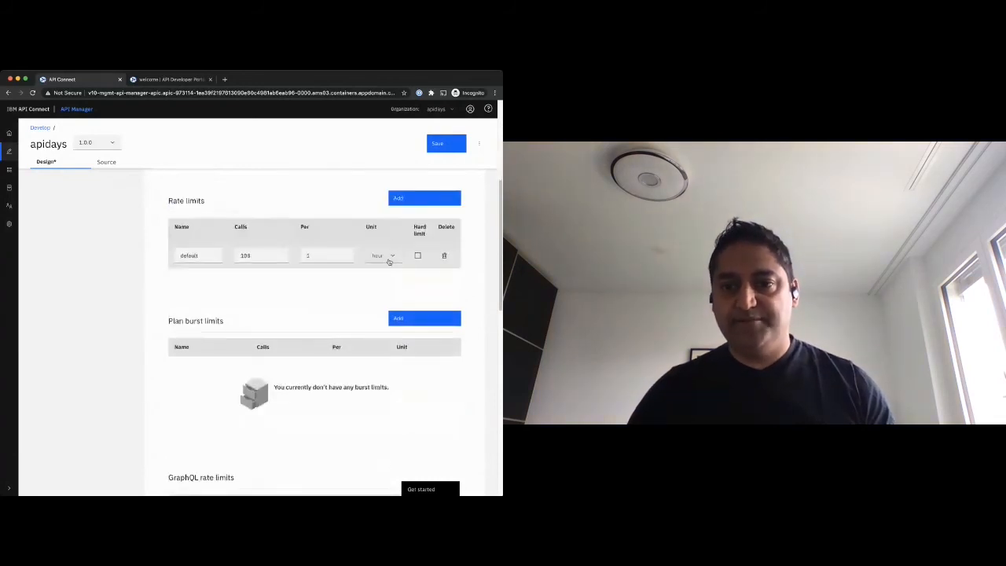
{"action": "left_click", "coordinate": [383, 254]}
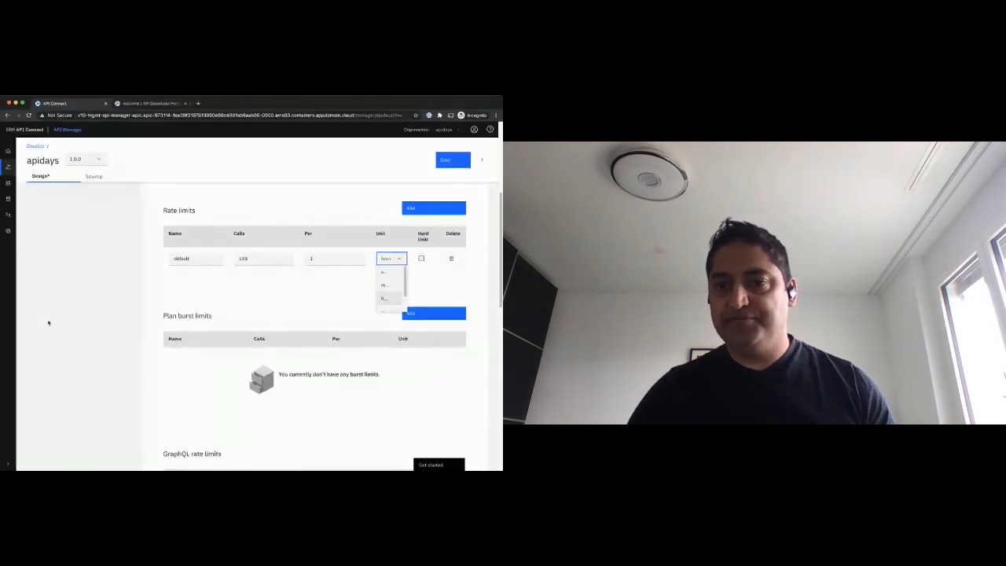
{"action": "left_click", "coordinate": [384, 272]}
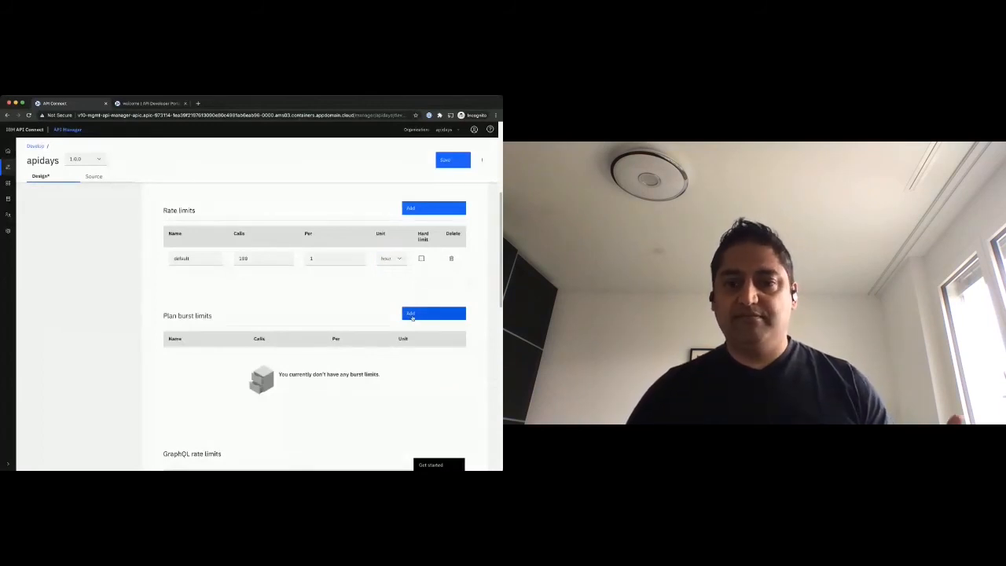
- Add a plan burst limit named 'protect' with its call count and time unit
{"action": "left_click", "coordinate": [434, 313]}
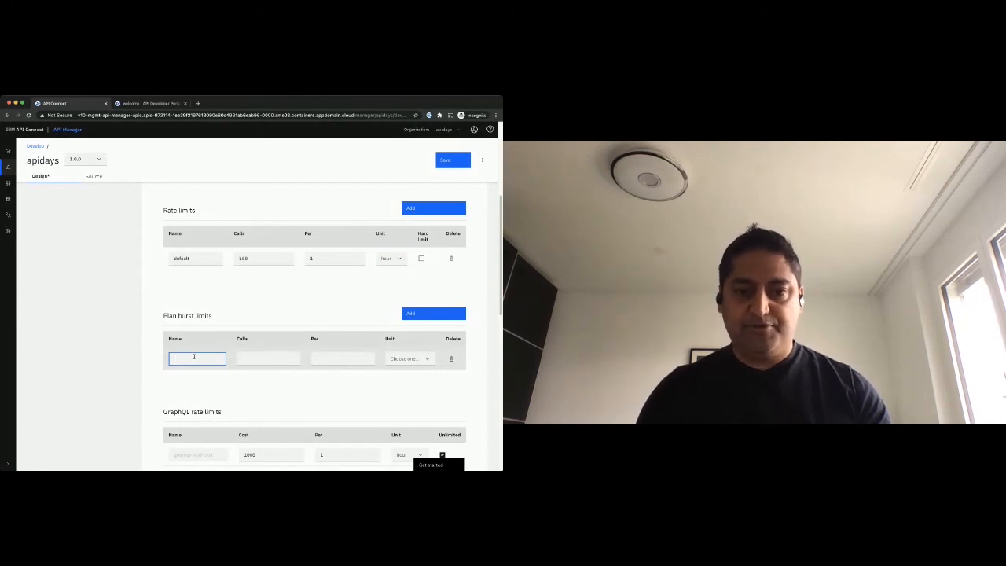
{"action": "type", "text": "protect"}
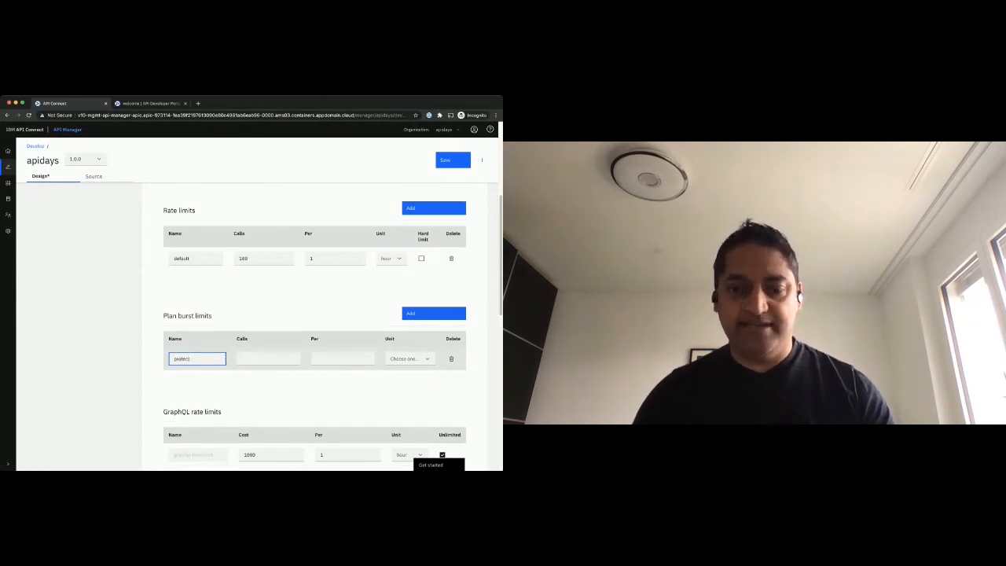
{"action": "type", "text": "10000"}
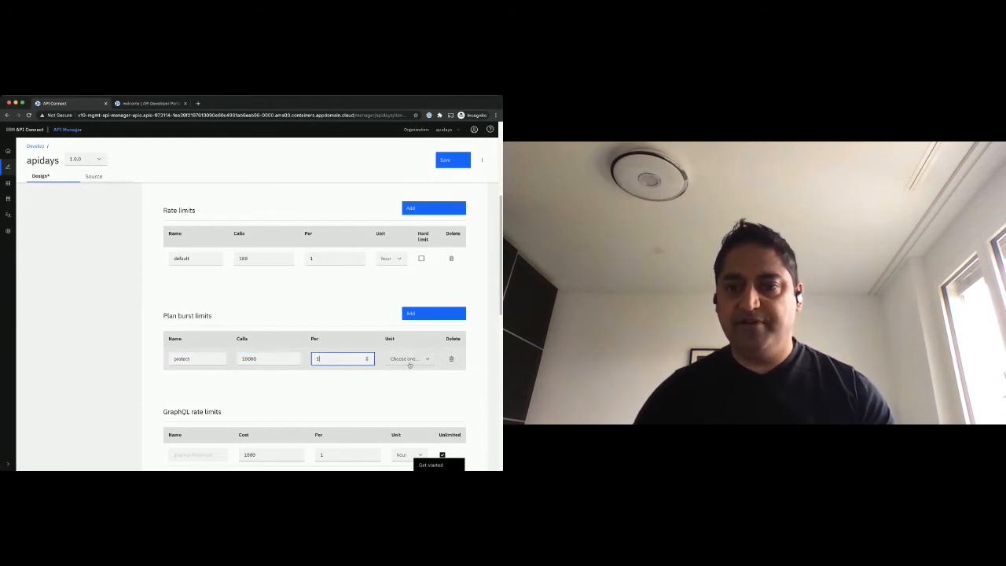
{"action": "left_click", "coordinate": [415, 358]}
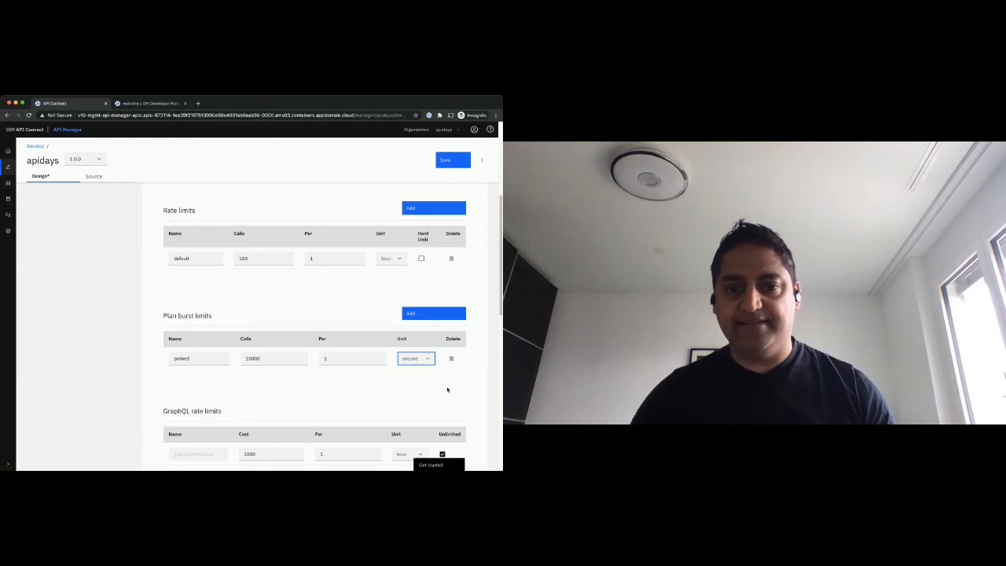
- Enable 'Override plan rate limits for individual operation', customizing the plan's API list
{"action": "scroll", "scroll_direction": "down", "scroll_amount": 3}
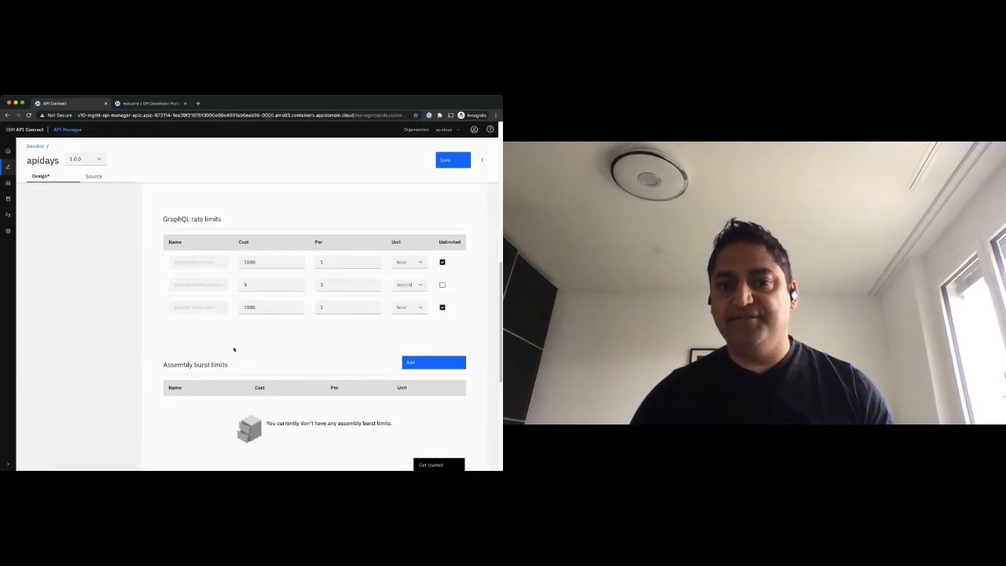
{"action": "scroll", "scroll_direction": "down", "scroll_amount": 3}
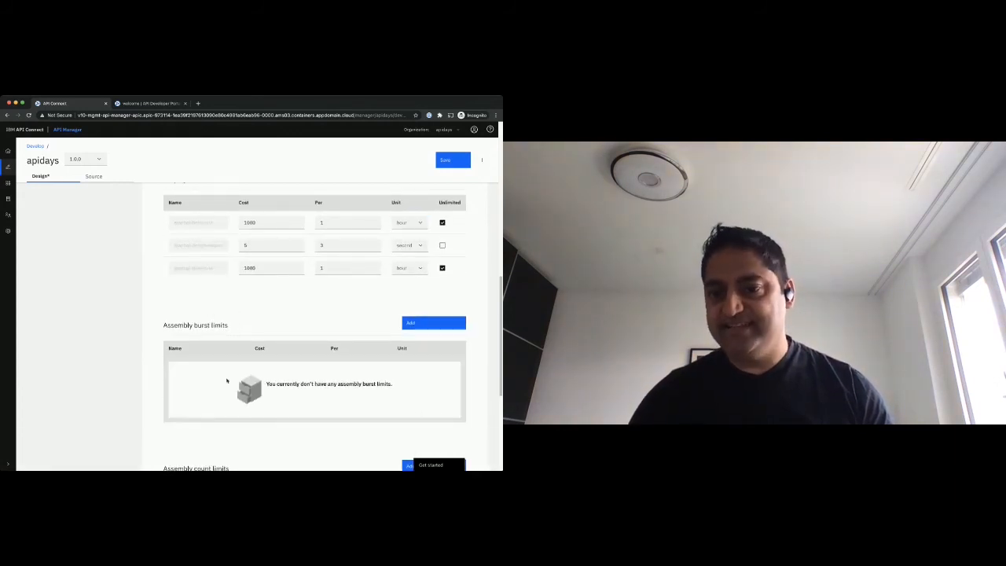
{"action": "scroll", "scroll_direction": "down", "scroll_amount": 3}
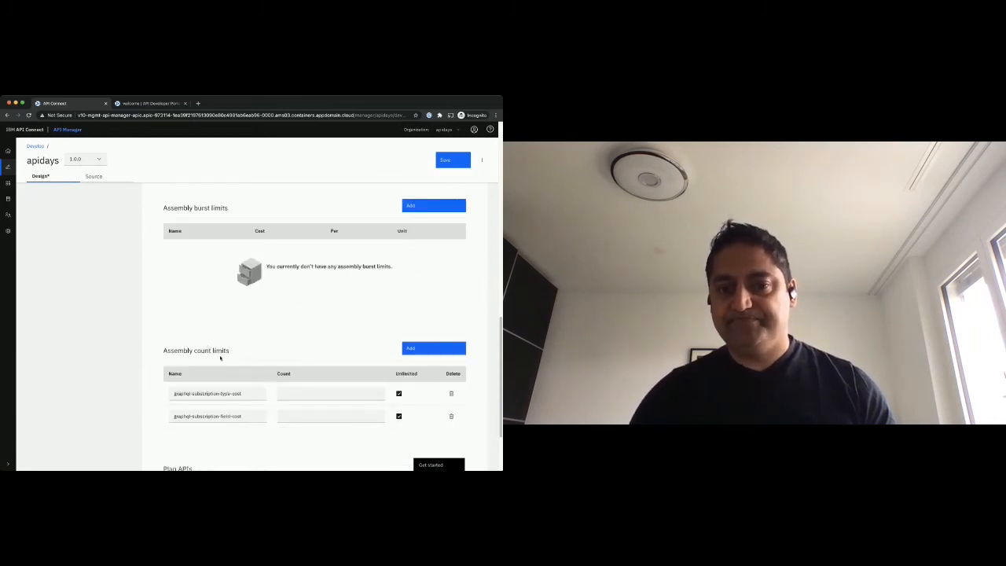
{"action": "scroll", "scroll_direction": "down", "scroll_amount": 3}
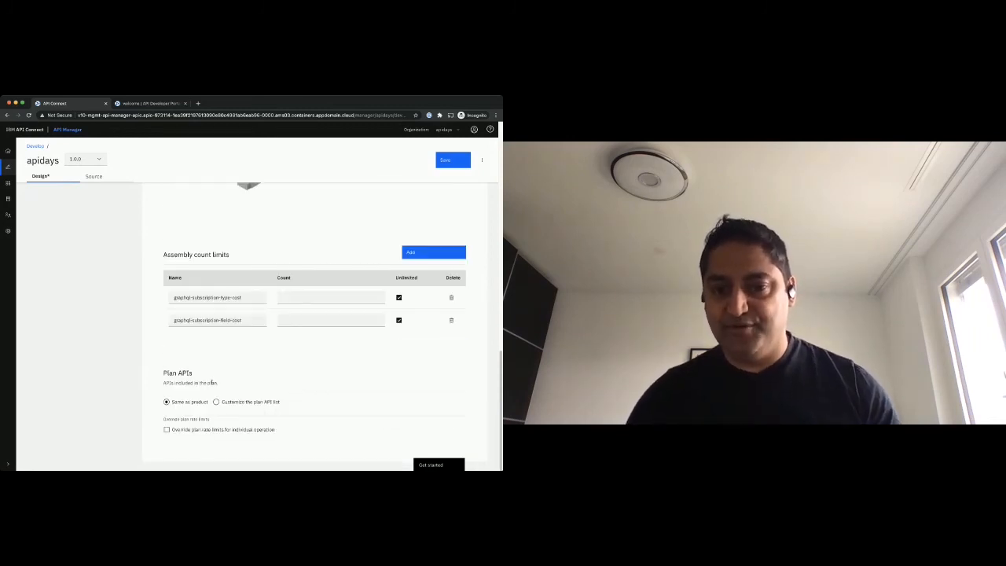
{"action": "left_click", "coordinate": [217, 403]}
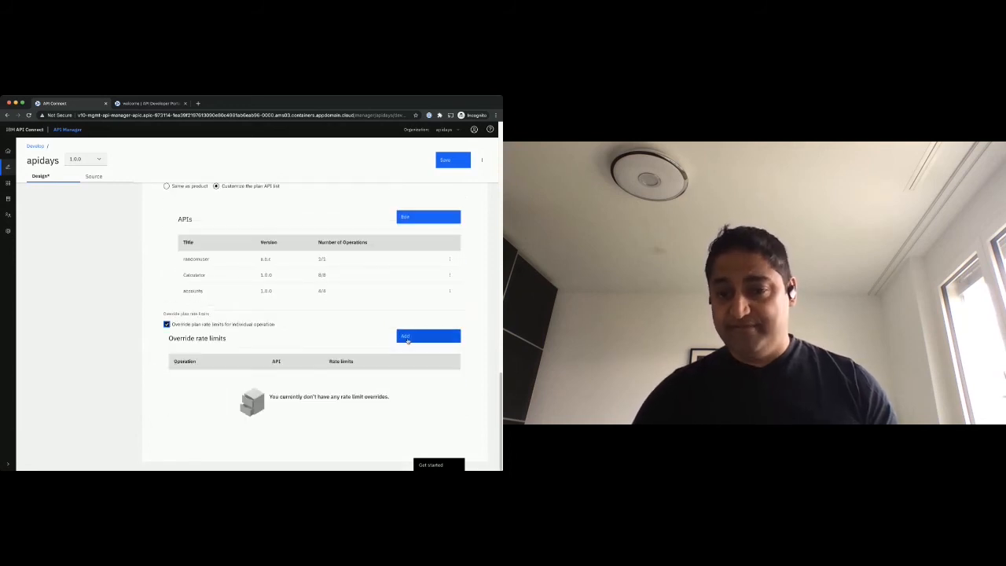
- Give a Calculator API operation an overriding rate limit named 'limit' of 12 calls per 1 interval
{"action": "left_click", "coordinate": [428, 336]}
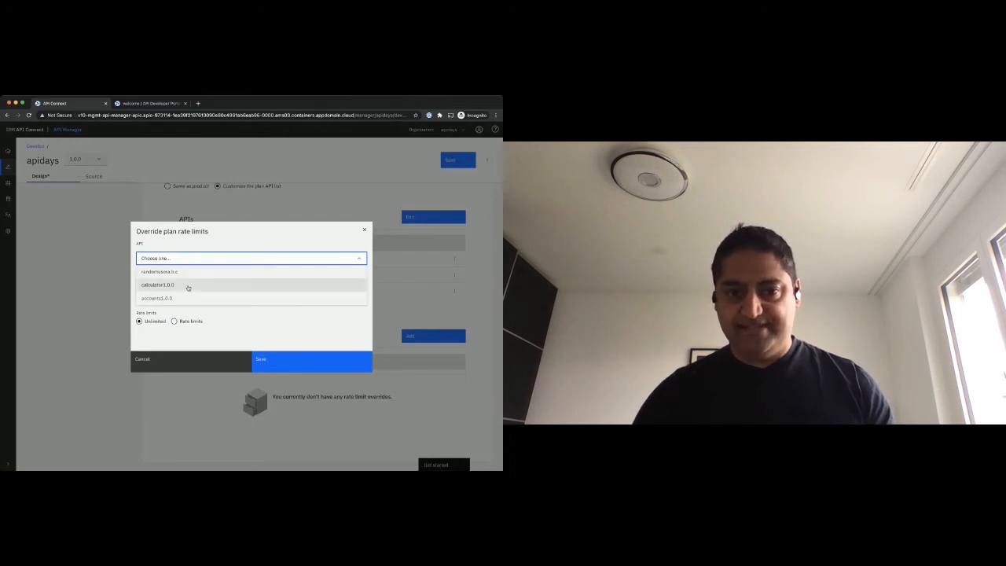
{"action": "left_click", "coordinate": [157, 284]}
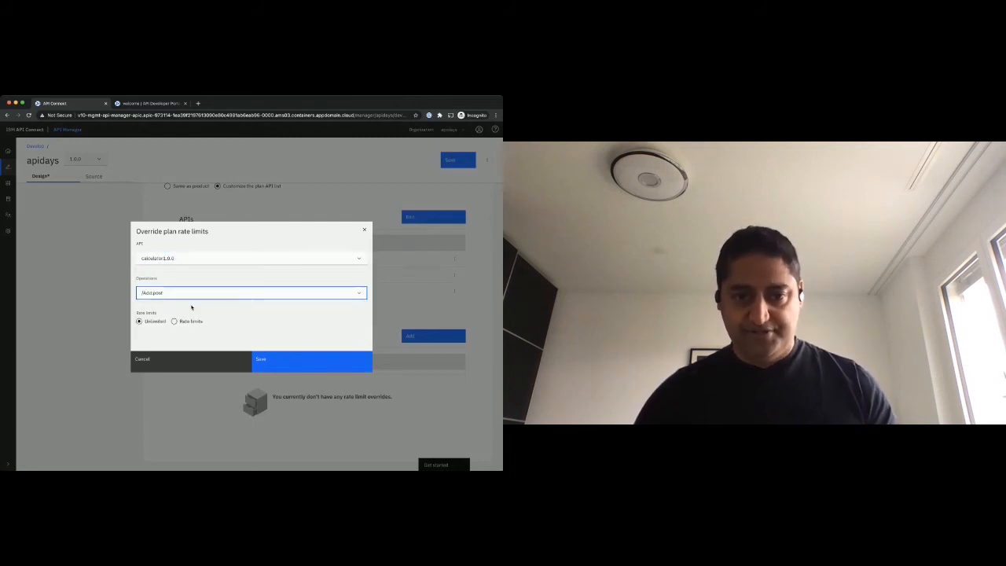
{"action": "left_click", "coordinate": [174, 320]}
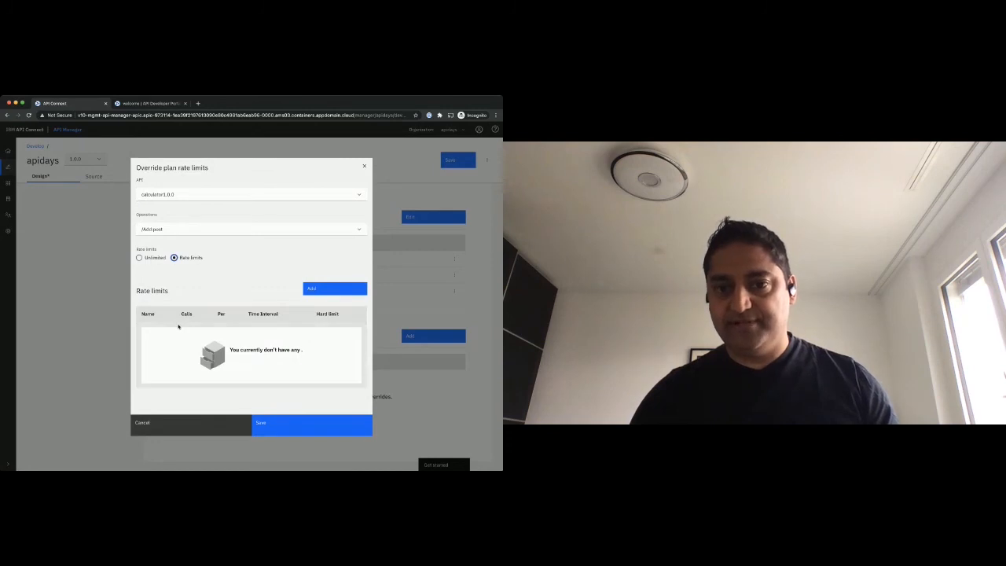
{"action": "left_click", "coordinate": [334, 289]}
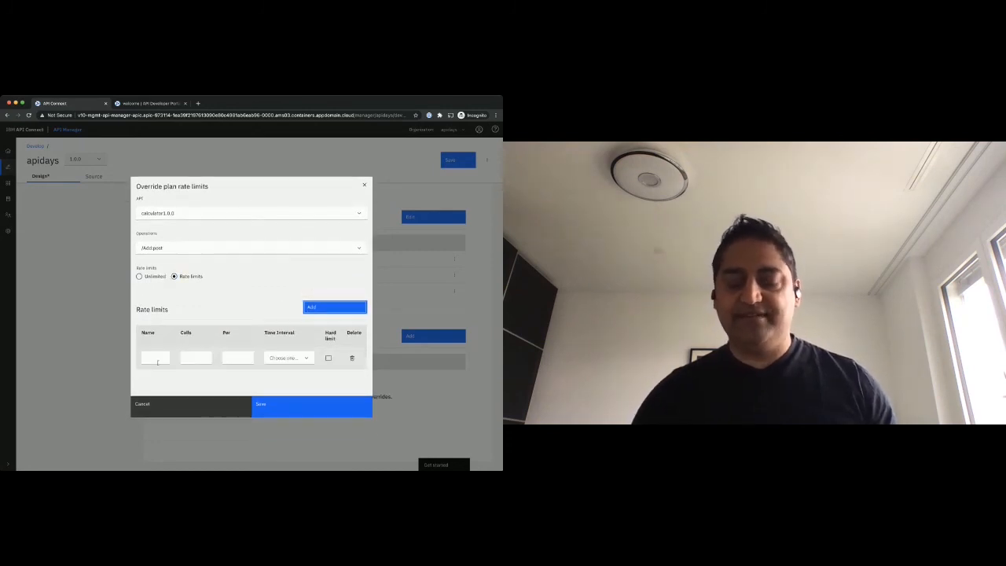
{"action": "left_click", "coordinate": [154, 359]}
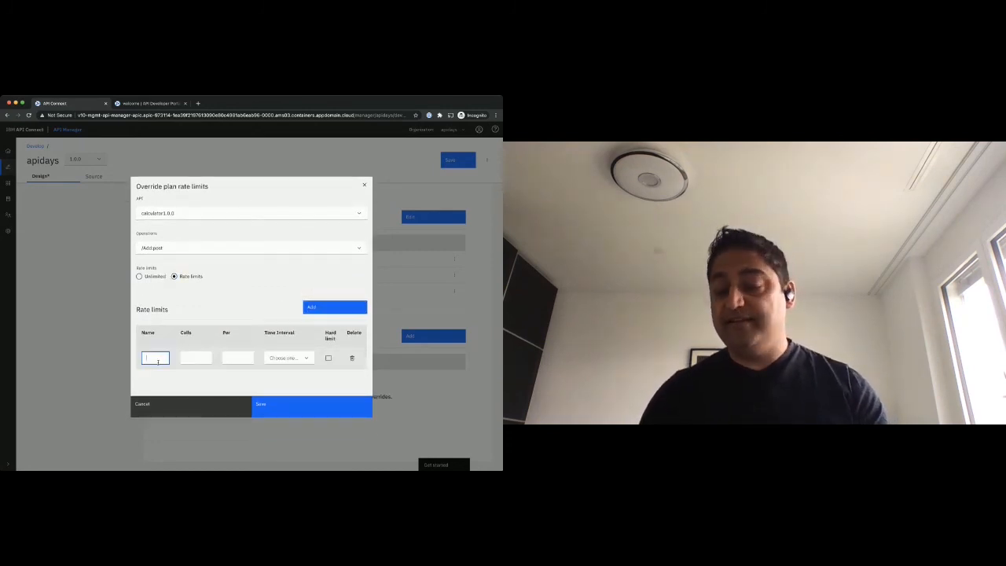
{"action": "type", "text": "limit"}
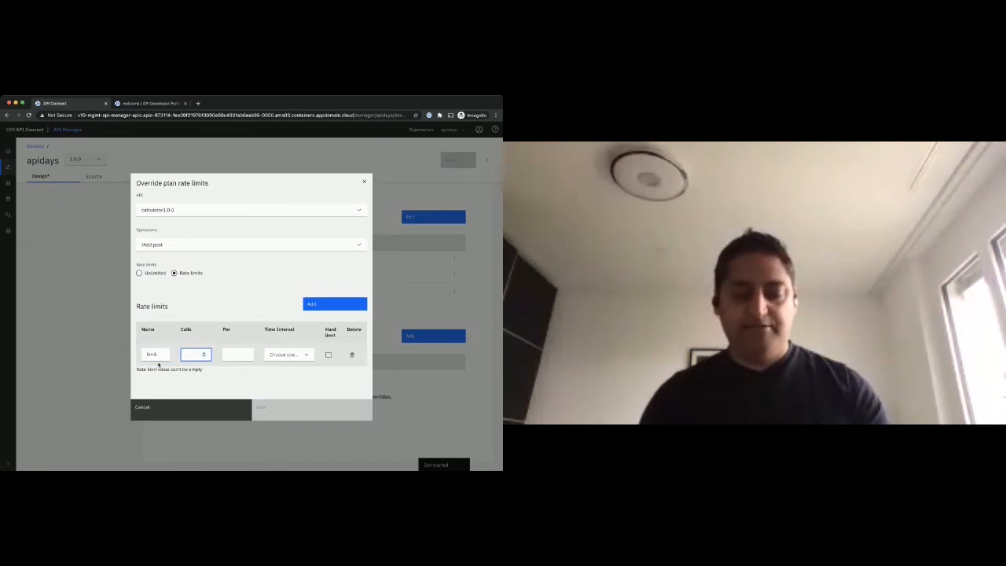
{"action": "type", "text": "12"}
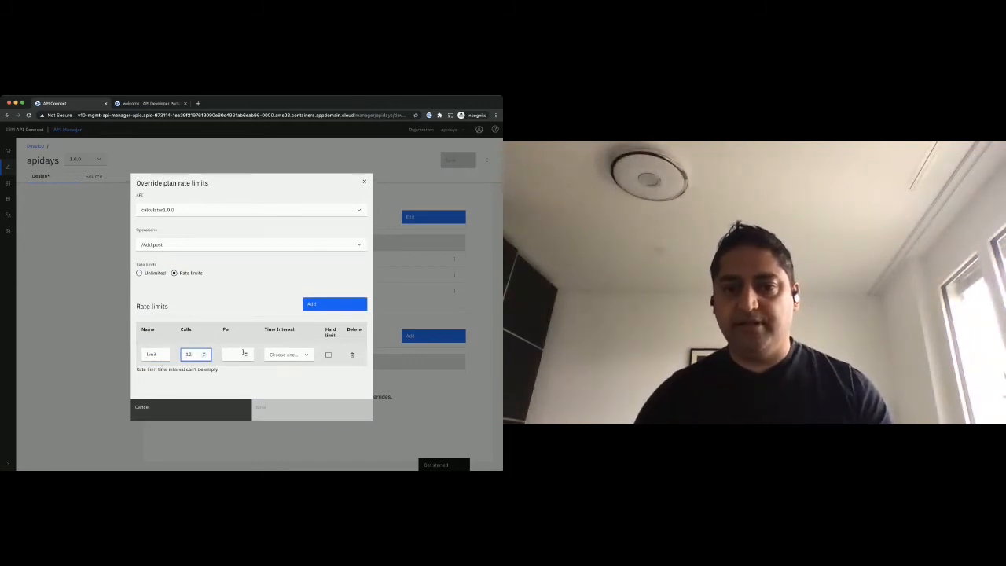
{"action": "left_click", "coordinate": [289, 355]}
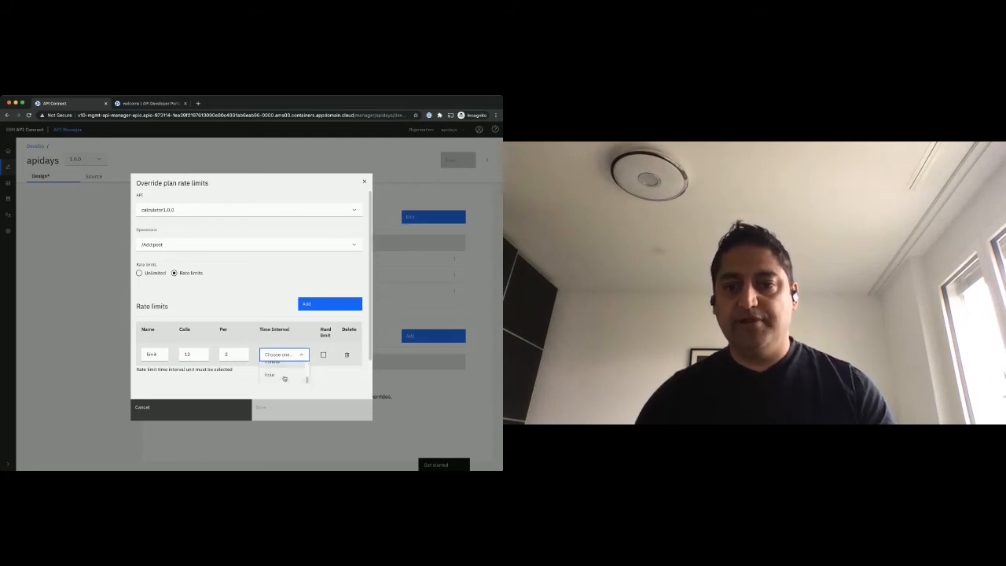
{"action": "left_click", "coordinate": [270, 374]}
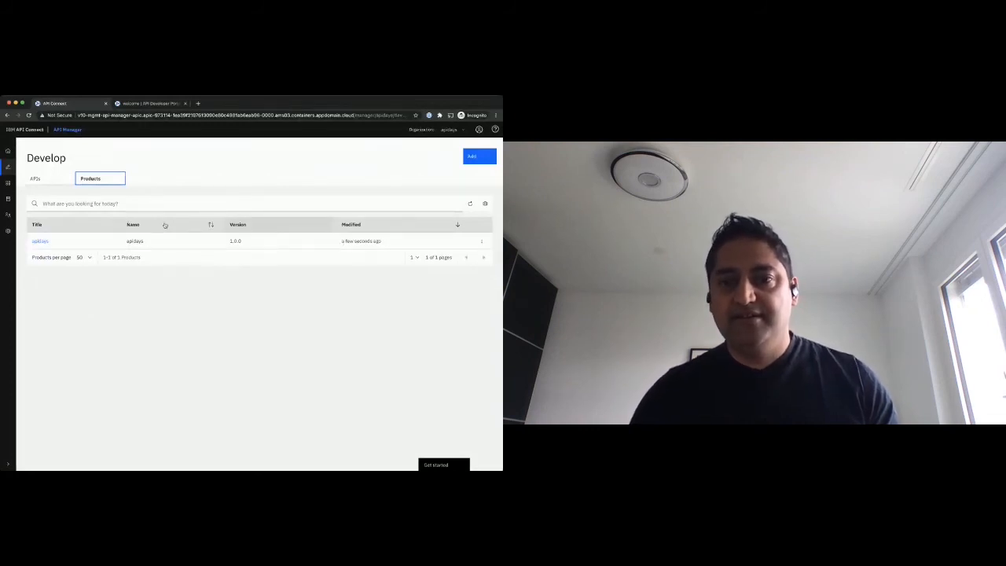
- Re-publish apidays to the Sandbox catalog, preserving subscriptions, on all gateway services
{"action": "left_click", "coordinate": [481, 242]}
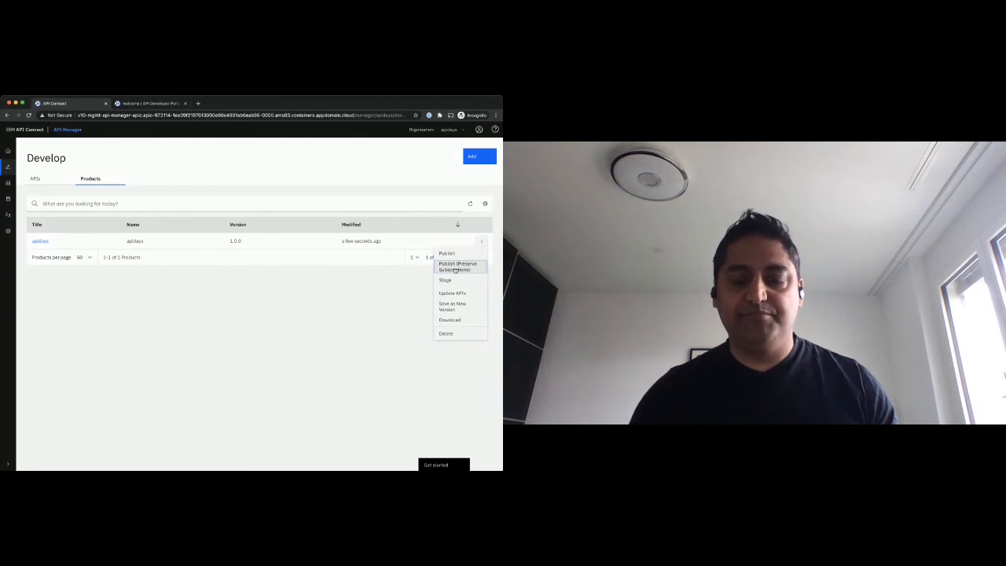
{"action": "left_click", "coordinate": [459, 267]}
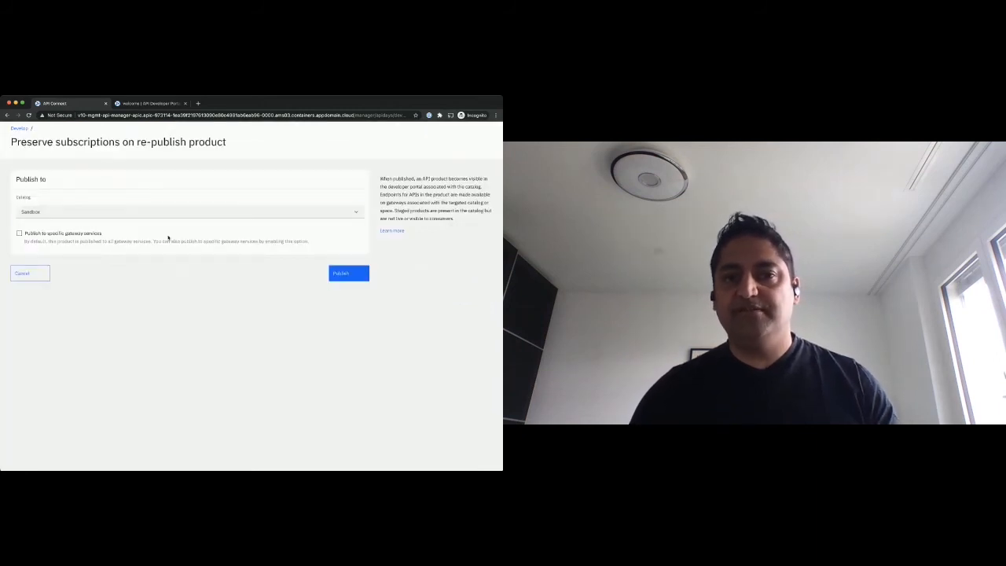
{"action": "left_click", "coordinate": [189, 211]}
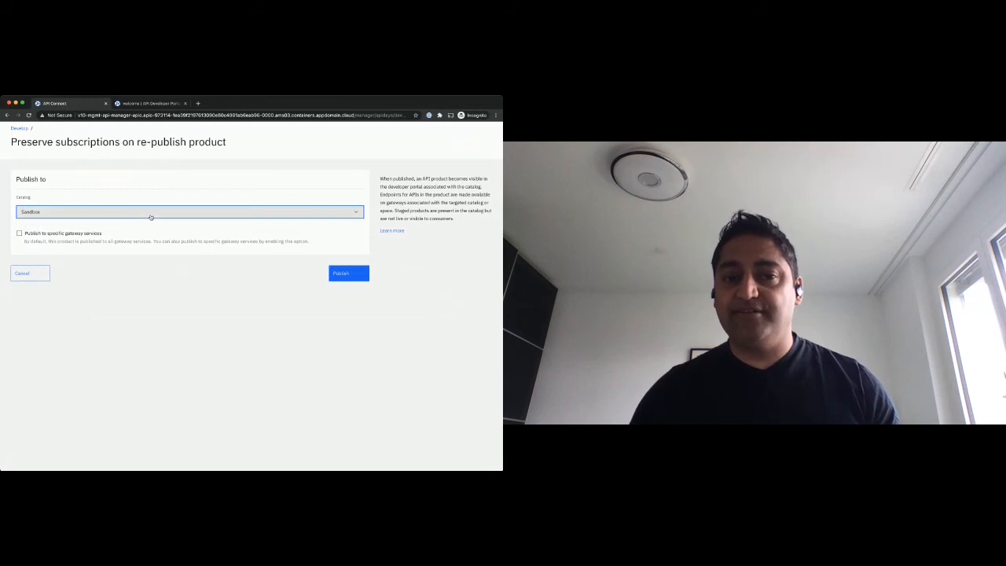
{"action": "left_click", "coordinate": [19, 233]}
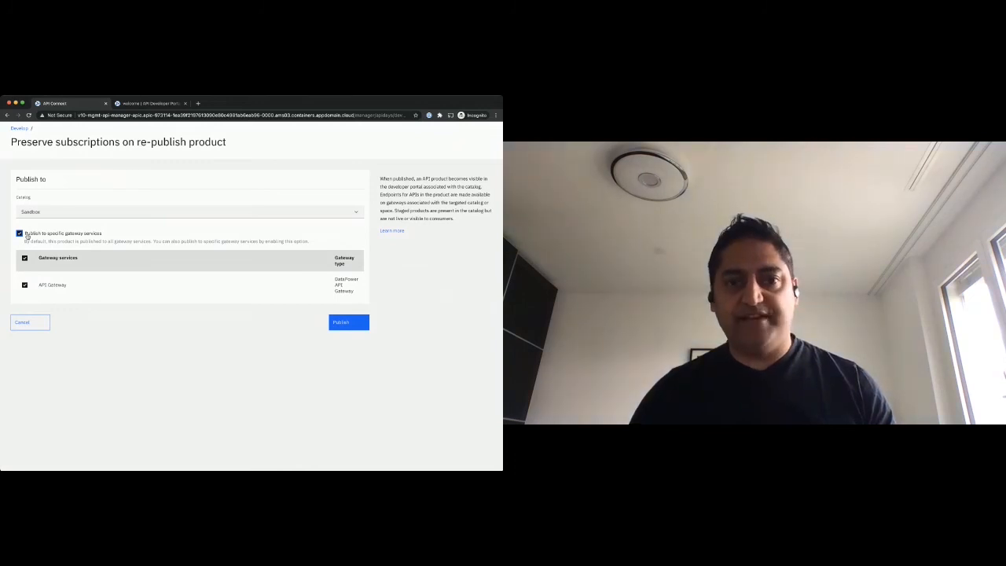
{"action": "left_click", "coordinate": [19, 232]}
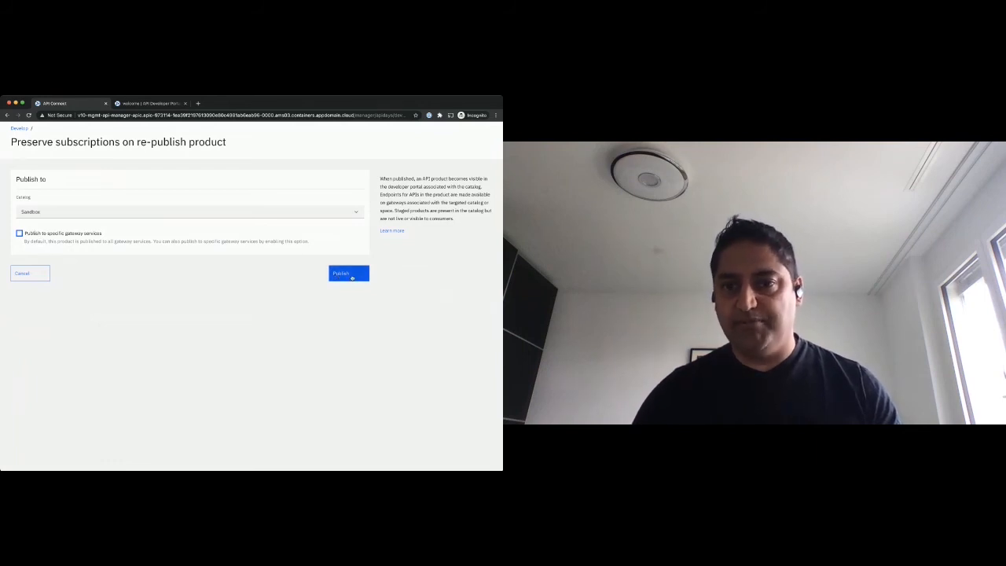
{"action": "left_click", "coordinate": [349, 273]}
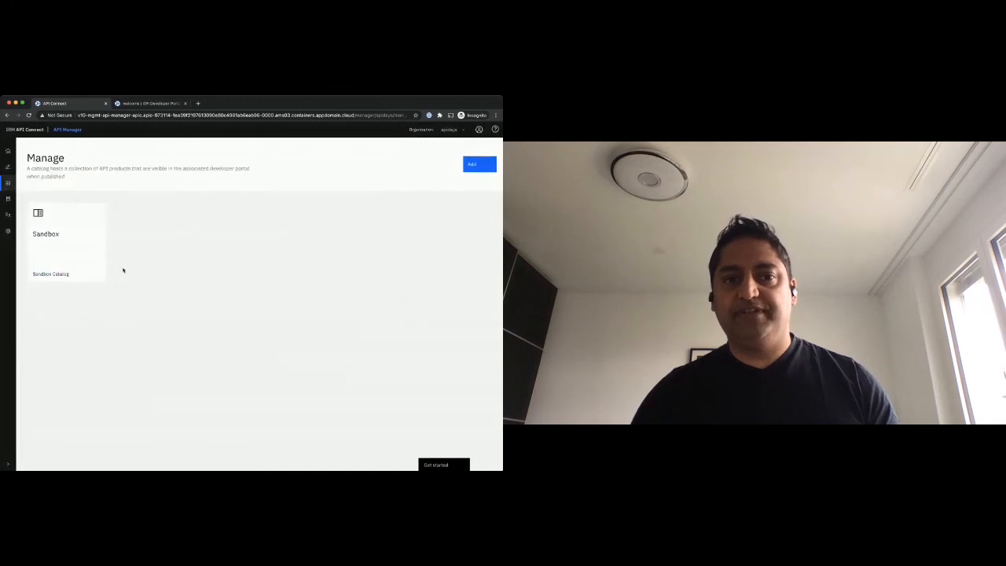
- Open the Sandbox catalog and browse its Consumers, Applications and Tasks lists
{"action": "left_click", "coordinate": [66, 236]}
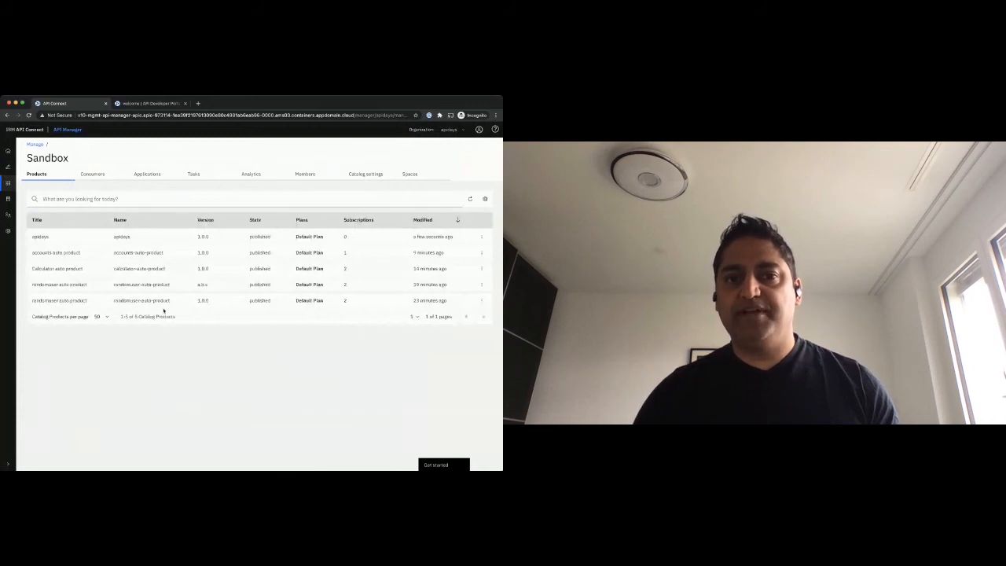
{"action": "left_click", "coordinate": [91, 173]}
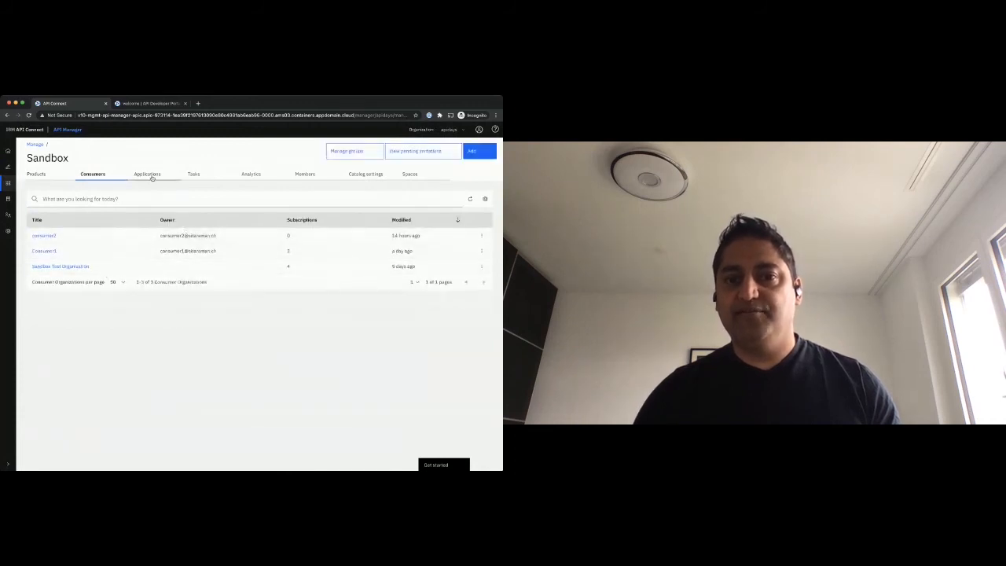
{"action": "left_click", "coordinate": [148, 172]}
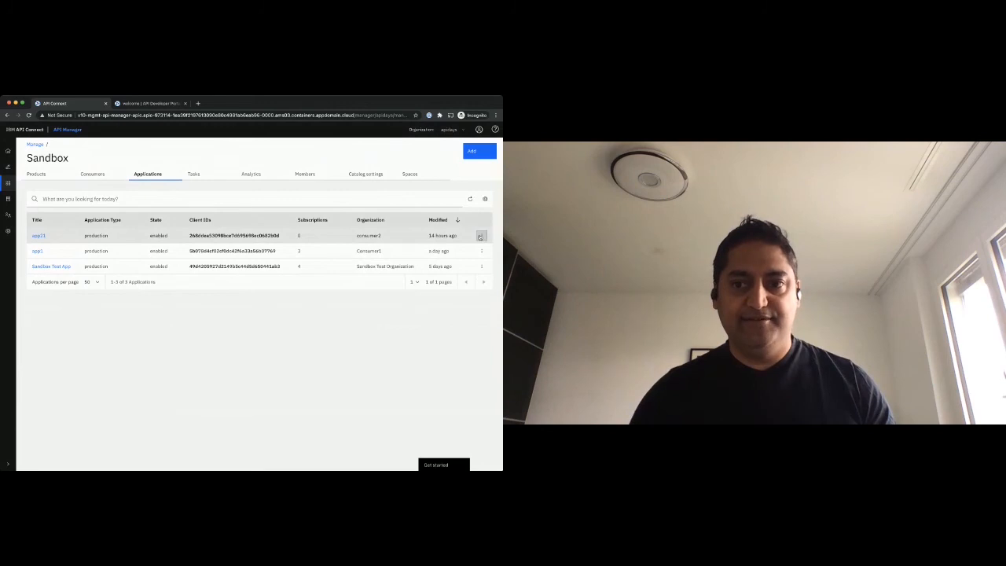
{"action": "left_click", "coordinate": [481, 235]}
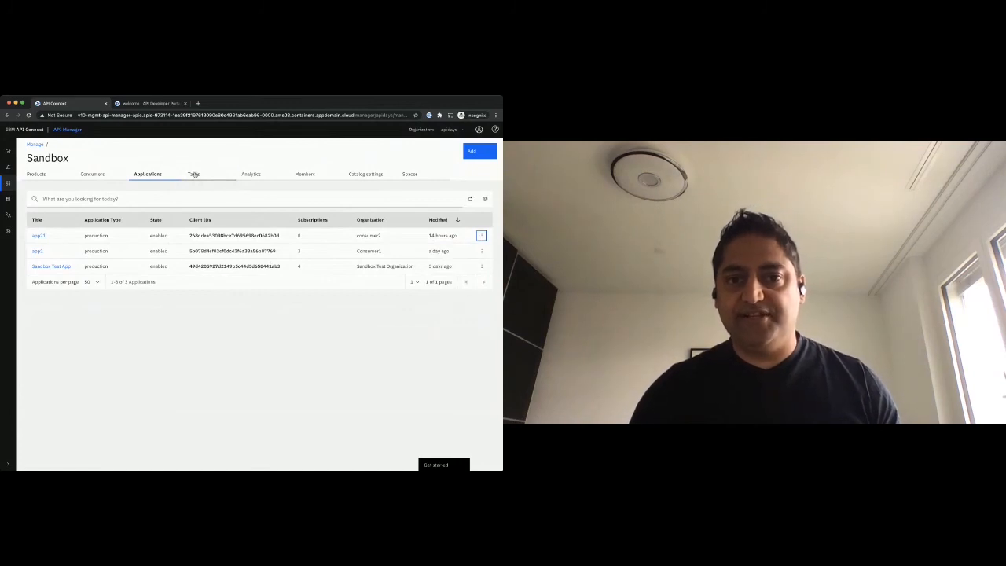
{"action": "left_click", "coordinate": [194, 173]}
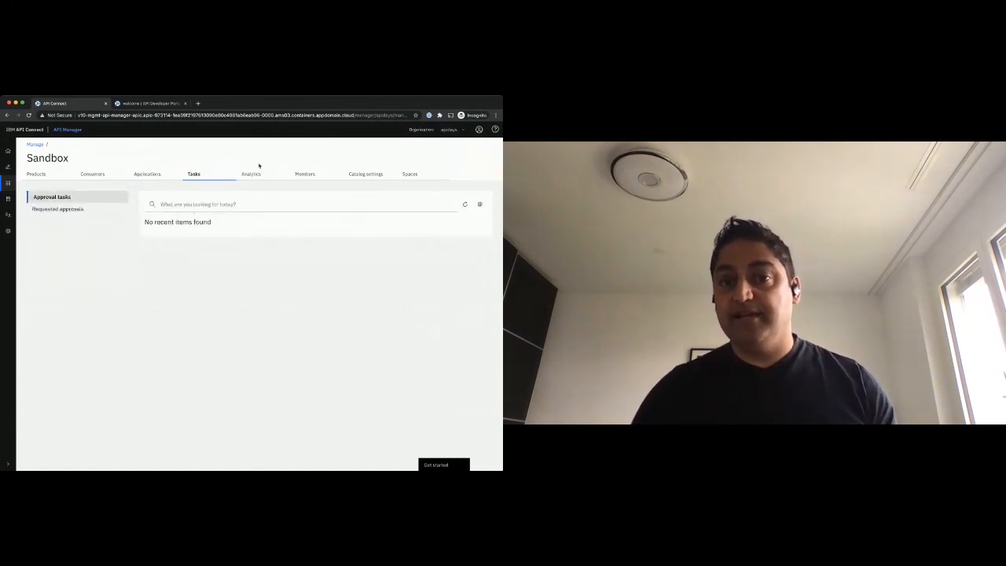
- Review the Sandbox analytics dashboard, then view the catalog's Members list
{"action": "left_click", "coordinate": [251, 173]}
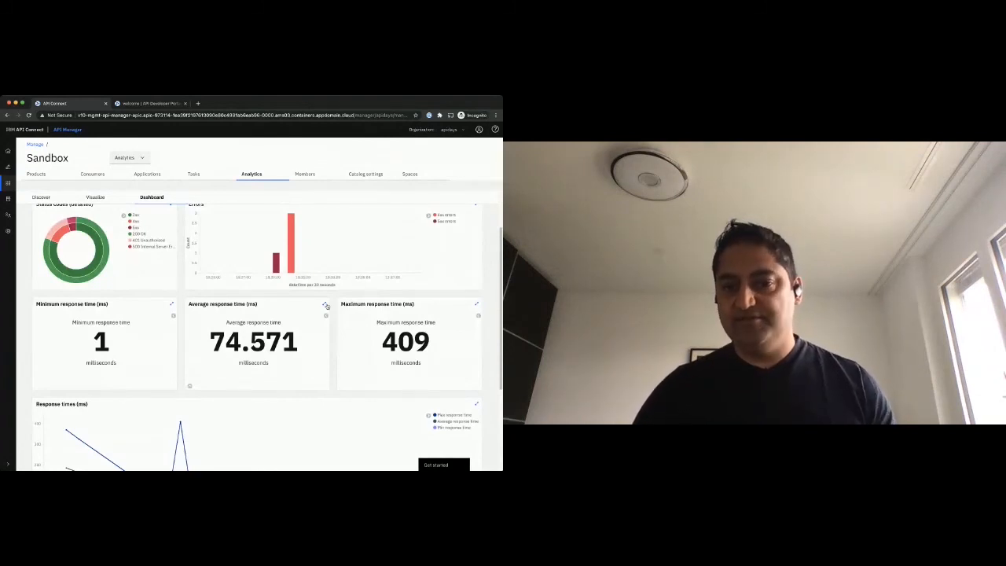
{"action": "scroll", "scroll_direction": "down", "scroll_amount": 3}
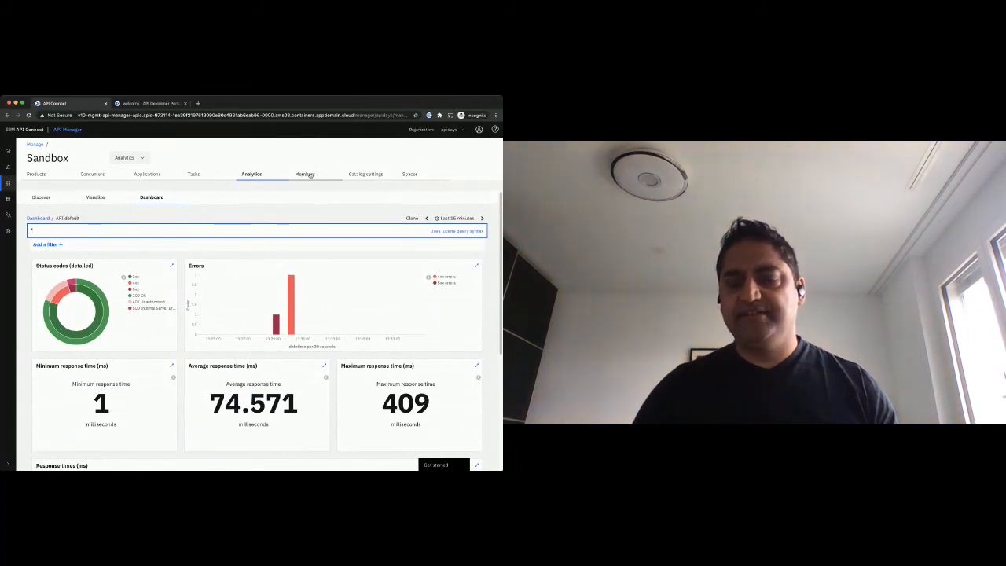
{"action": "left_click", "coordinate": [305, 173]}
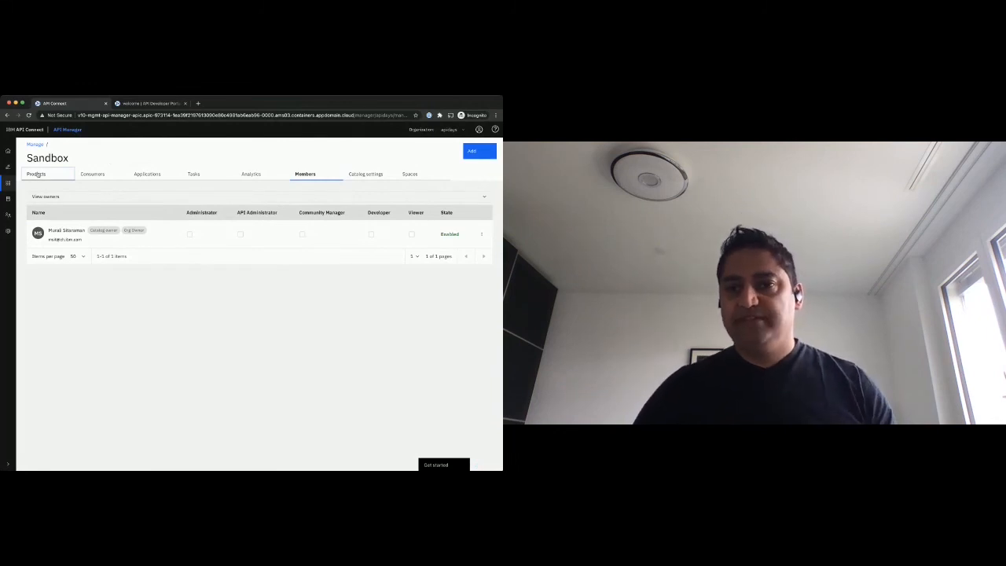
- Open Resources to list the user registries
{"action": "left_click", "coordinate": [37, 172]}
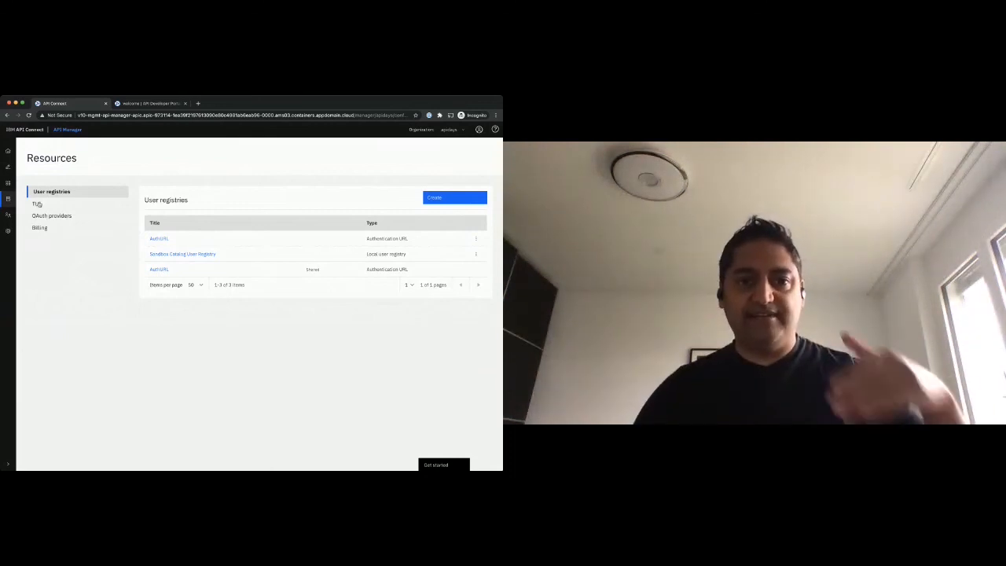
- View Billing and OAuth providers in Resources, then open the oauth4all provider's scopes
{"action": "left_click", "coordinate": [39, 227]}
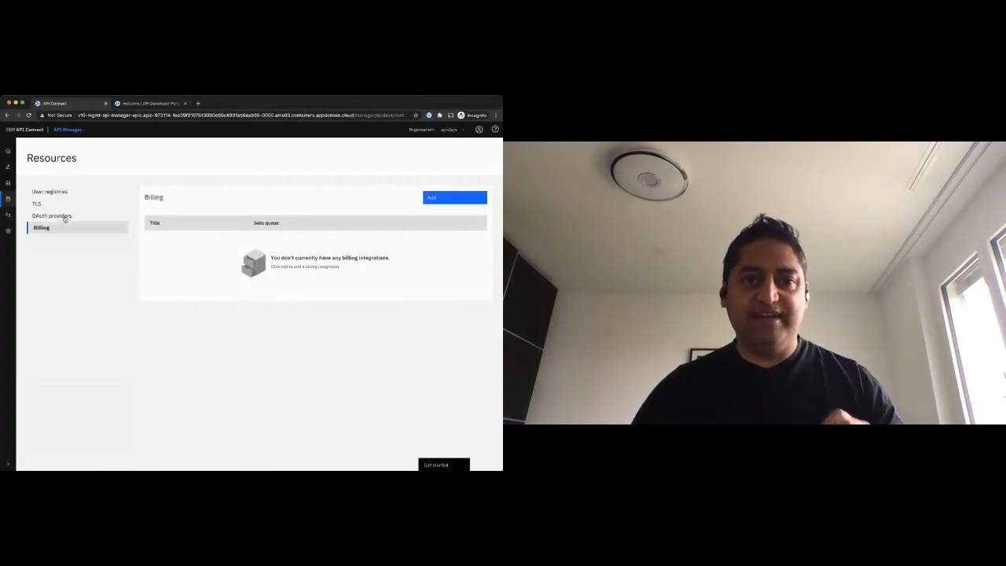
{"action": "left_click", "coordinate": [54, 216]}
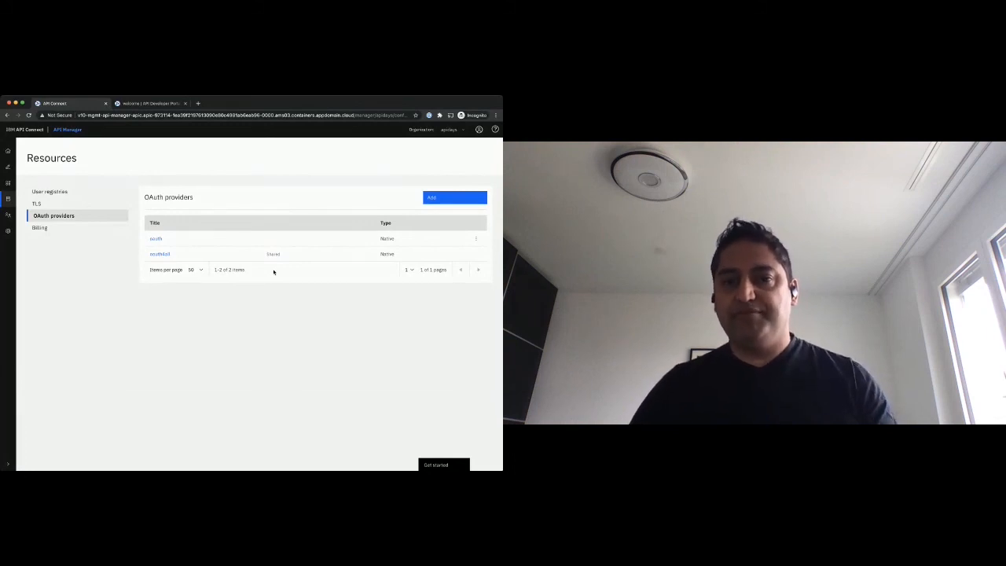
{"action": "left_click", "coordinate": [160, 255]}
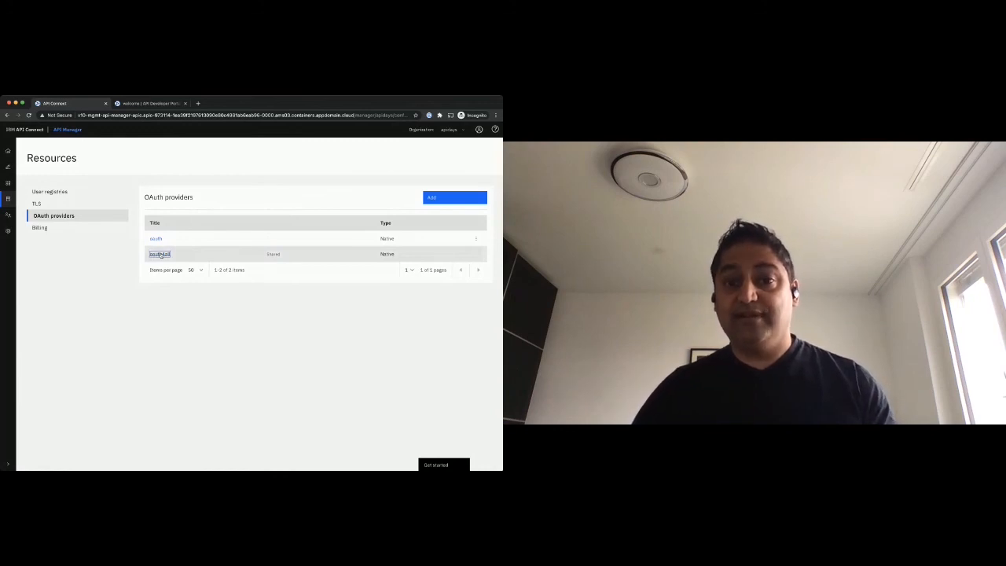
{"action": "left_click", "coordinate": [161, 254]}
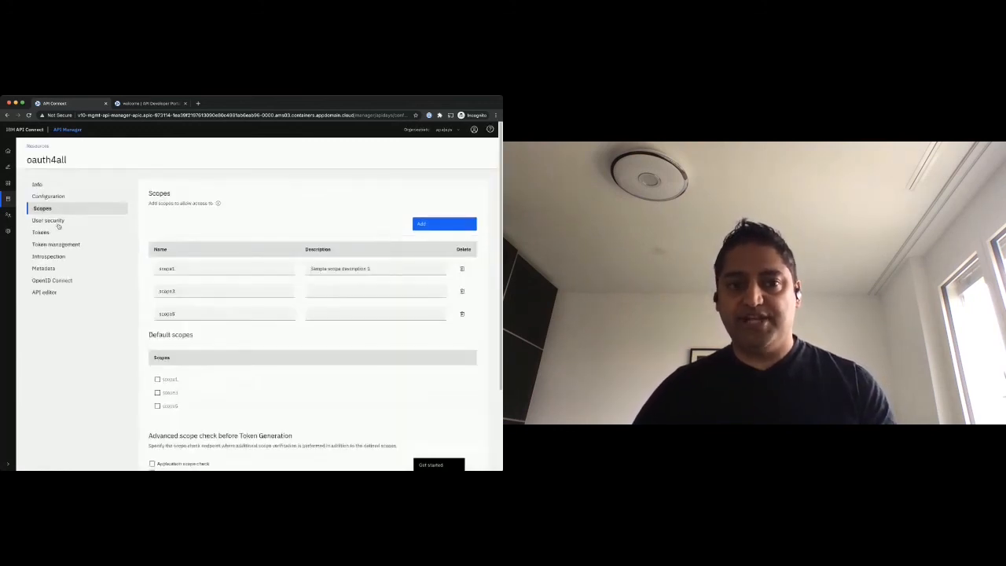